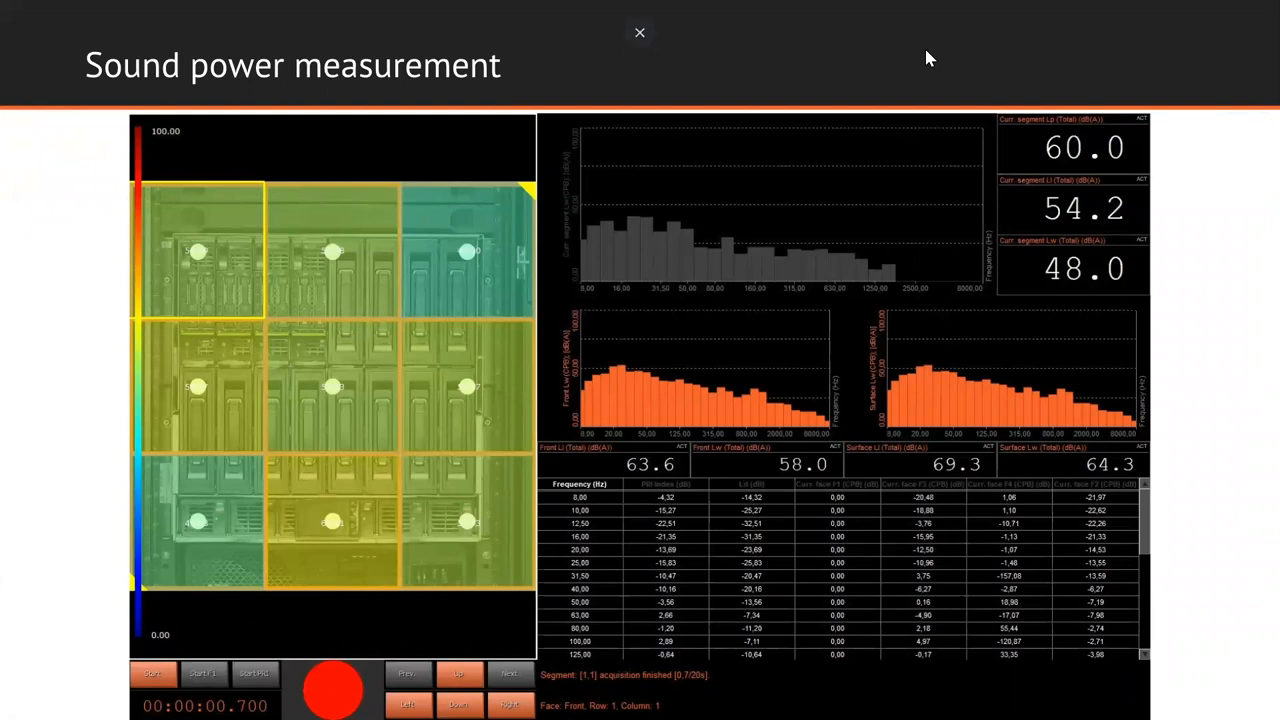
mouse_move(264, 212)
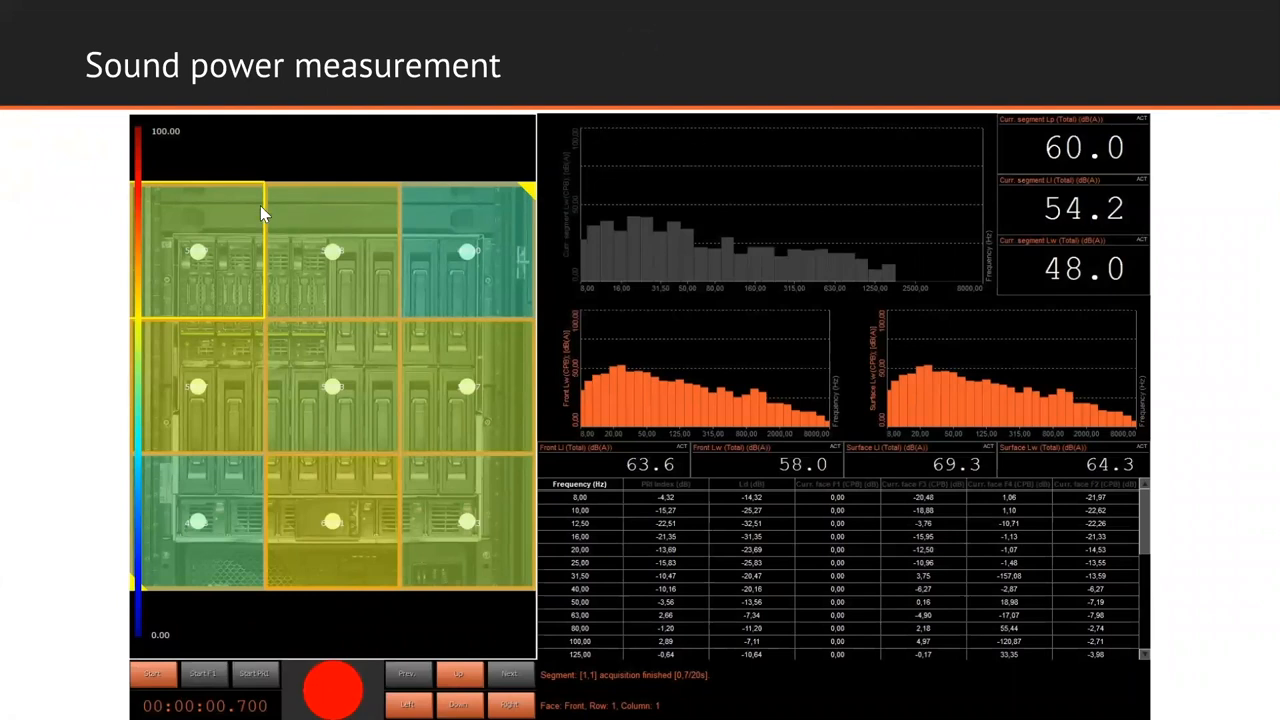
mouse_move(436, 336)
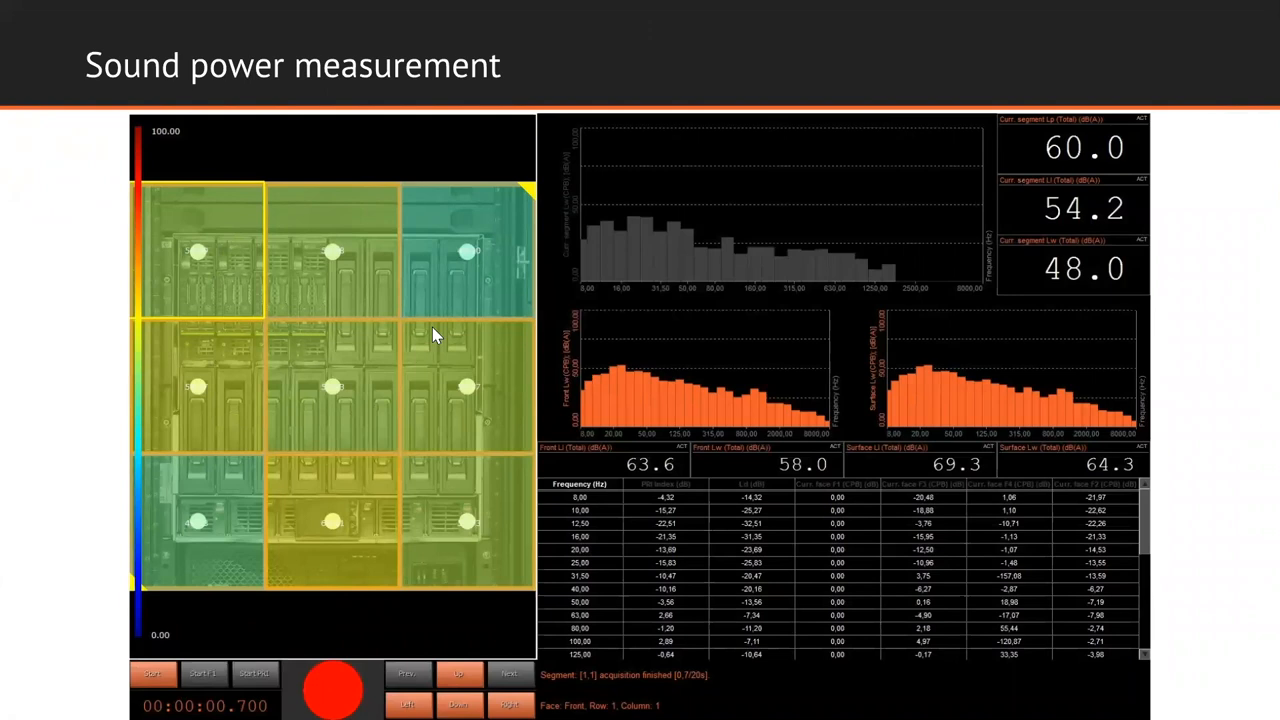
mouse_move(316, 540)
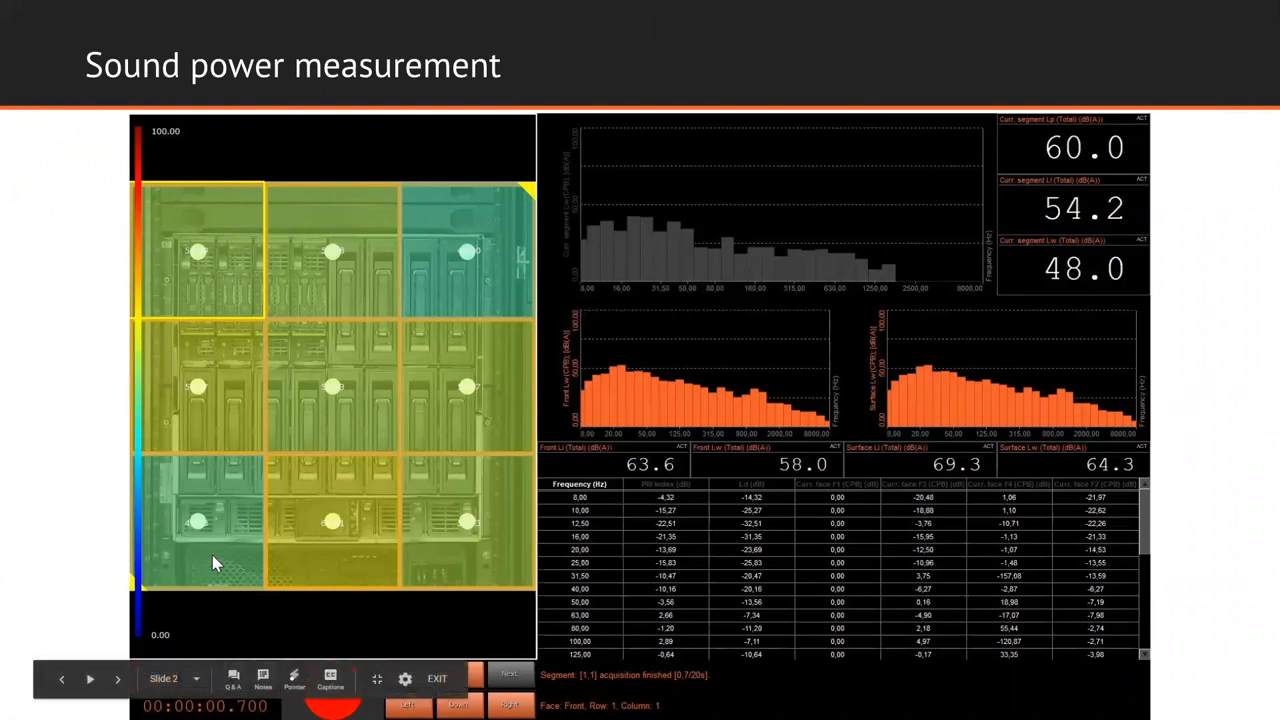
mouse_move(512, 446)
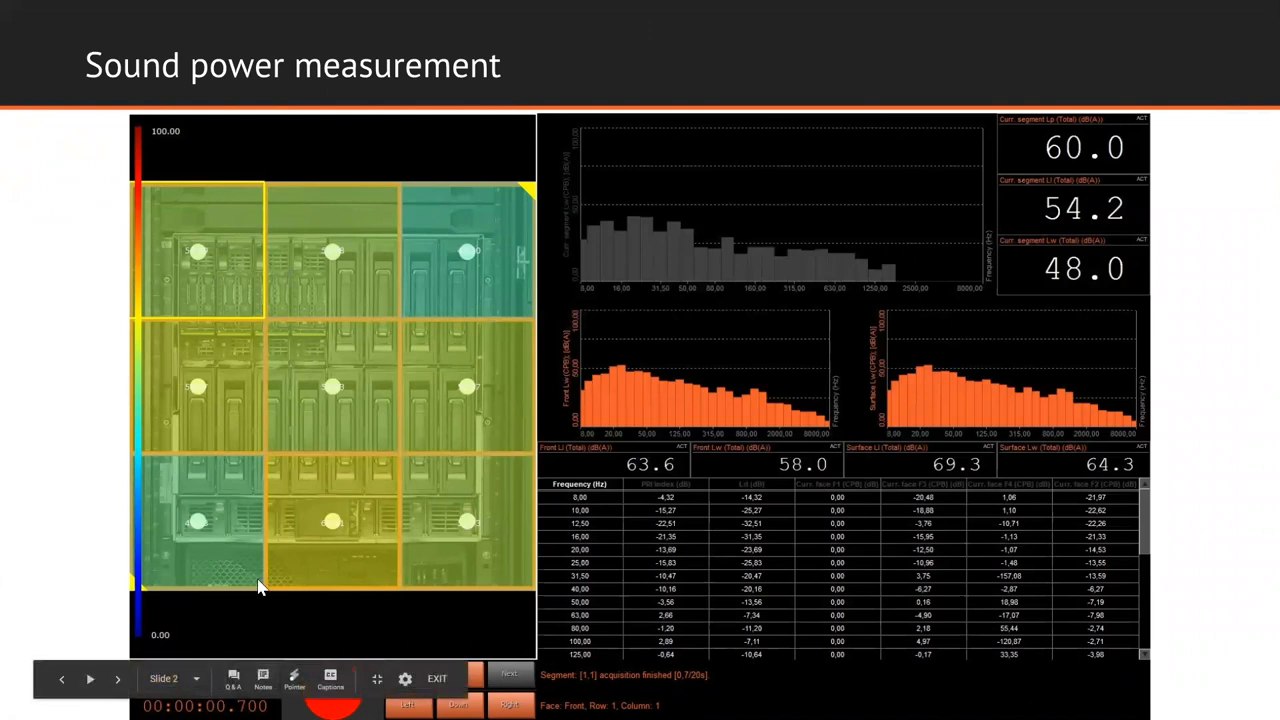
mouse_move(668, 248)
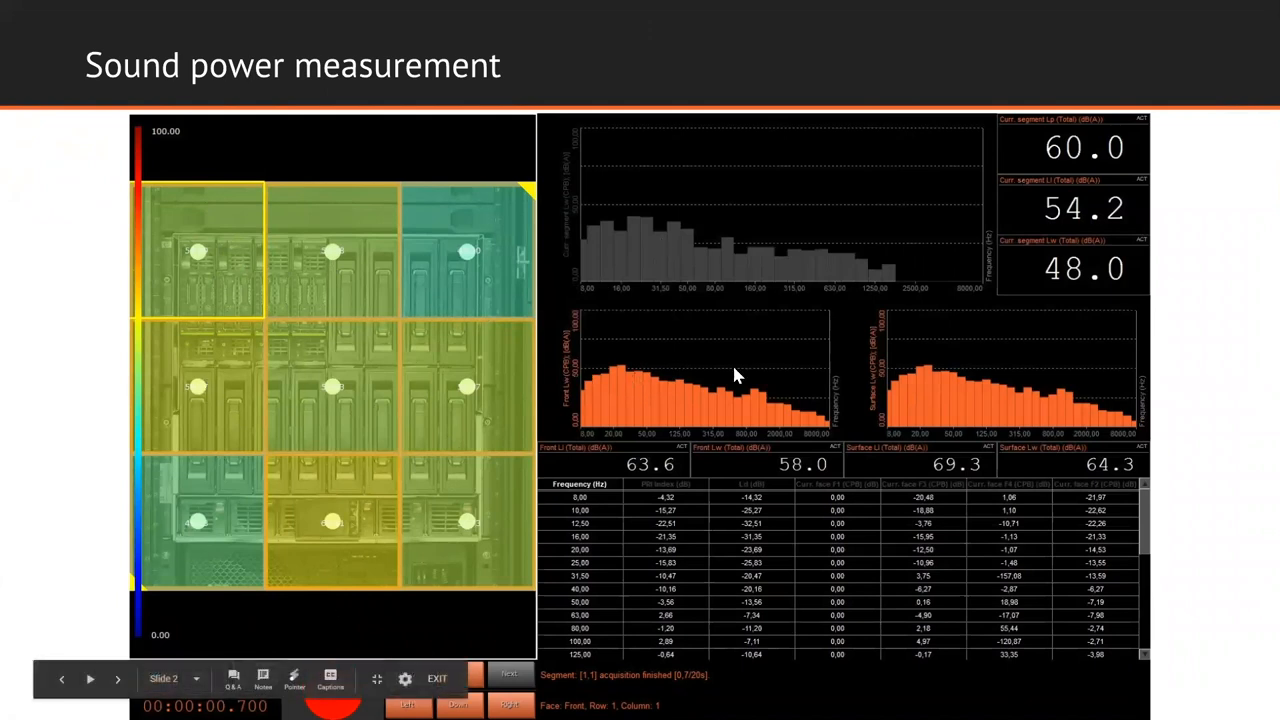
mouse_move(916, 368)
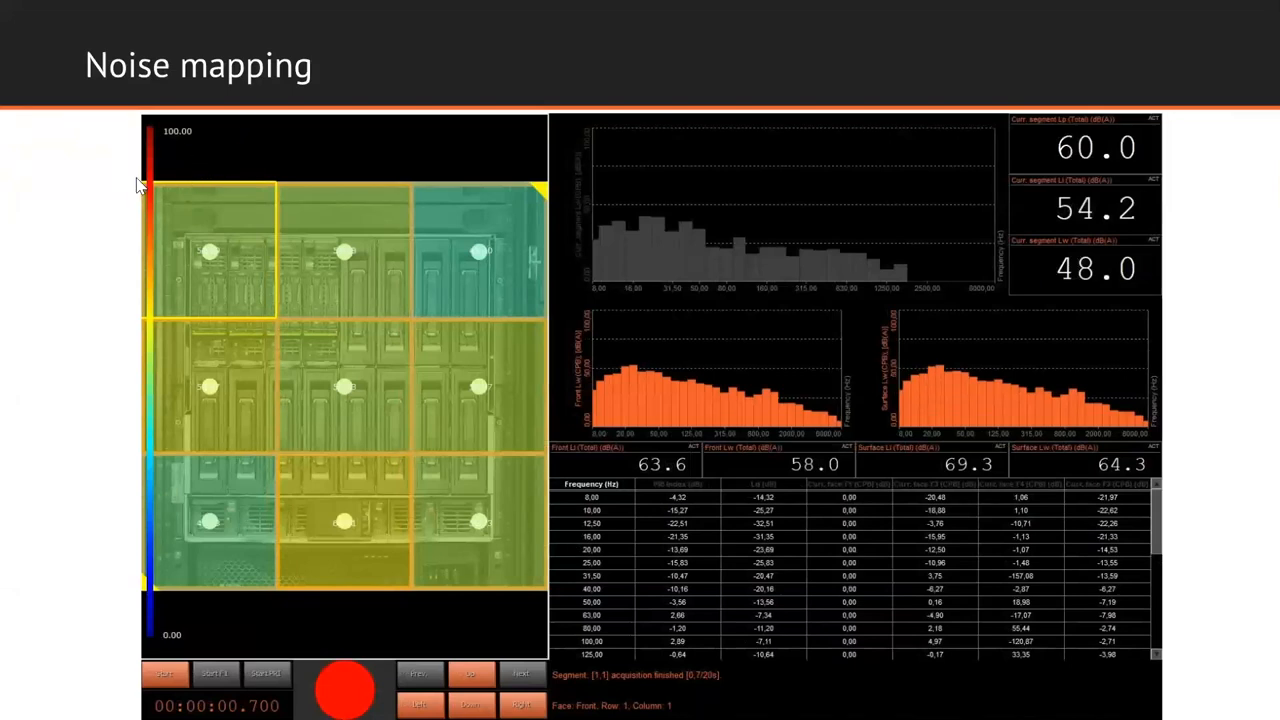
mouse_move(264, 328)
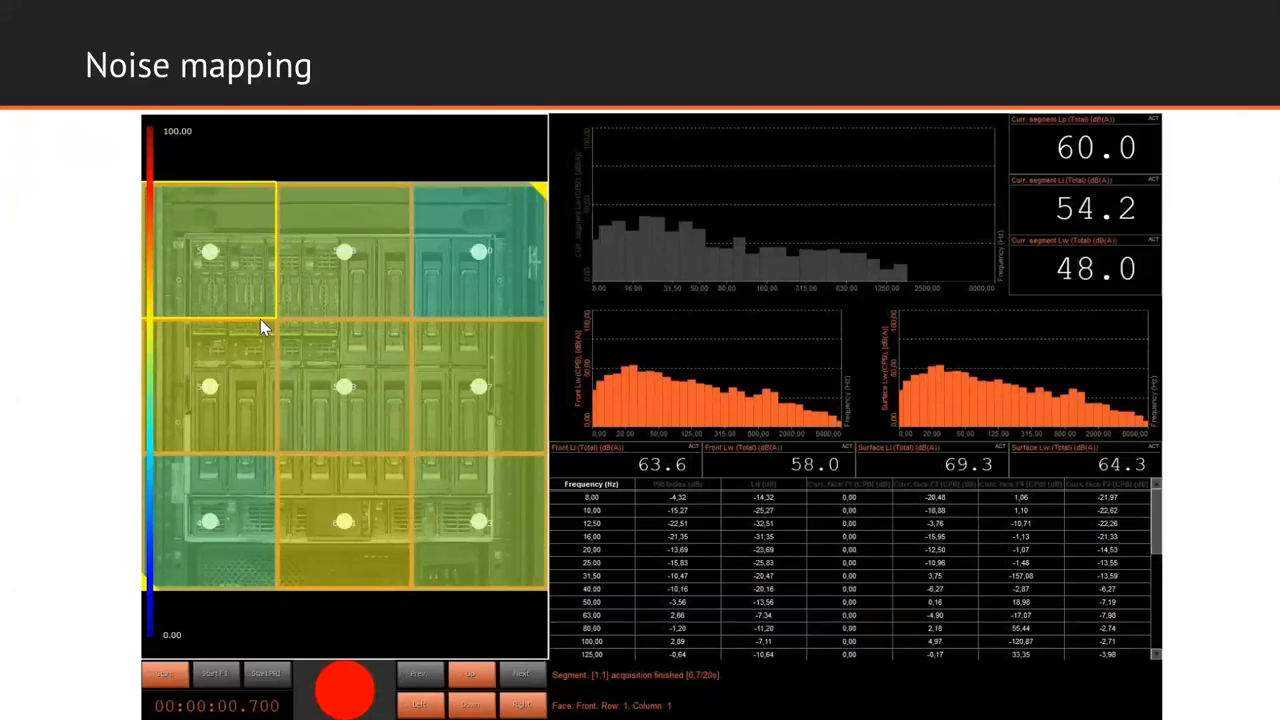
mouse_move(172, 196)
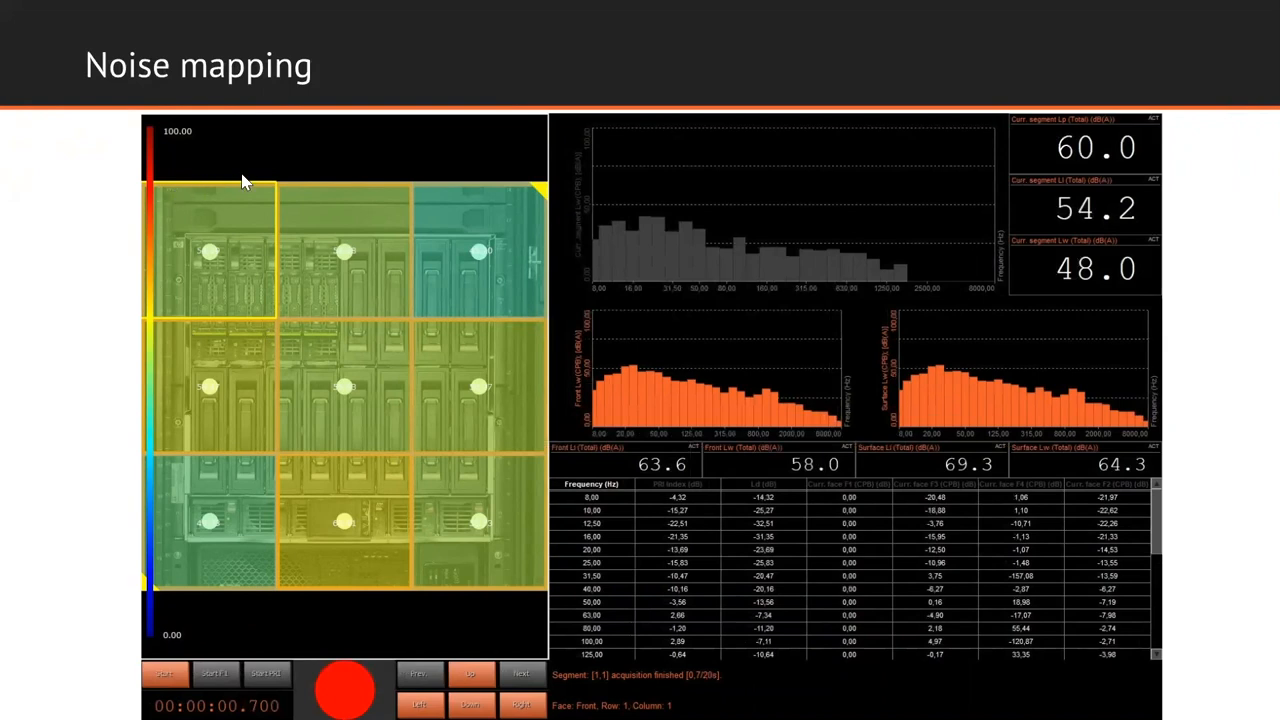
mouse_move(220, 494)
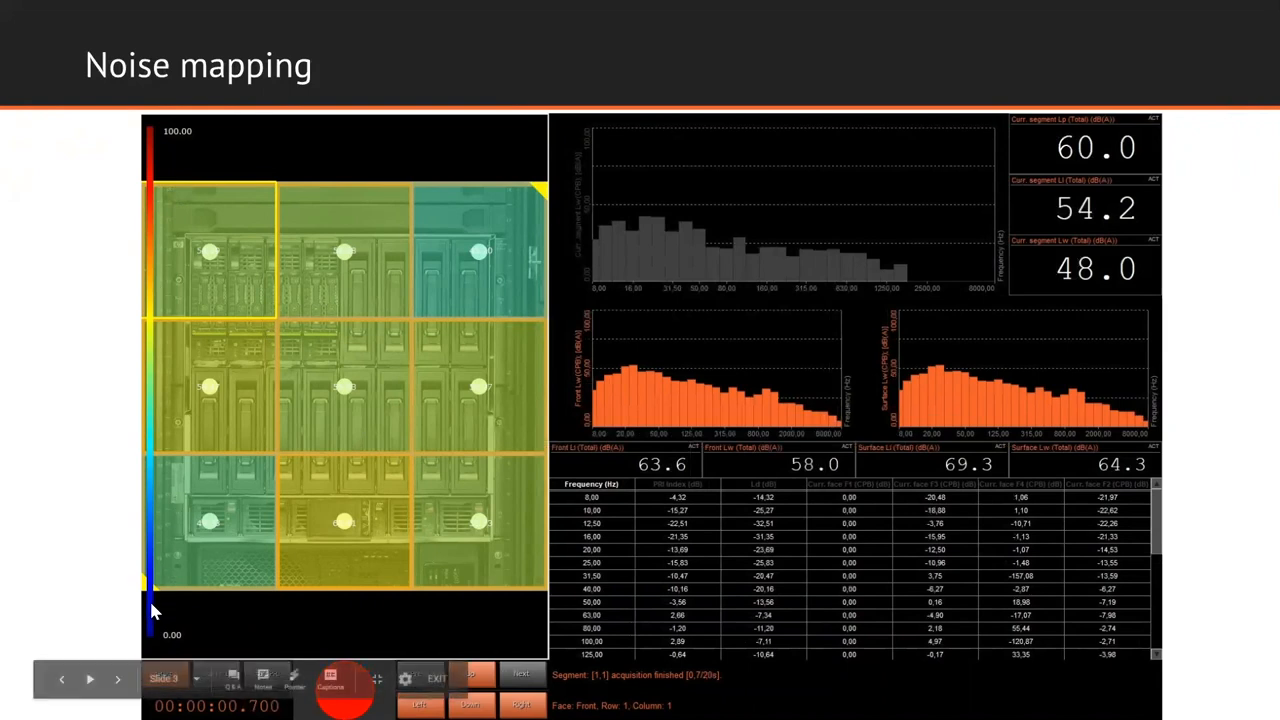
mouse_move(148, 184)
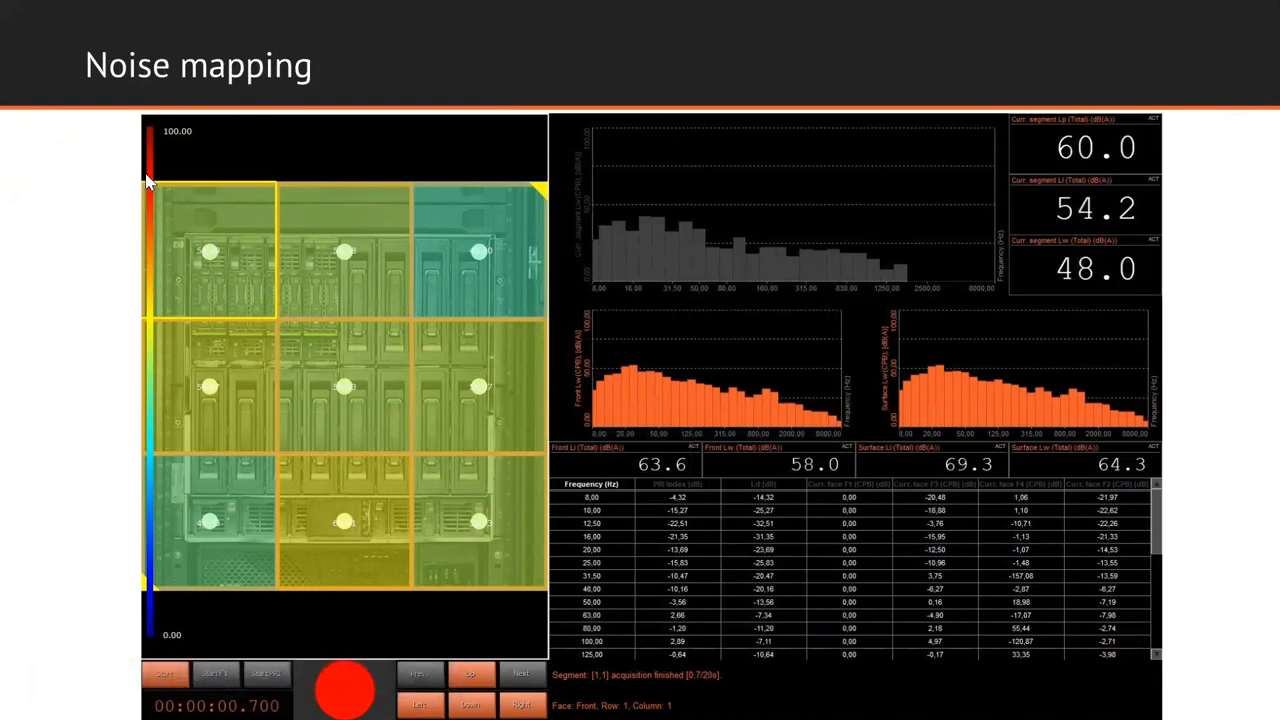
mouse_move(156, 504)
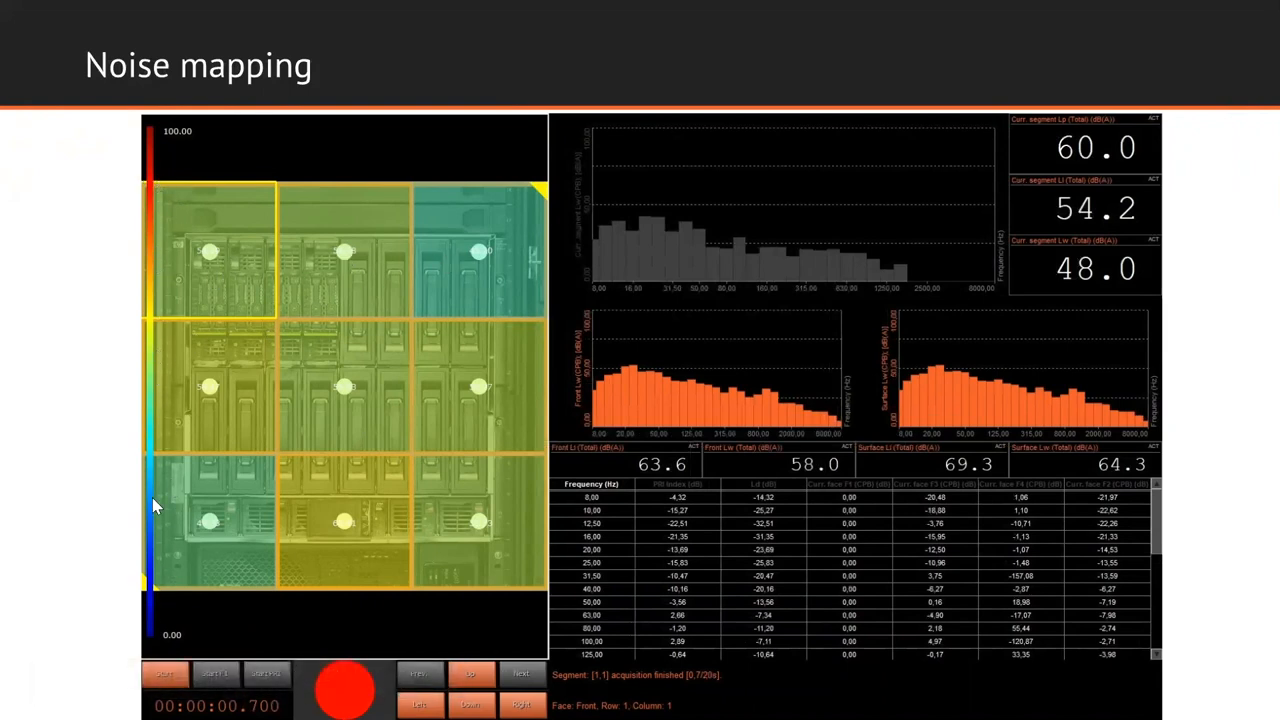
mouse_move(156, 620)
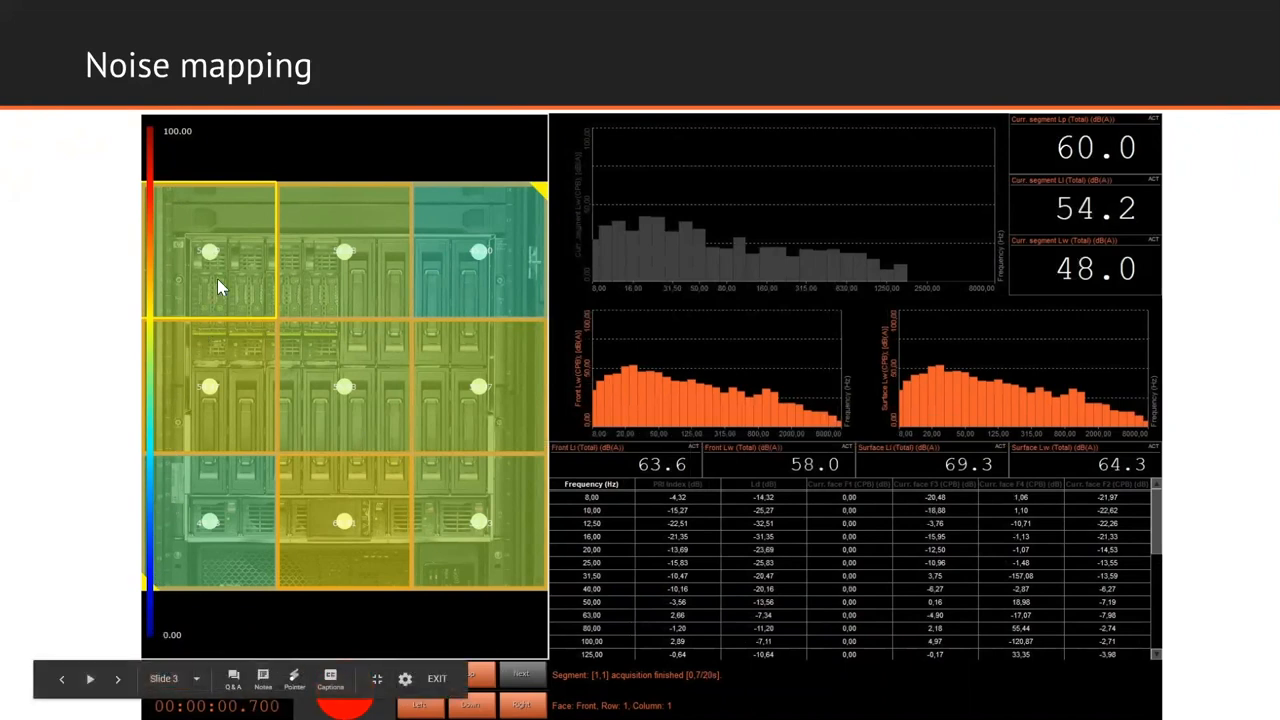
mouse_move(344, 264)
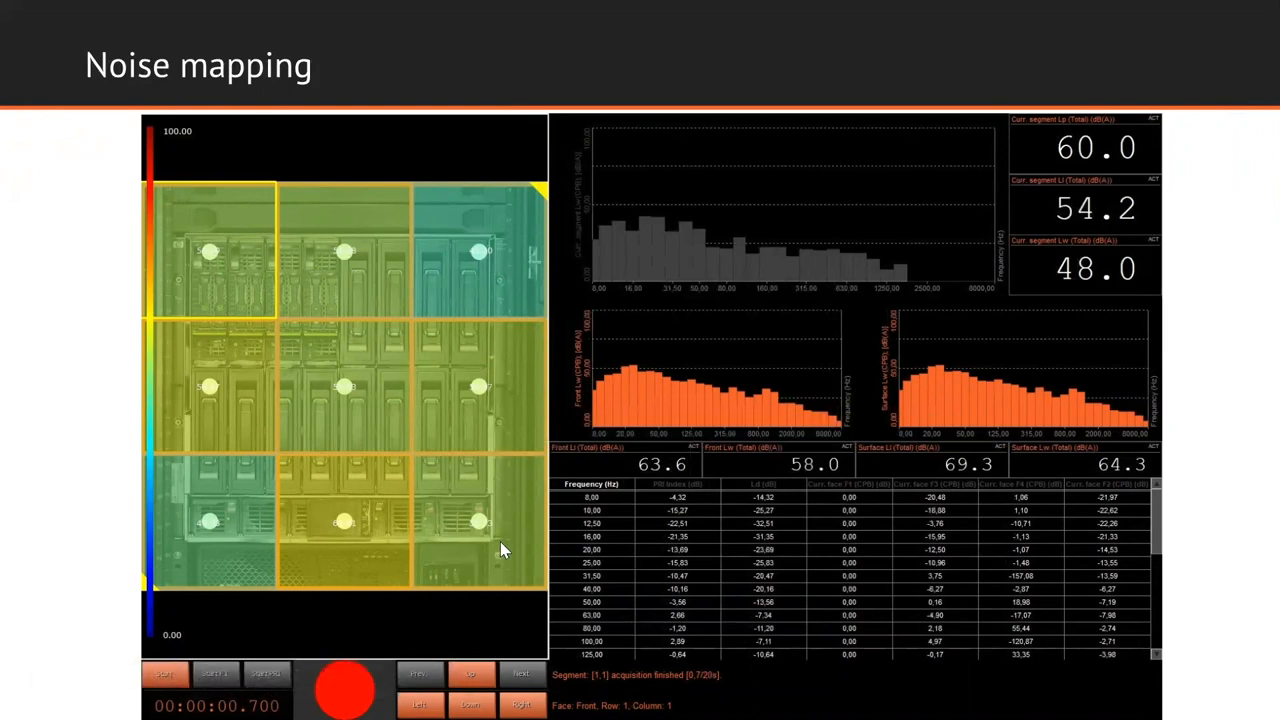
mouse_move(370, 656)
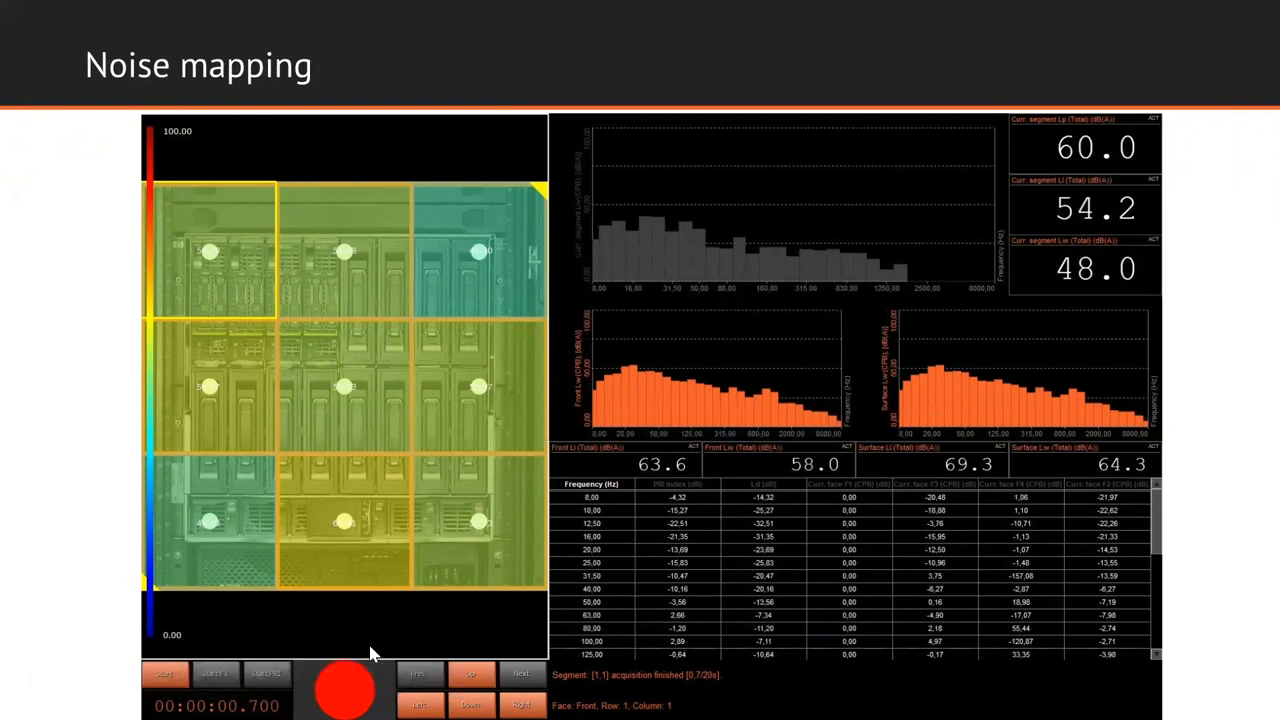
mouse_move(170, 320)
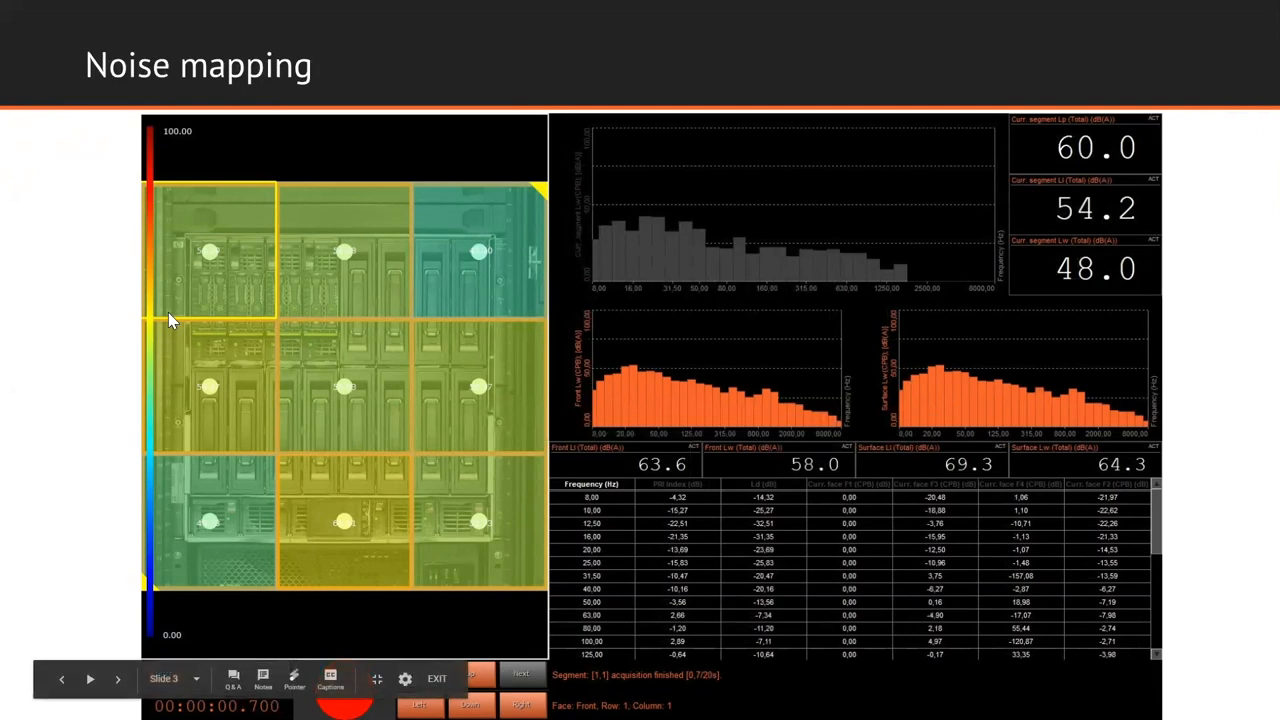
mouse_move(460, 528)
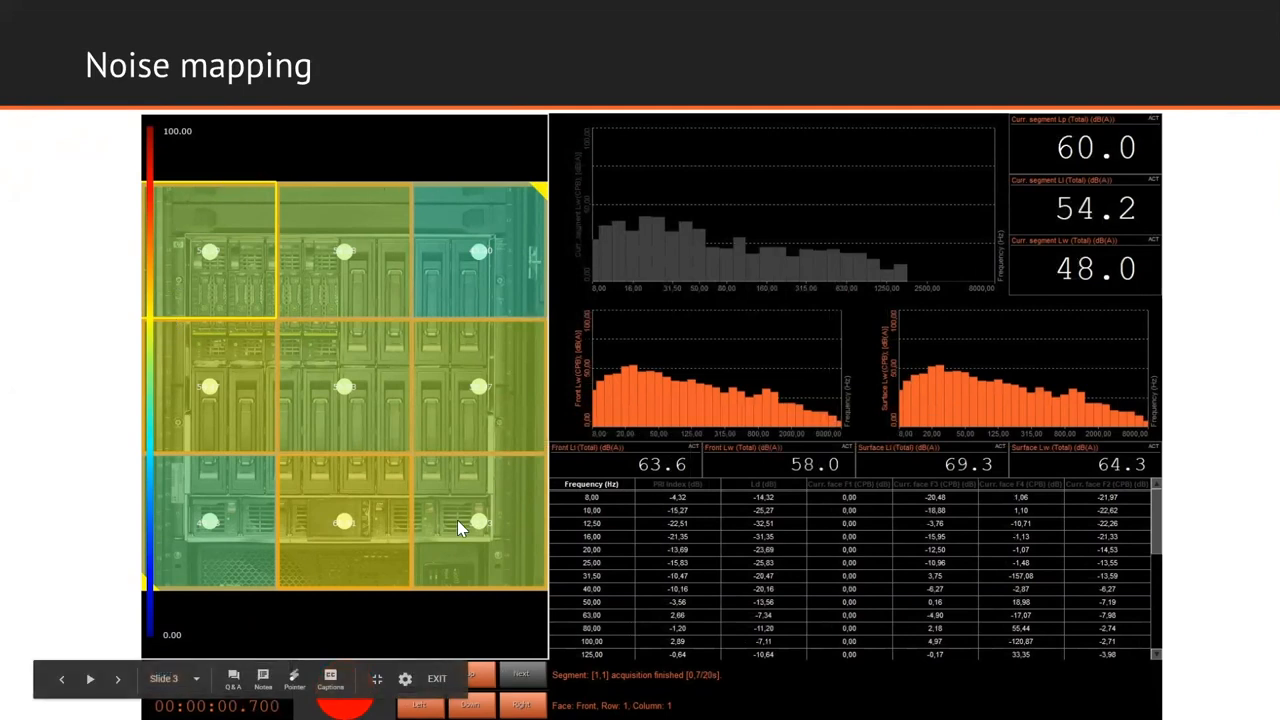
mouse_move(232, 576)
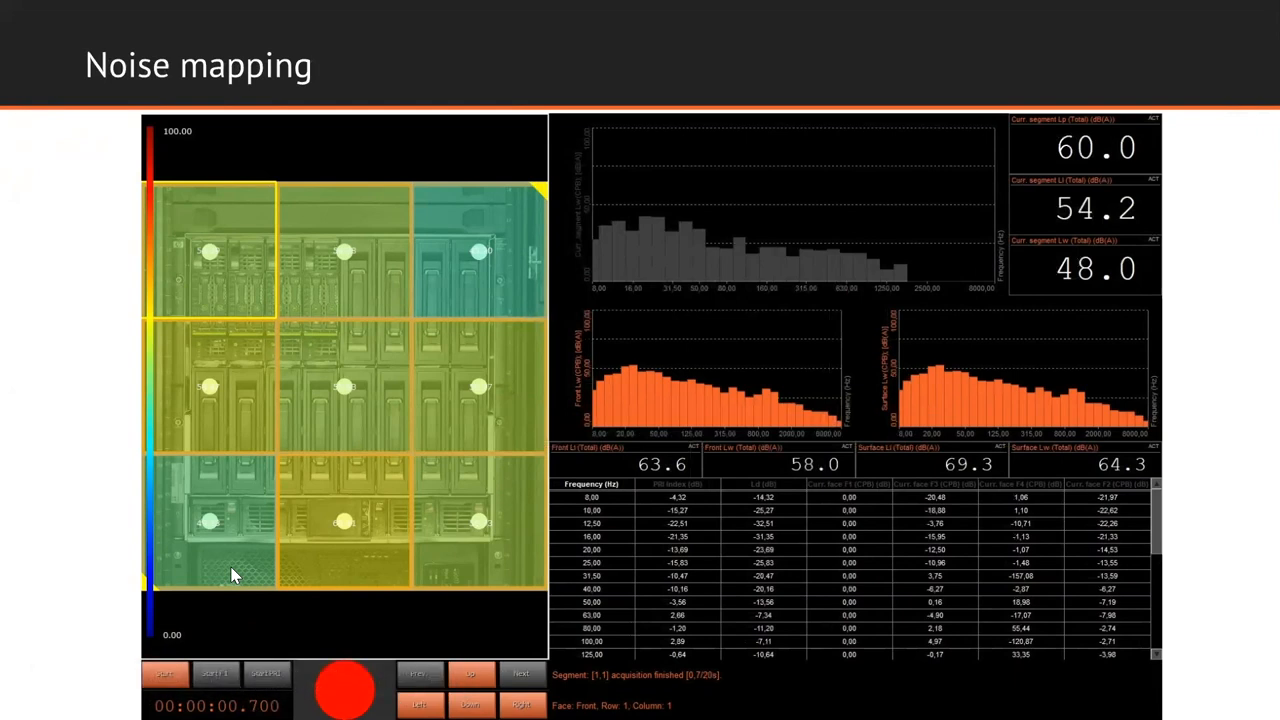
mouse_move(178, 388)
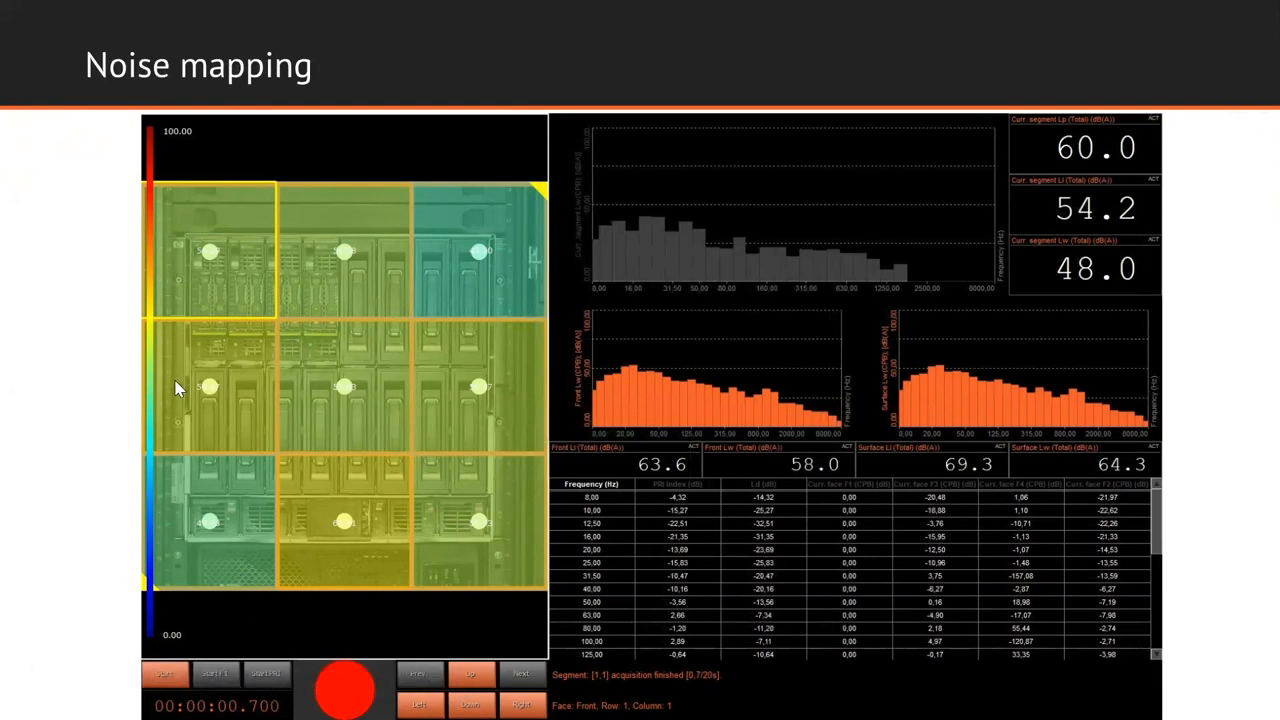
mouse_move(482, 376)
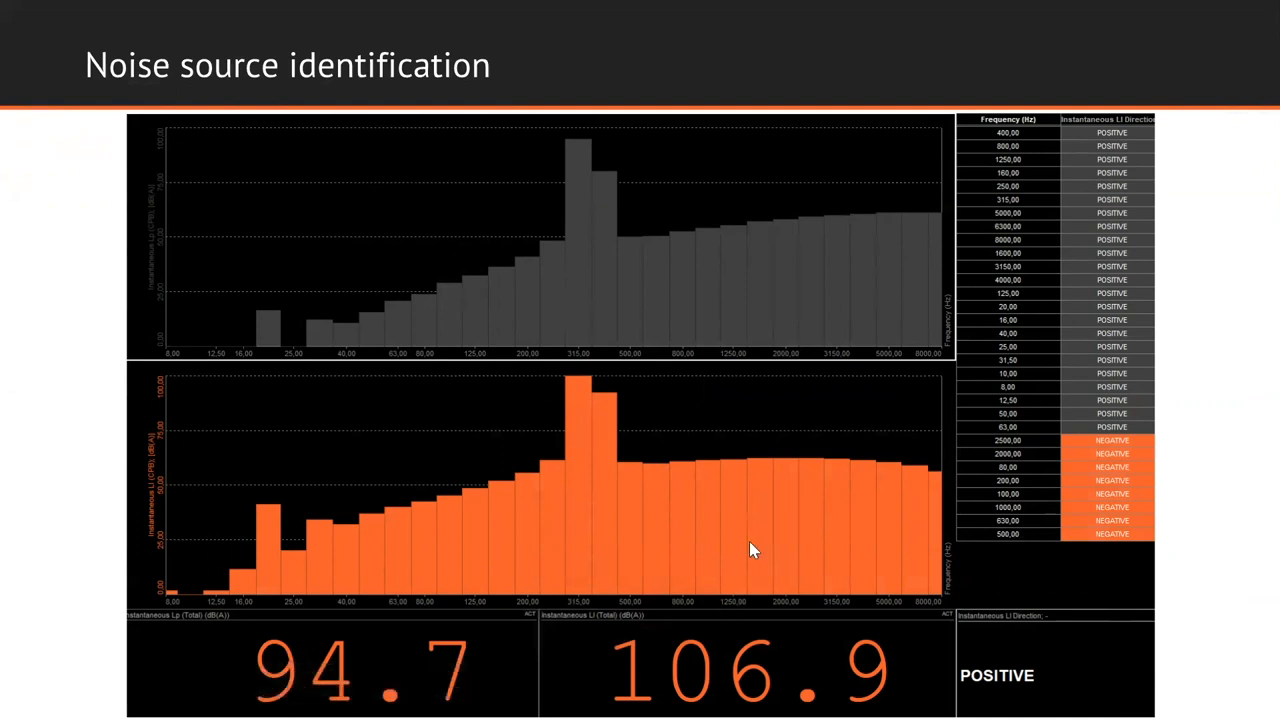
mouse_move(1008, 538)
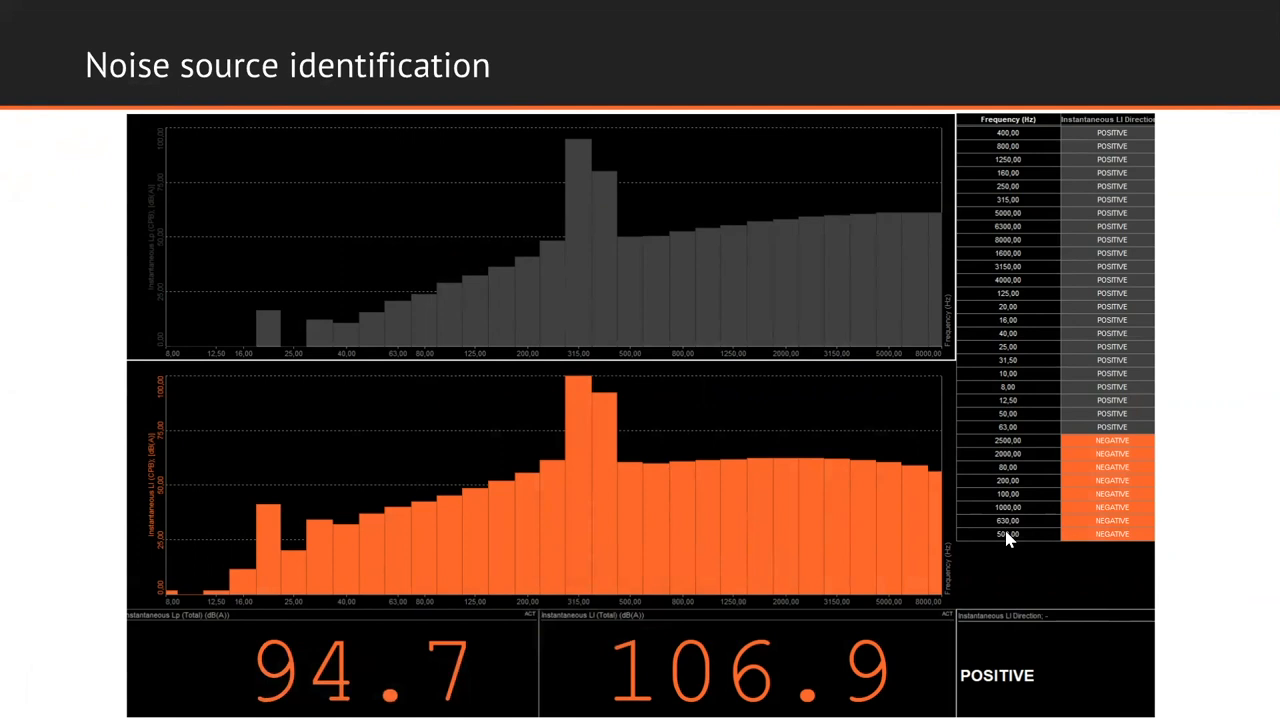
mouse_move(1036, 150)
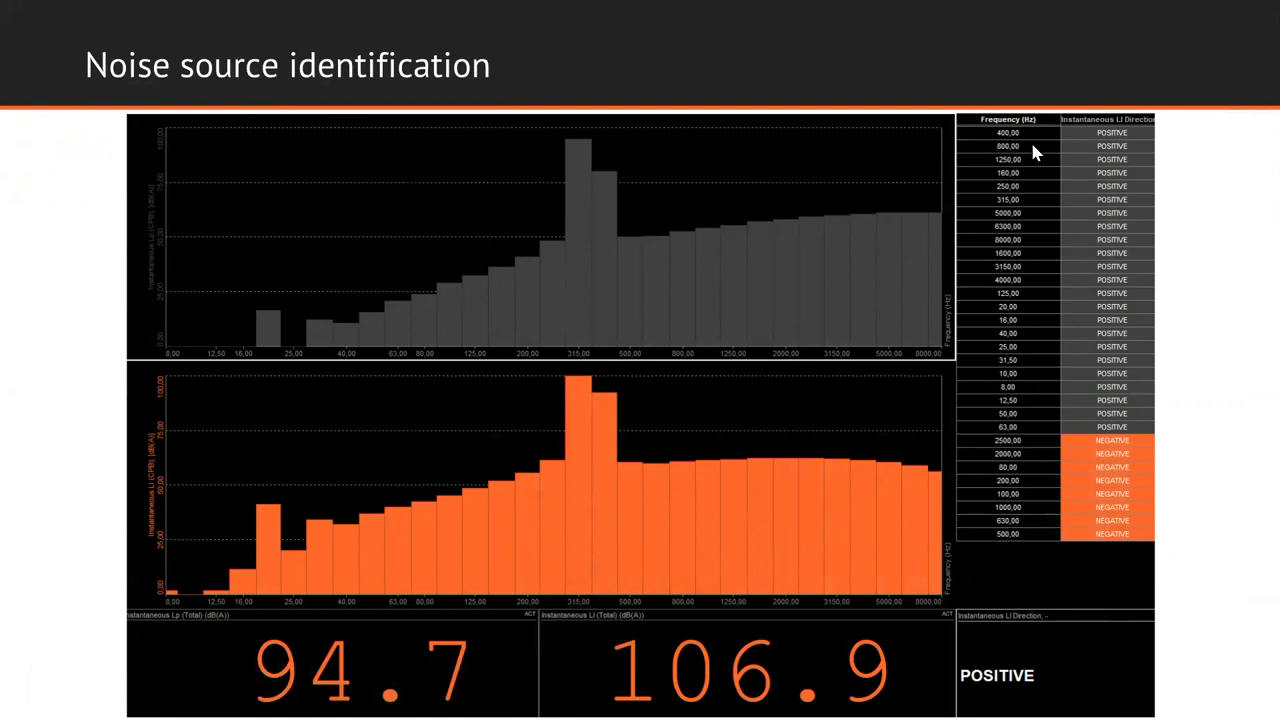
mouse_move(1048, 346)
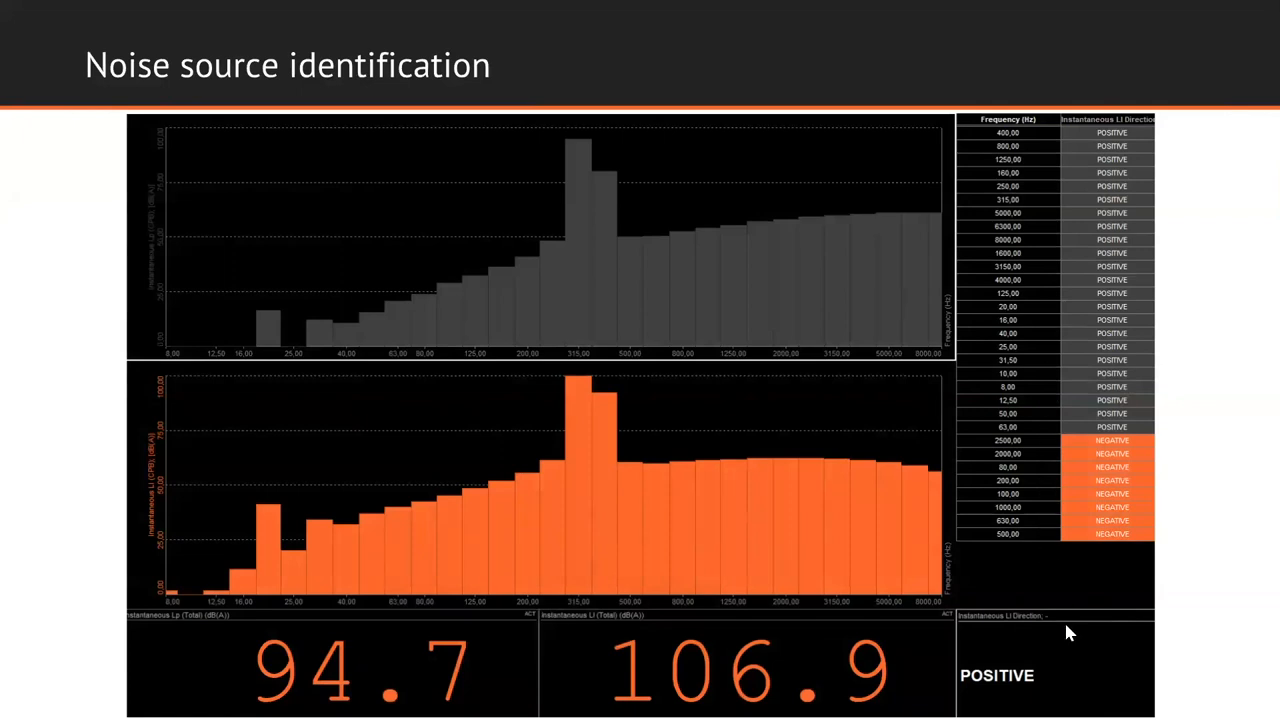
mouse_move(1080, 650)
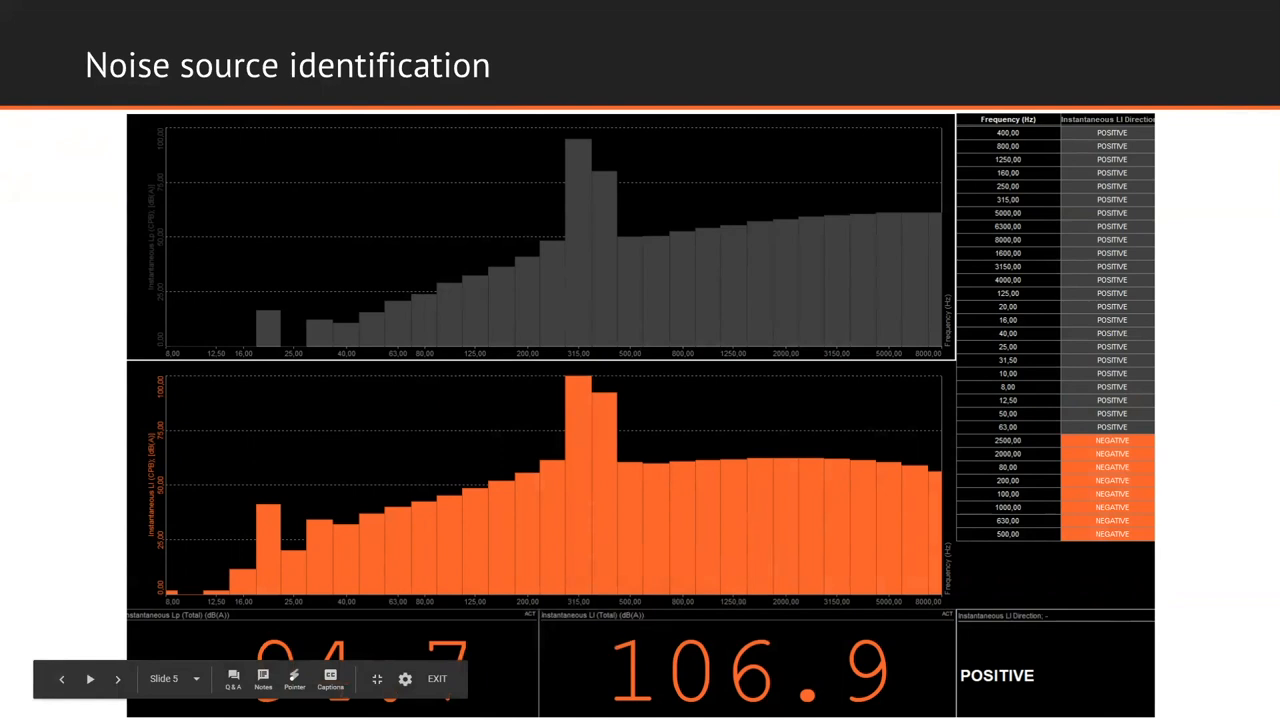
mouse_move(948, 628)
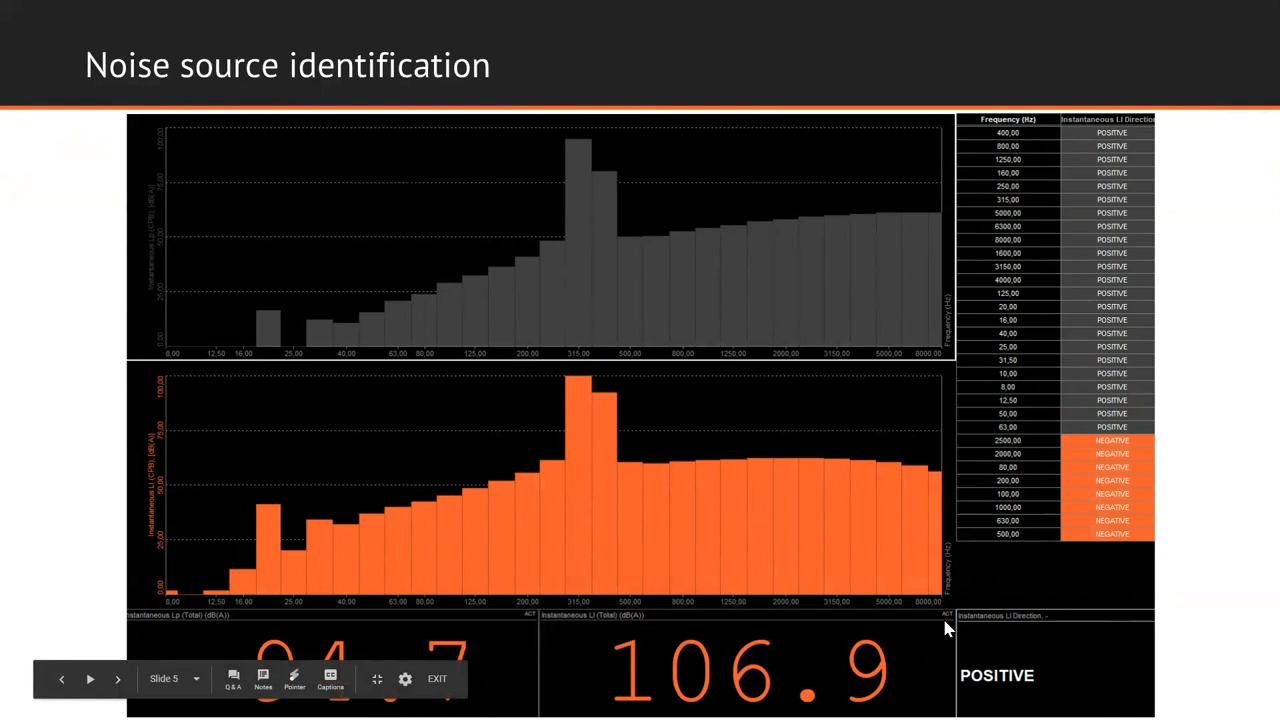
mouse_move(878, 660)
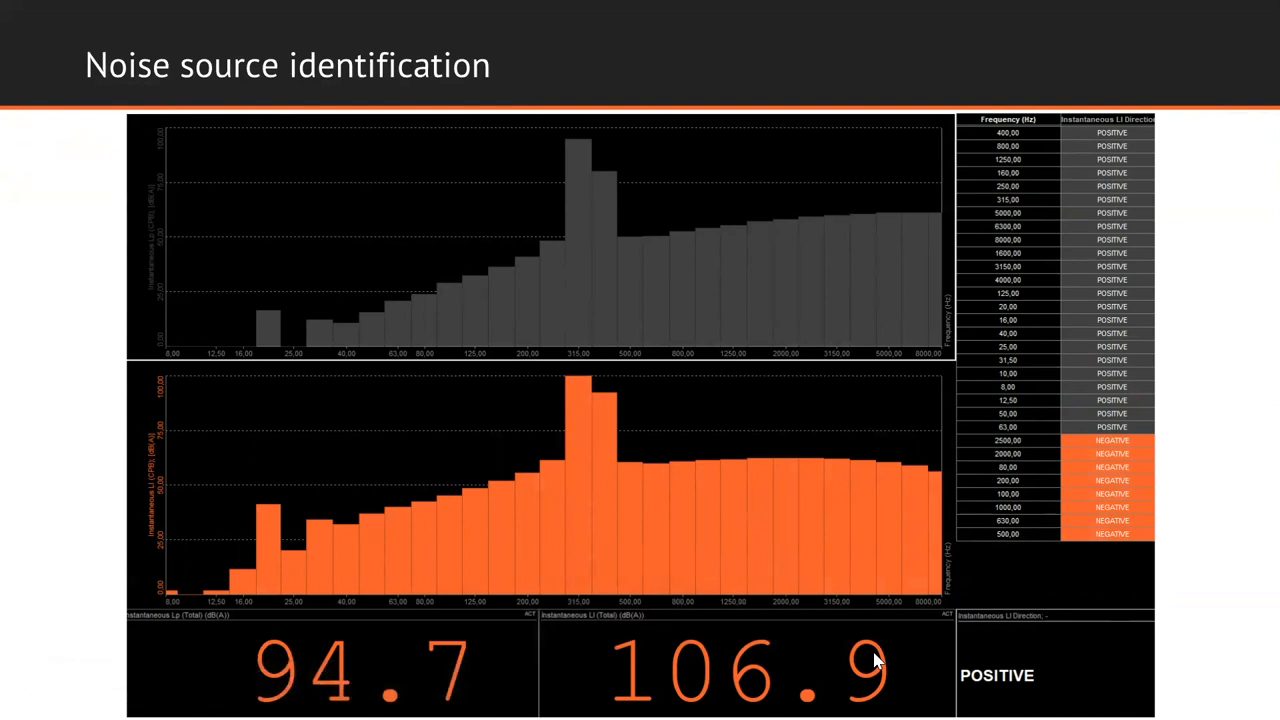
mouse_move(876, 660)
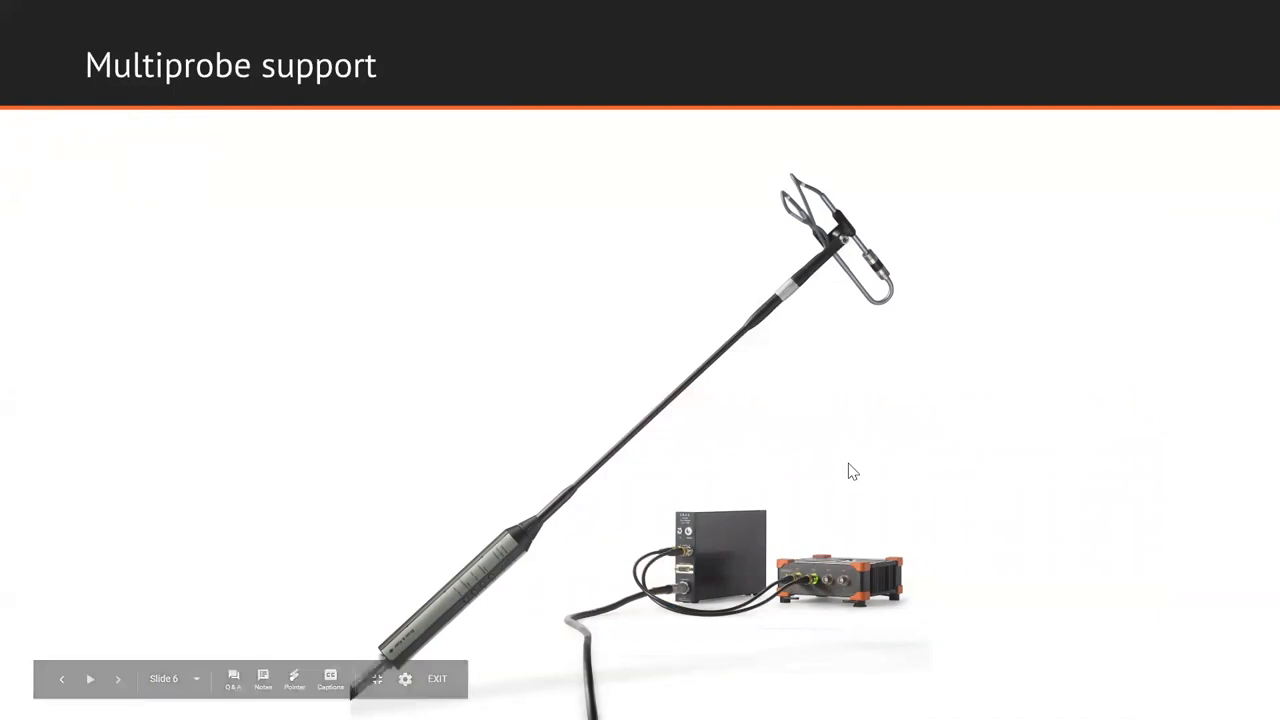
Advance the Google Slides presentation to the Multiprobe support slide
left_click(436, 678)
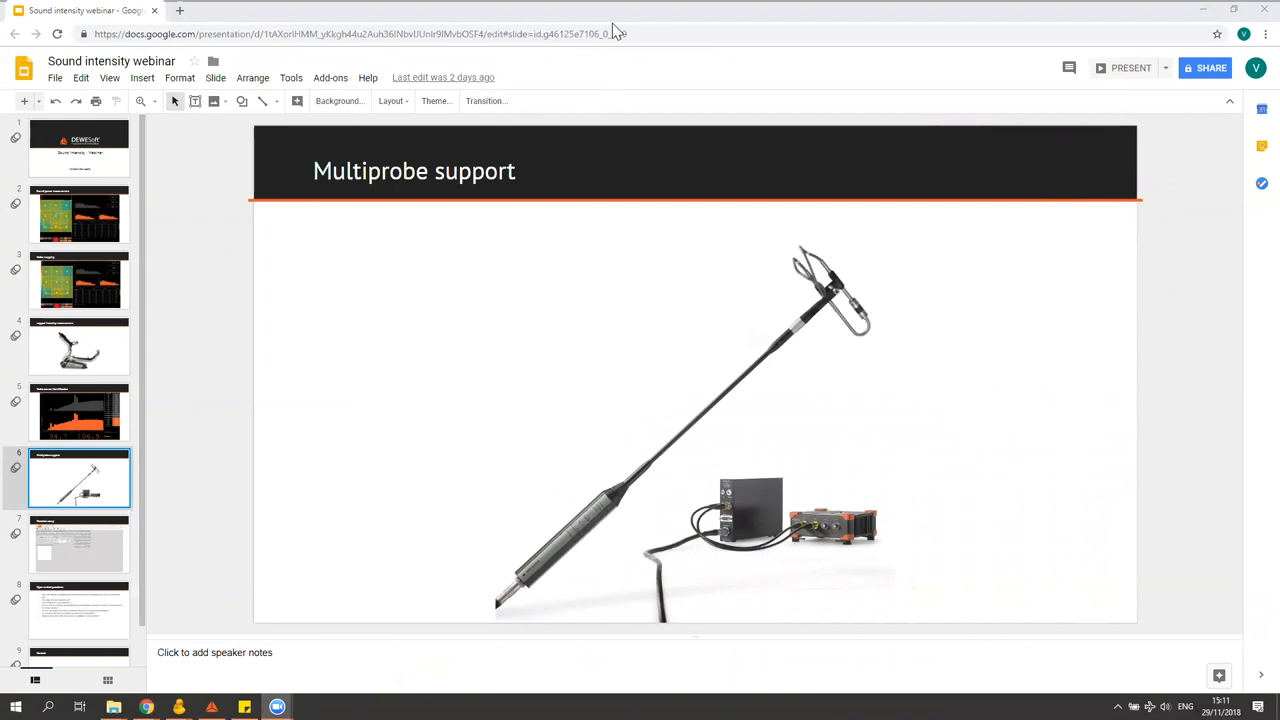
mouse_move(896, 156)
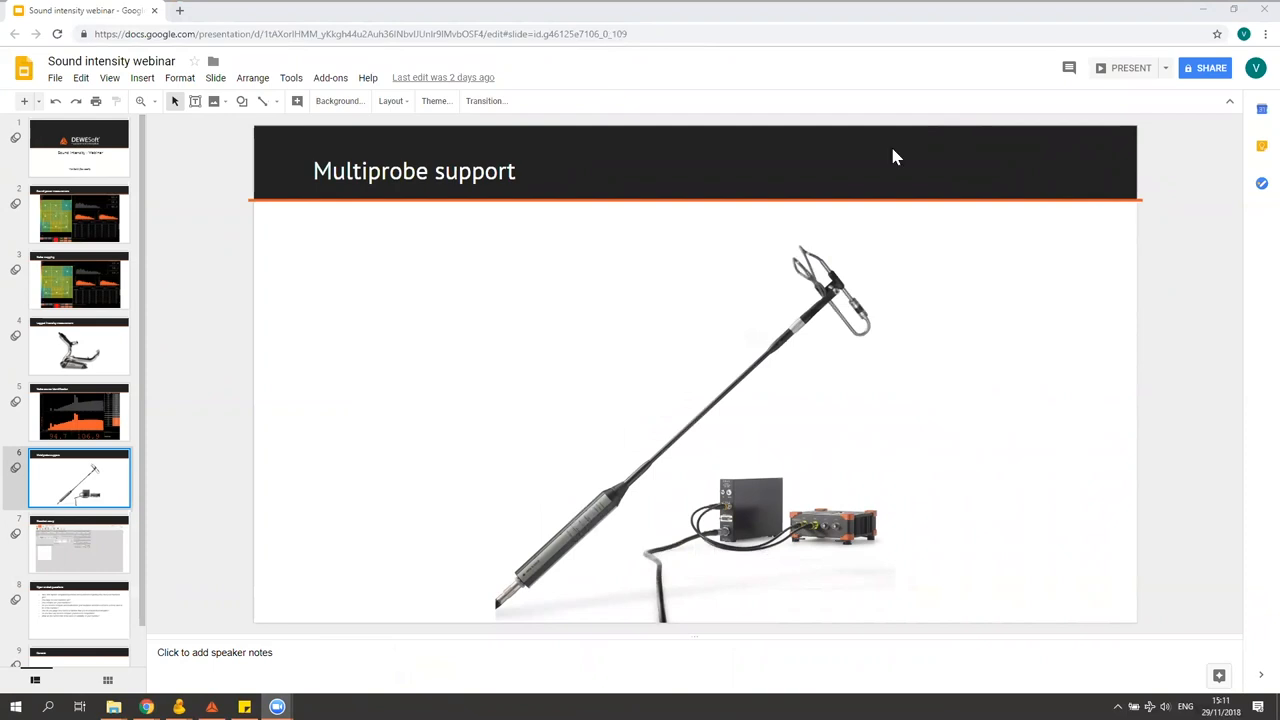
mouse_move(736, 432)
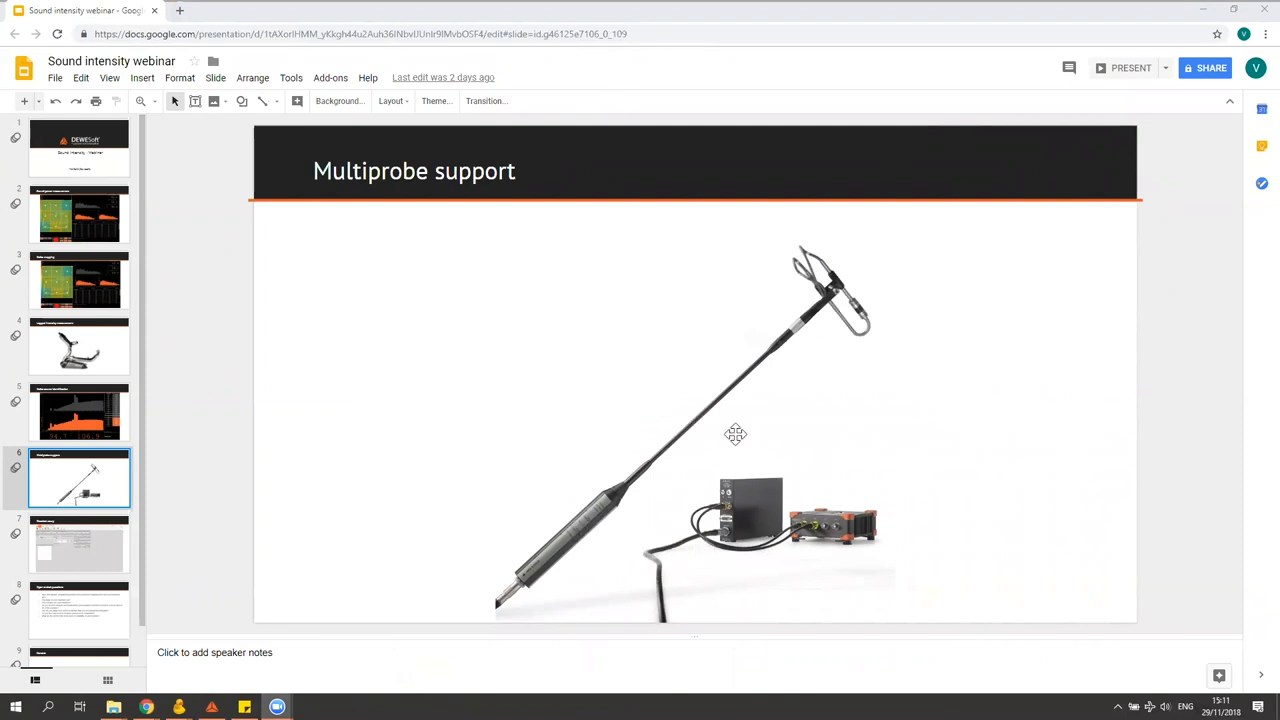
mouse_move(964, 424)
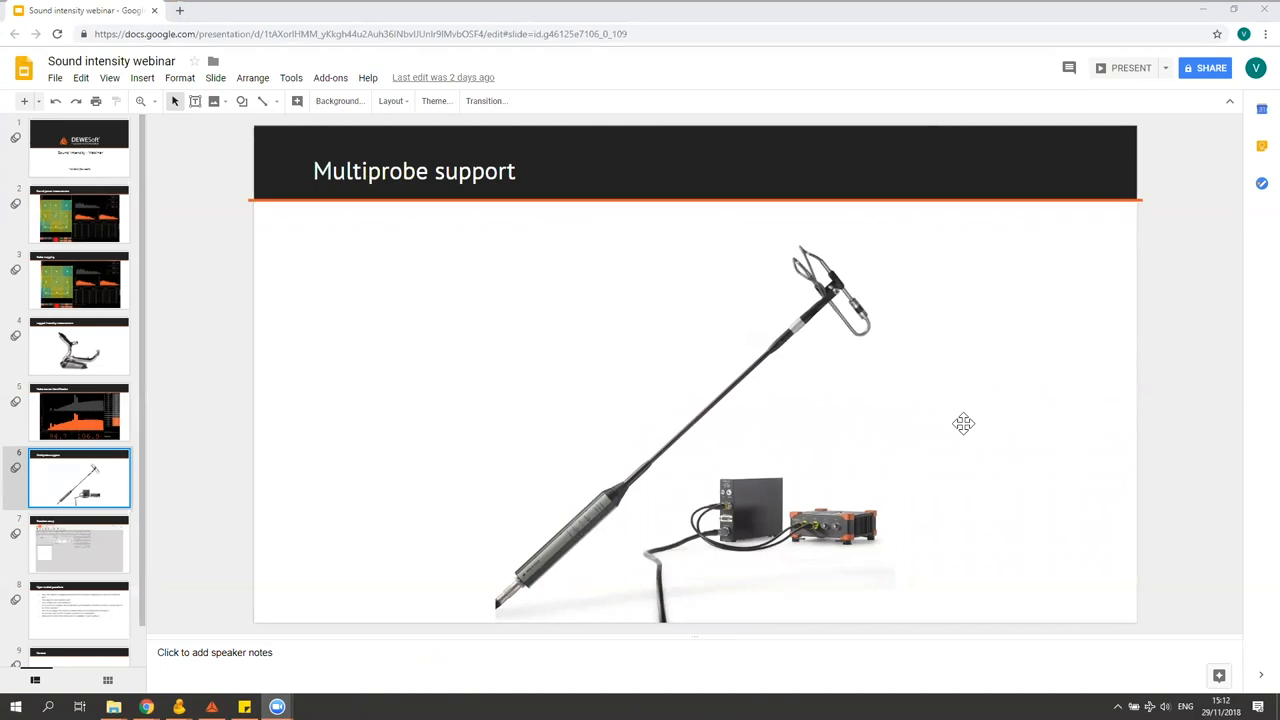
mouse_move(1188, 16)
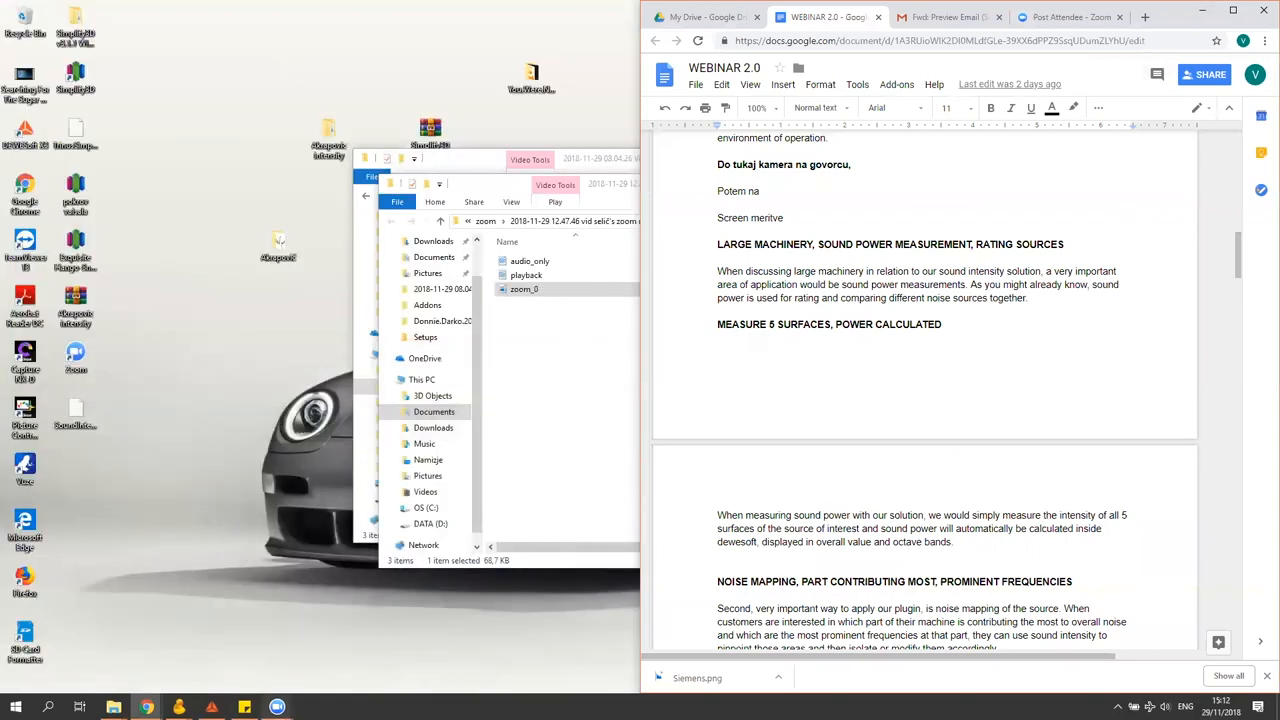
mouse_move(978, 176)
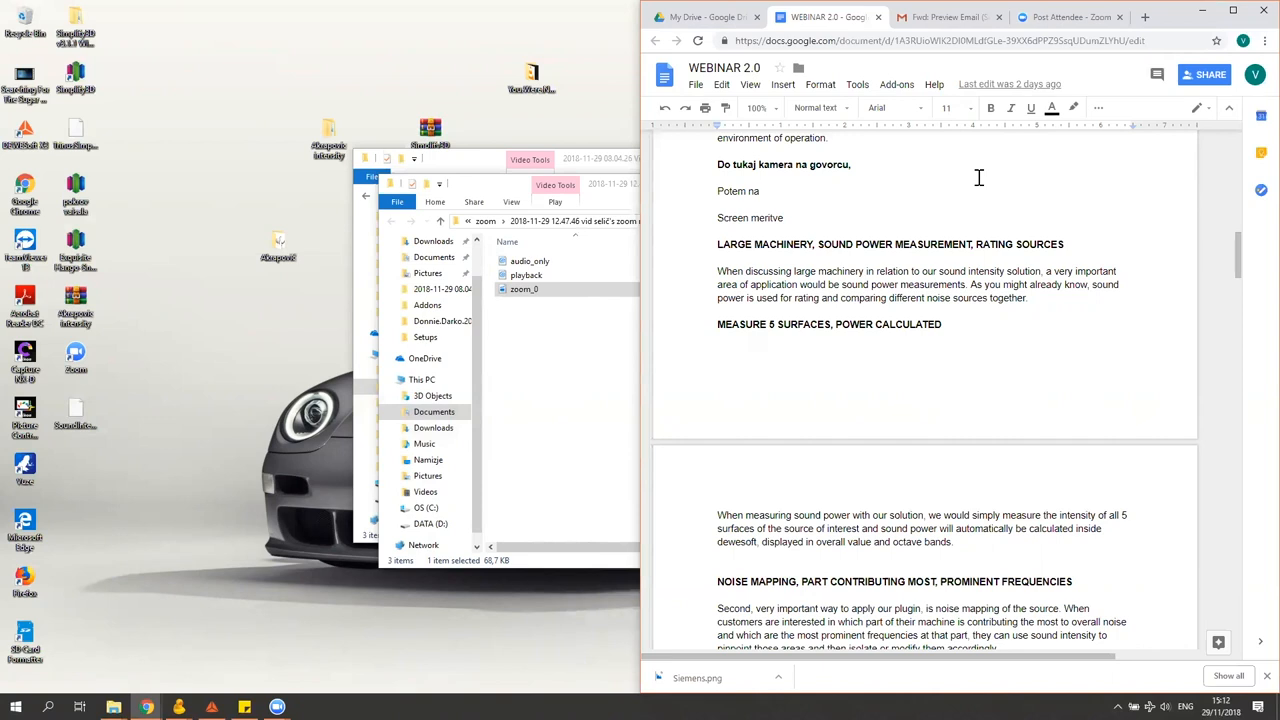
mouse_move(220, 688)
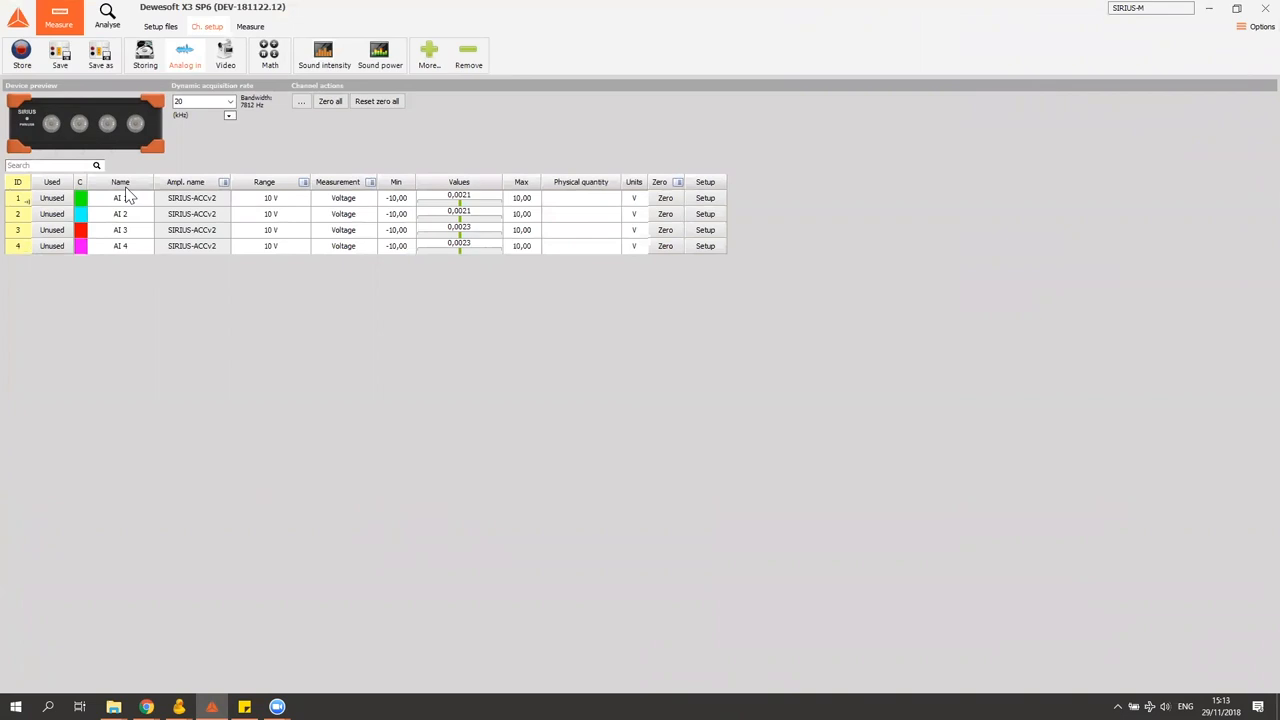
Make AI 1 and AI 2 used IEPE sound pressure channels and bring up channel 1's detailed setup
left_click(52, 214)
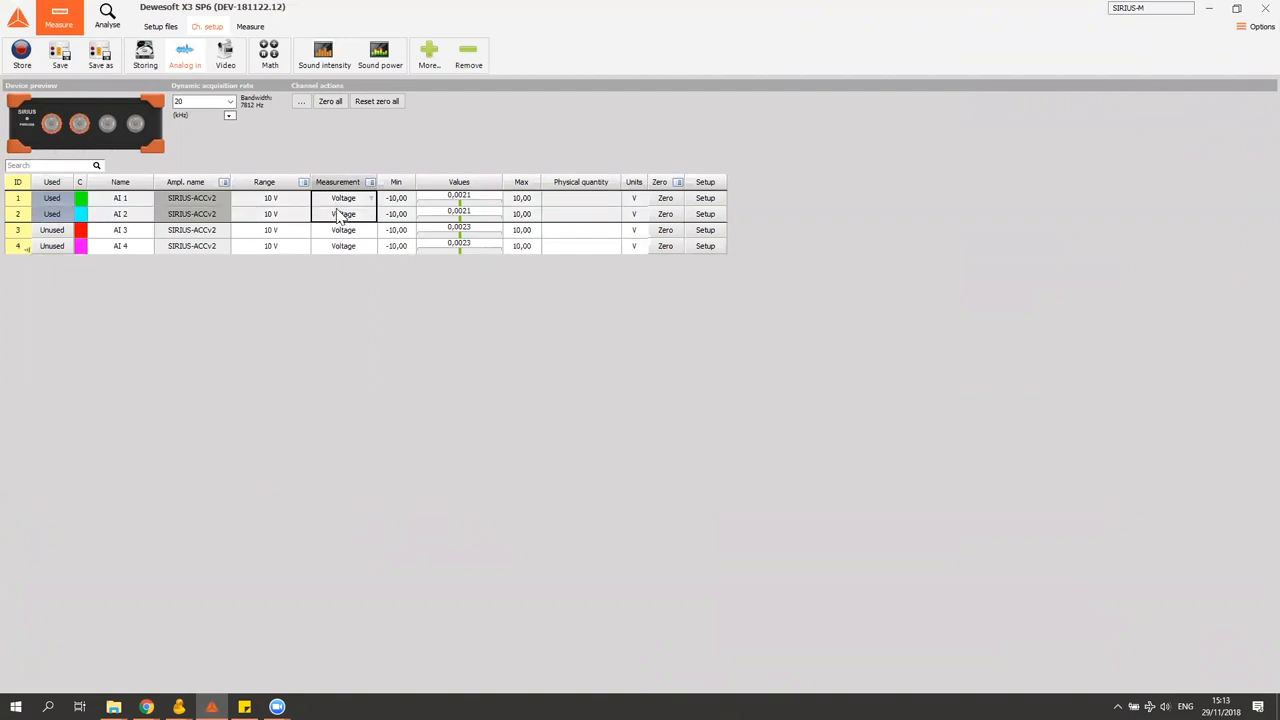
left_click(344, 230)
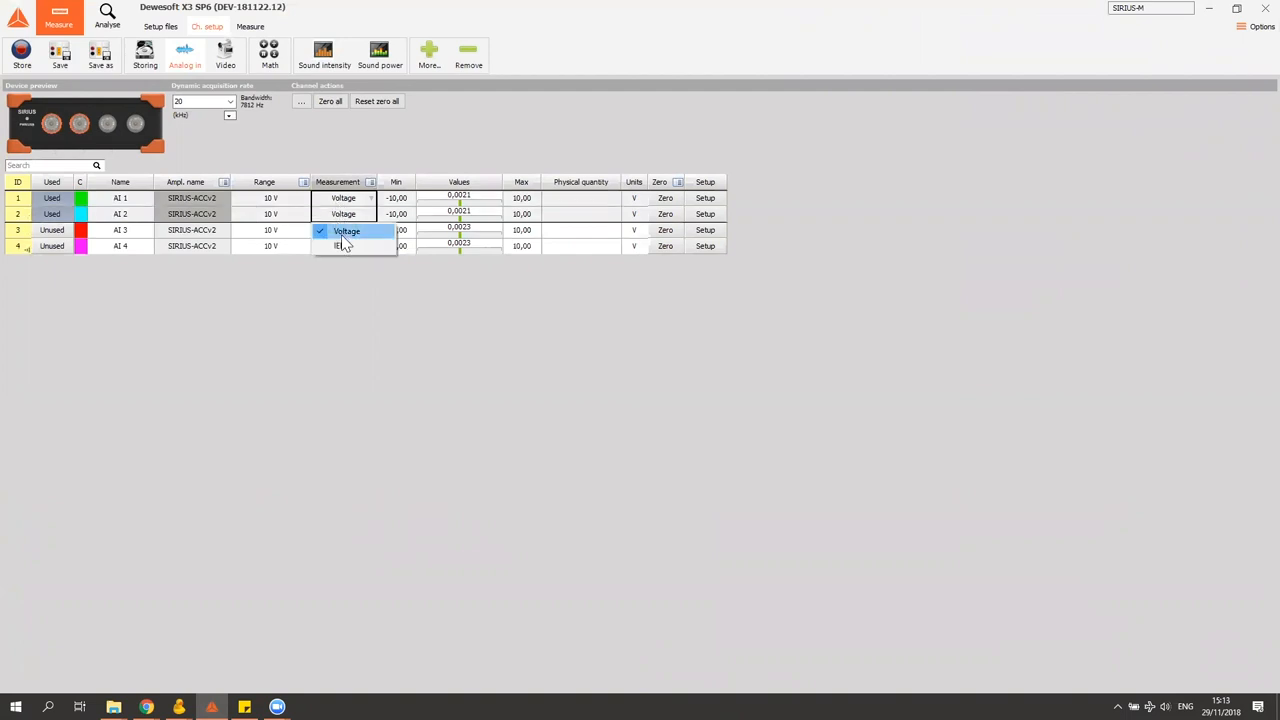
left_click(344, 244)
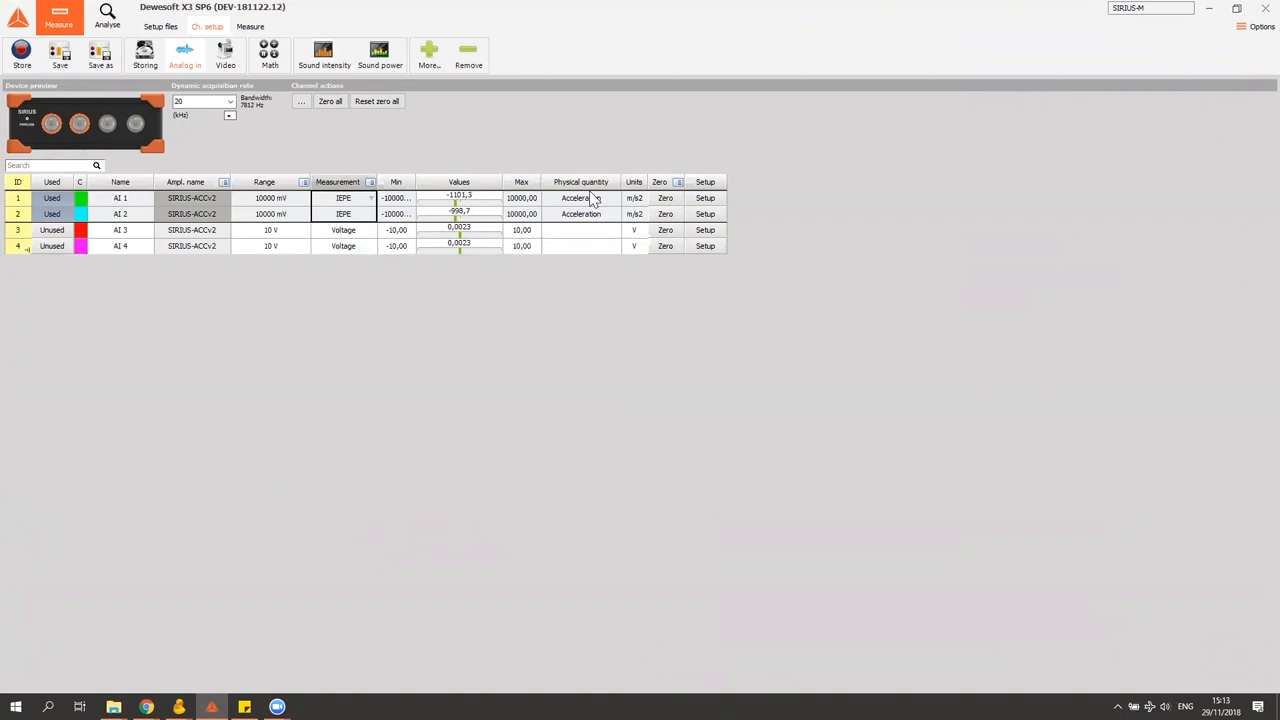
left_click(580, 198)
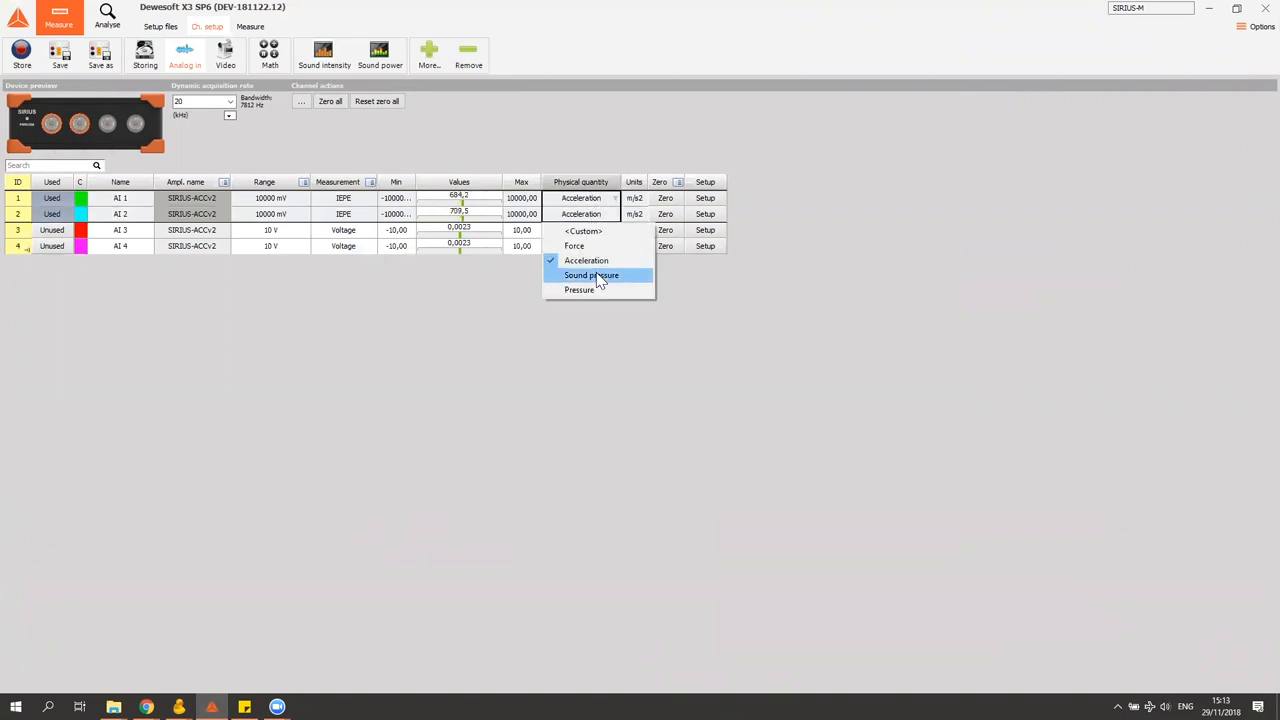
left_click(592, 276)
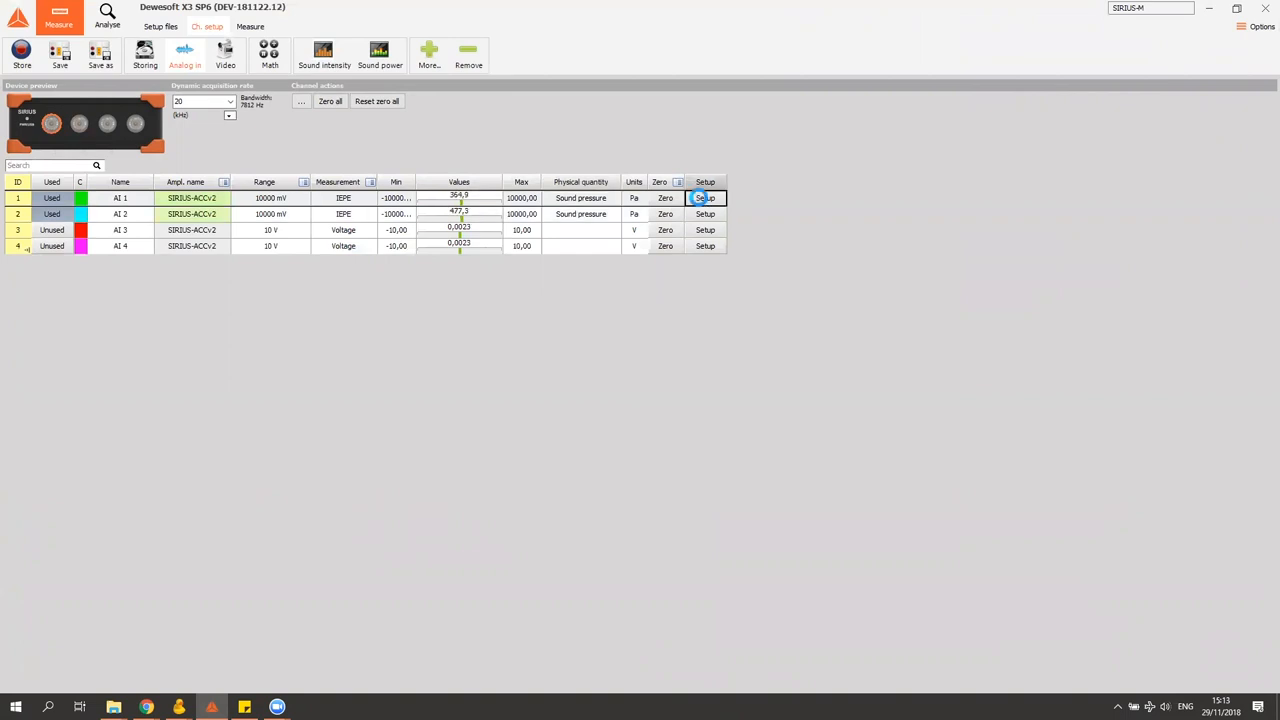
left_click(704, 198)
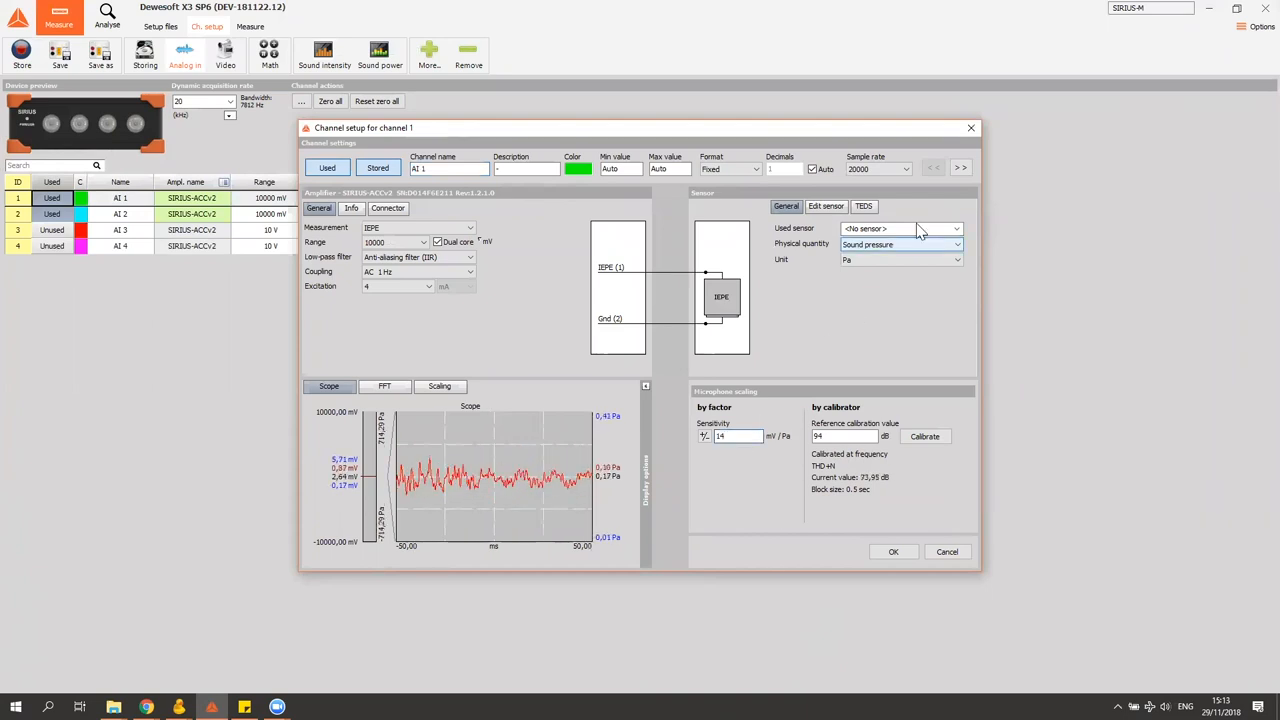
Enter the sensitivity for channels 1 and 2 so each ranges ±714,29 Pa, then confirm
left_click(960, 168)
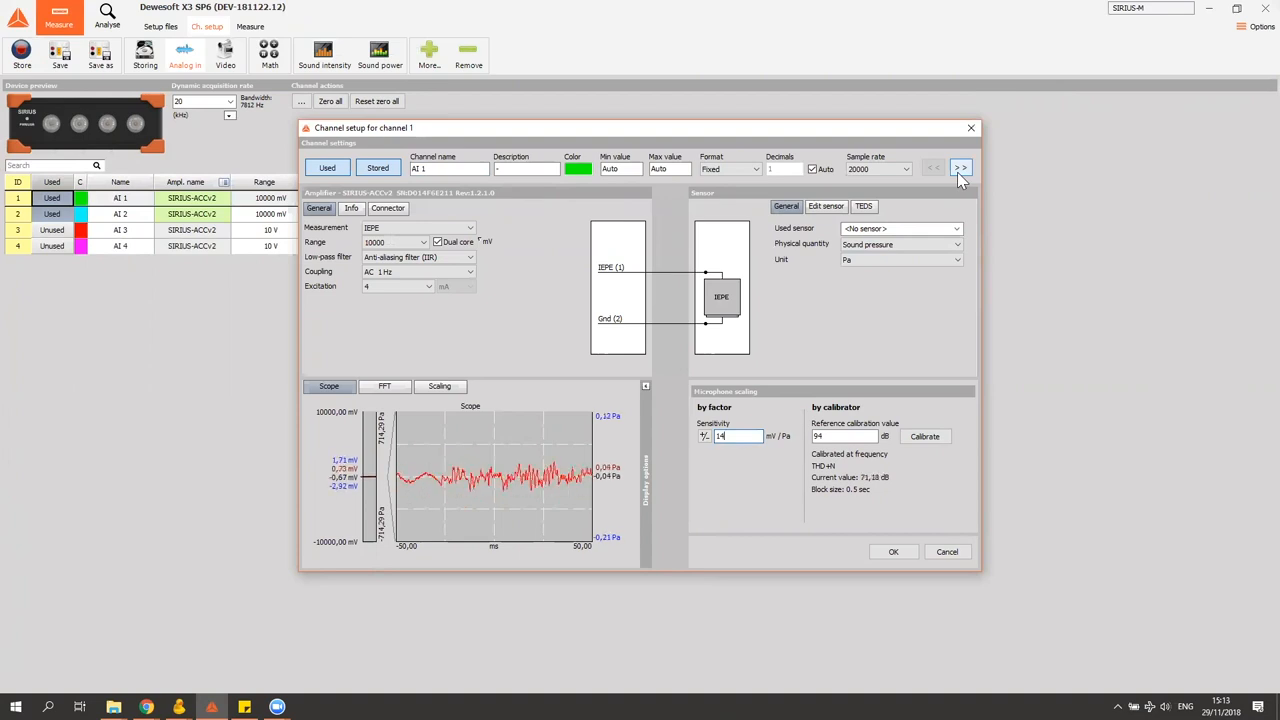
left_click(960, 168)
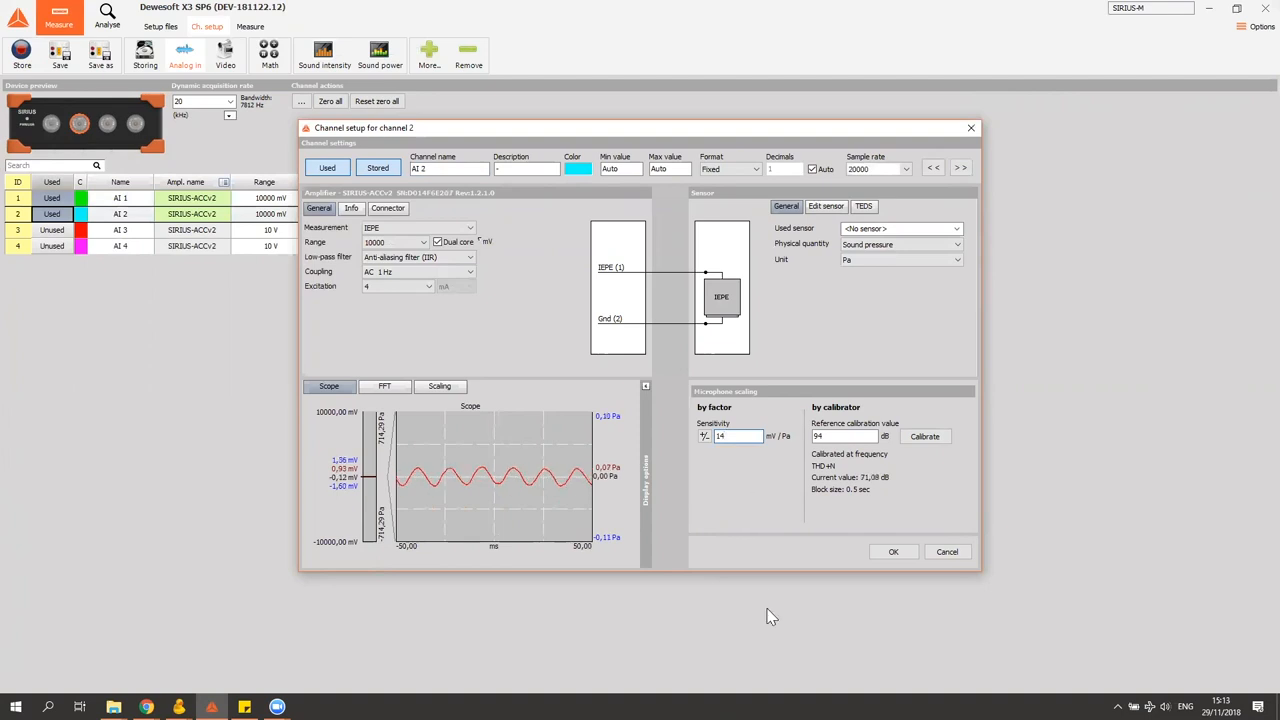
left_click(892, 552)
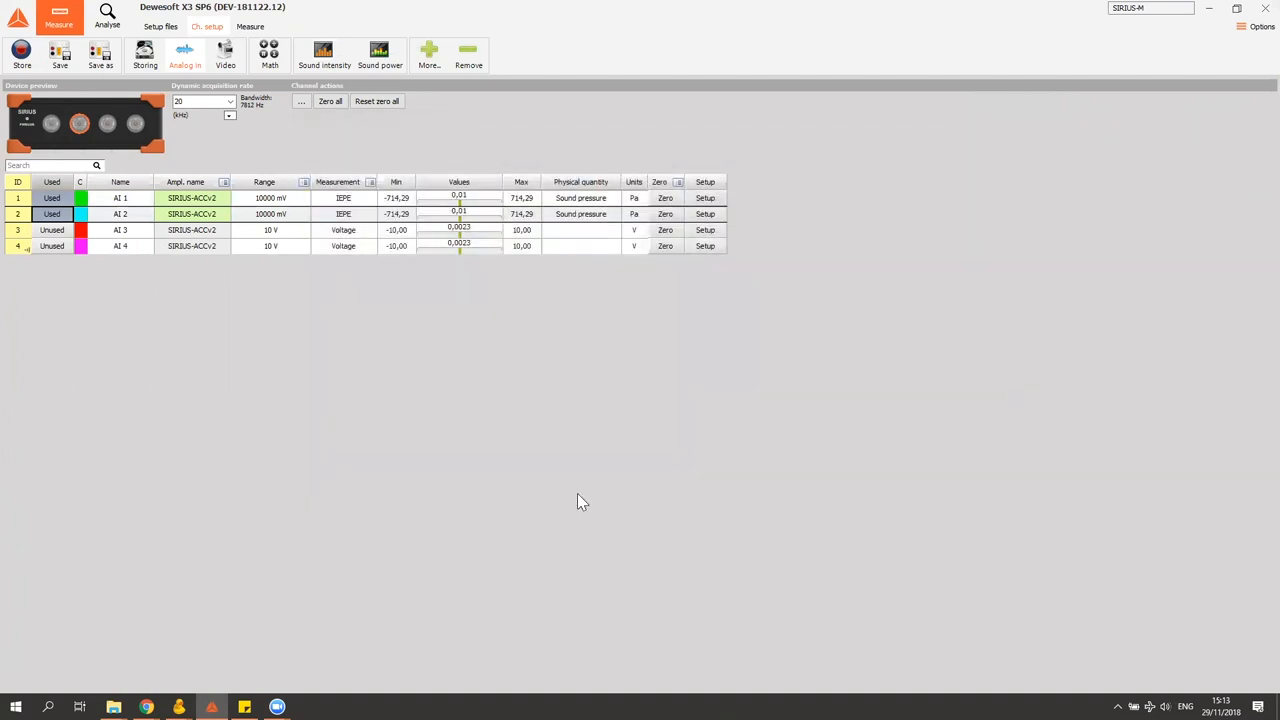
mouse_move(268, 376)
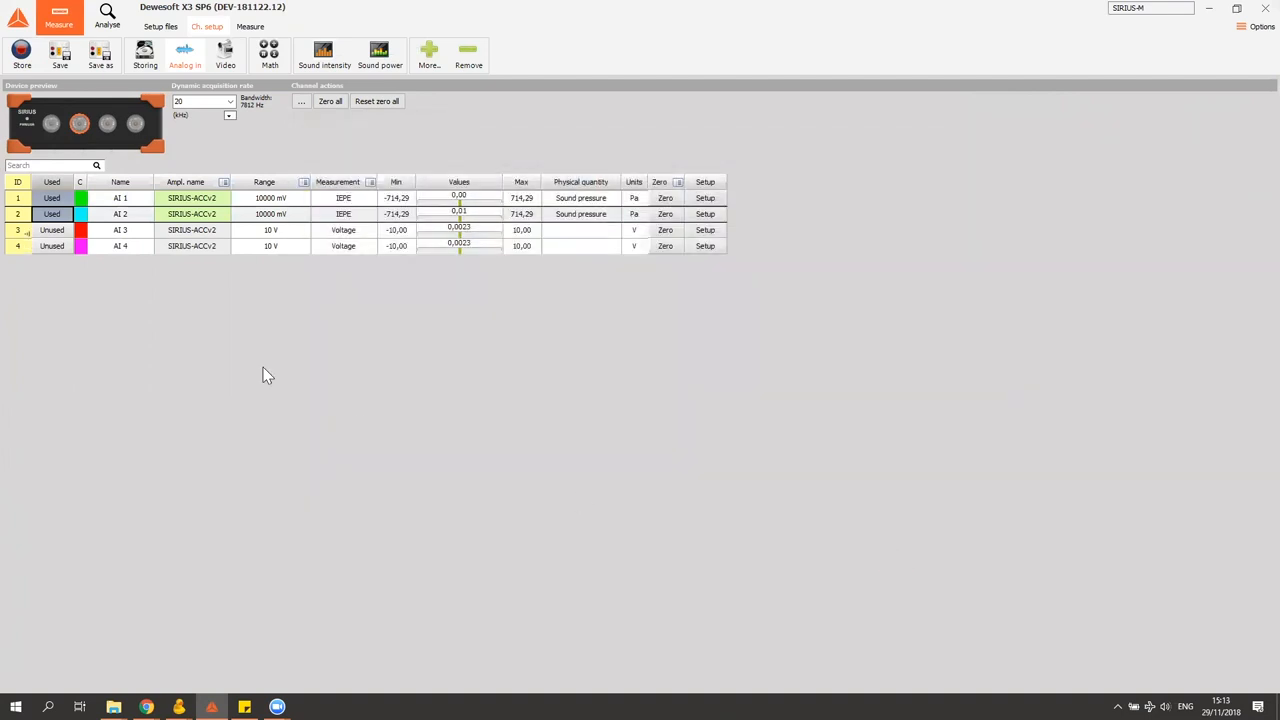
mouse_move(324, 56)
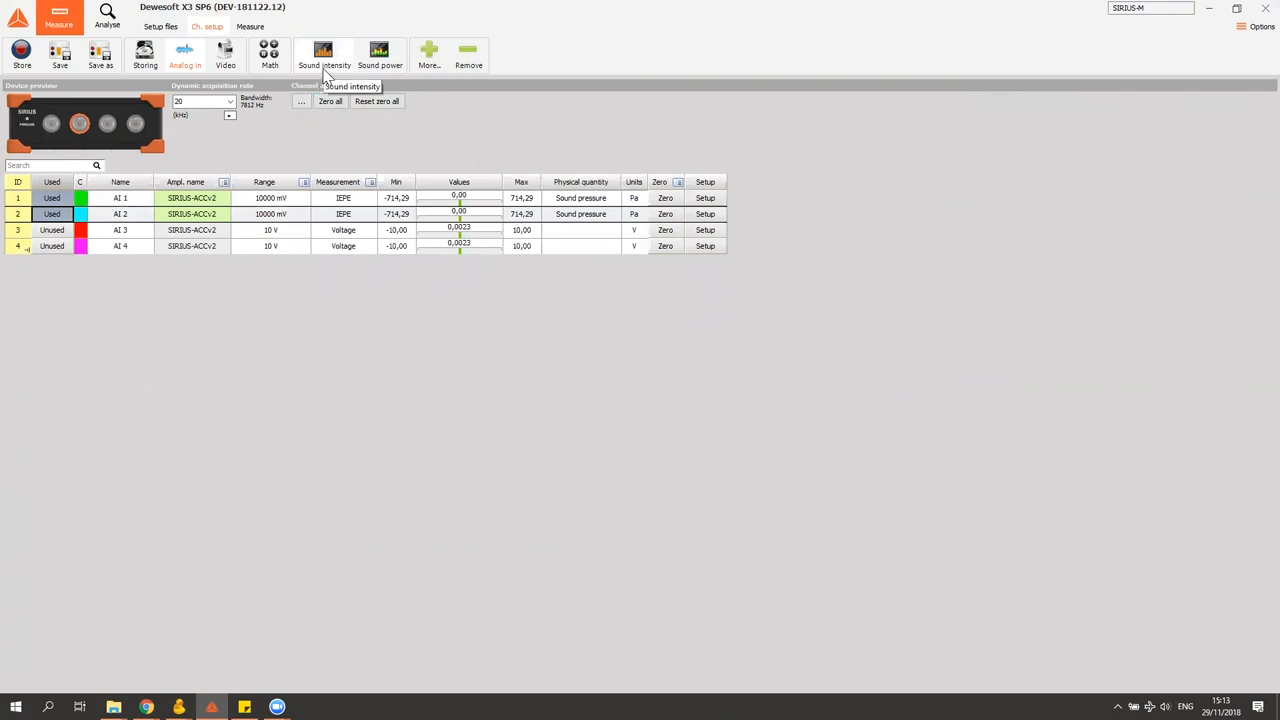
Raise the analog sample rate to clear the sound intensity module's minimum sample rate warning
left_click(324, 56)
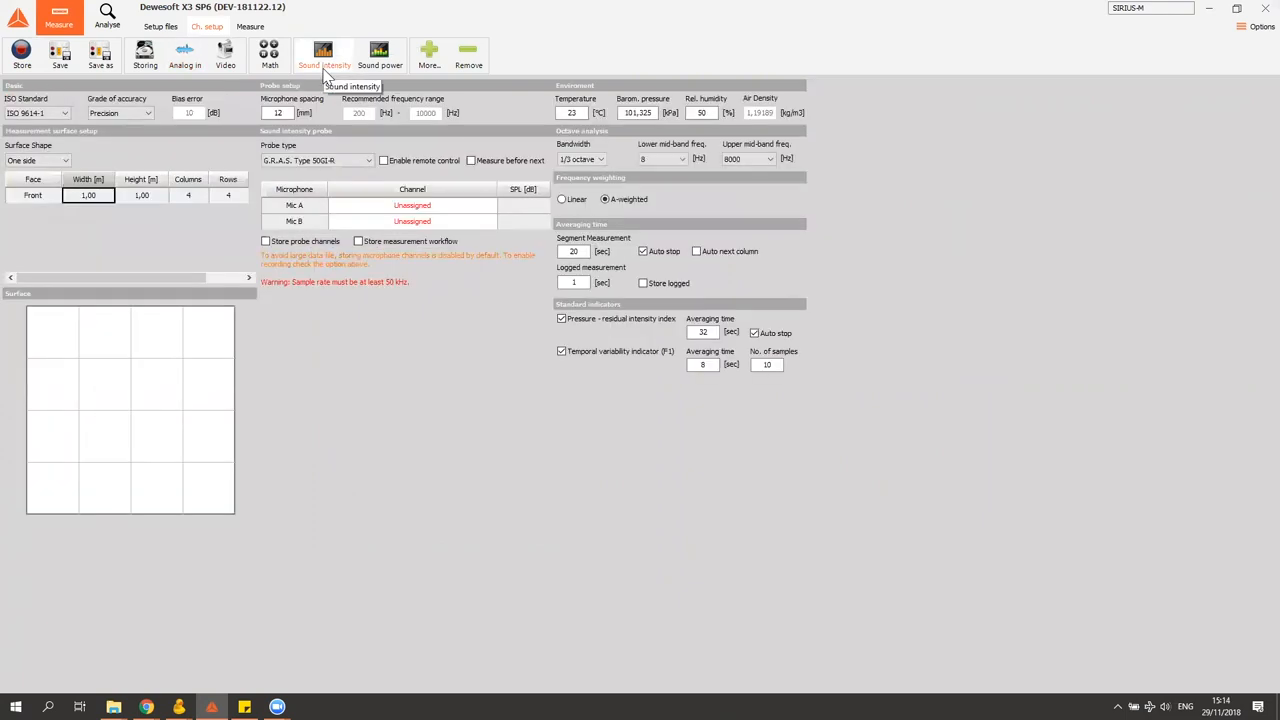
mouse_move(282, 300)
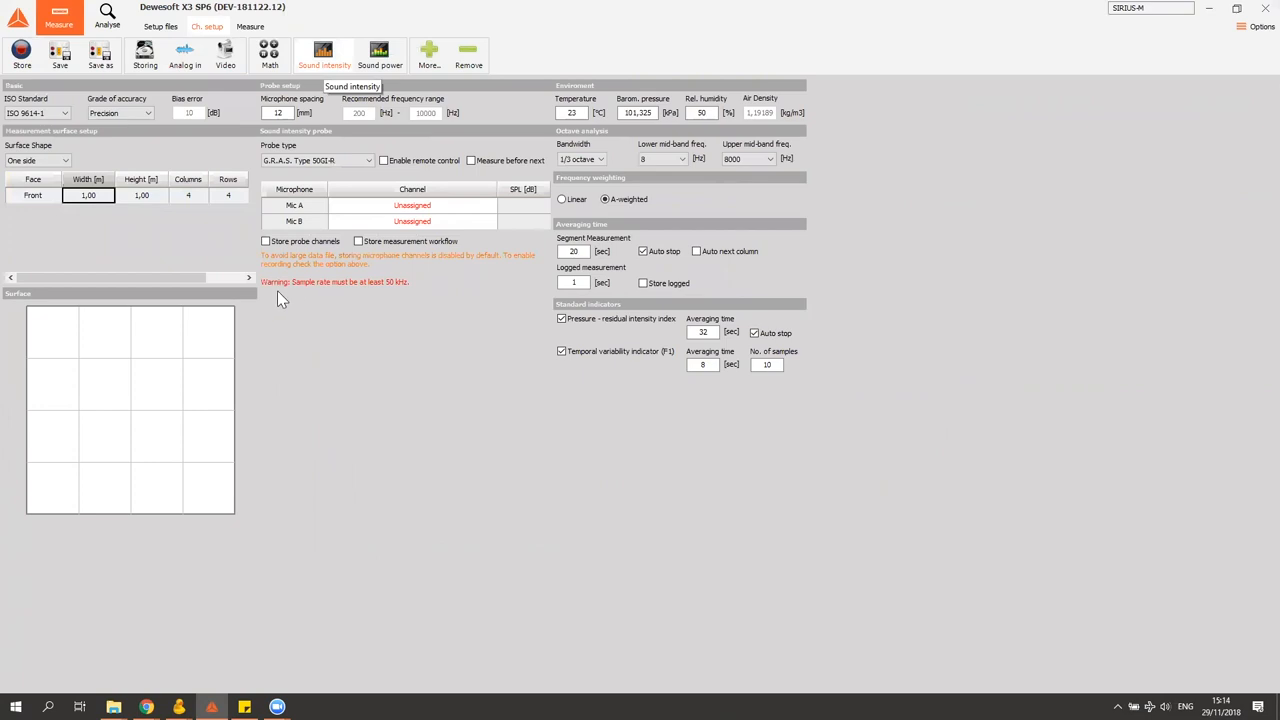
mouse_move(338, 300)
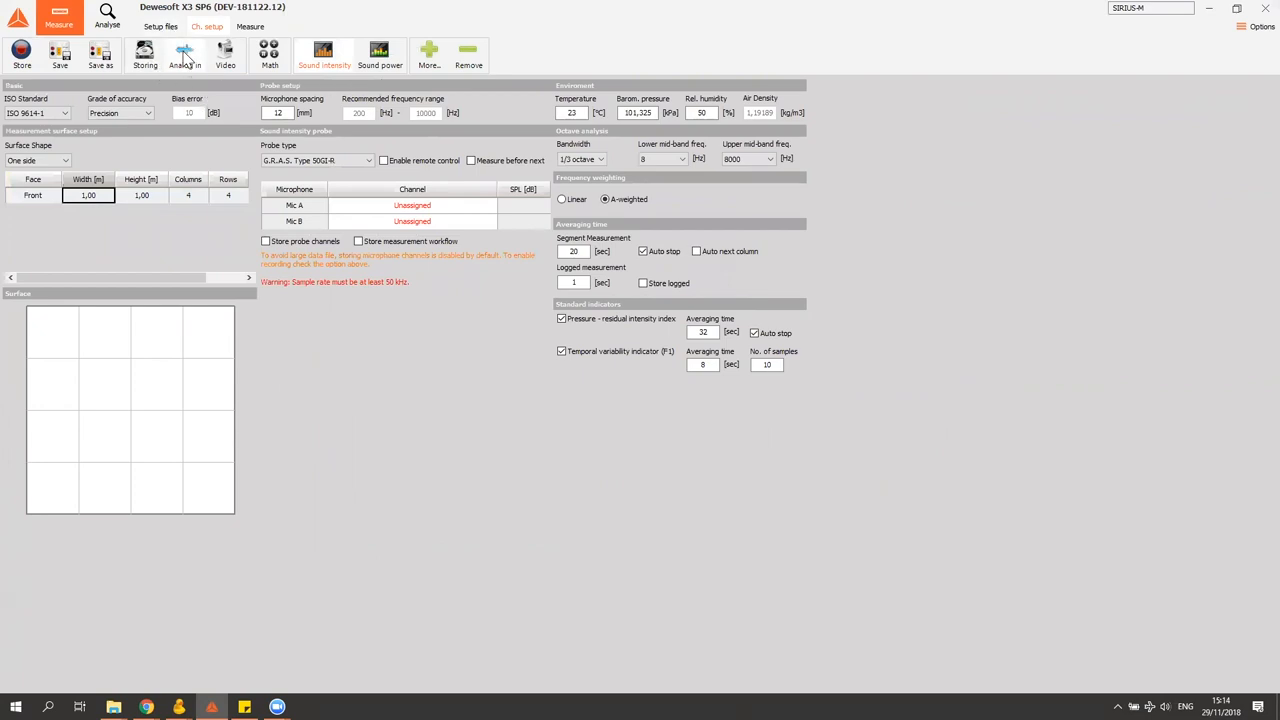
left_click(184, 56)
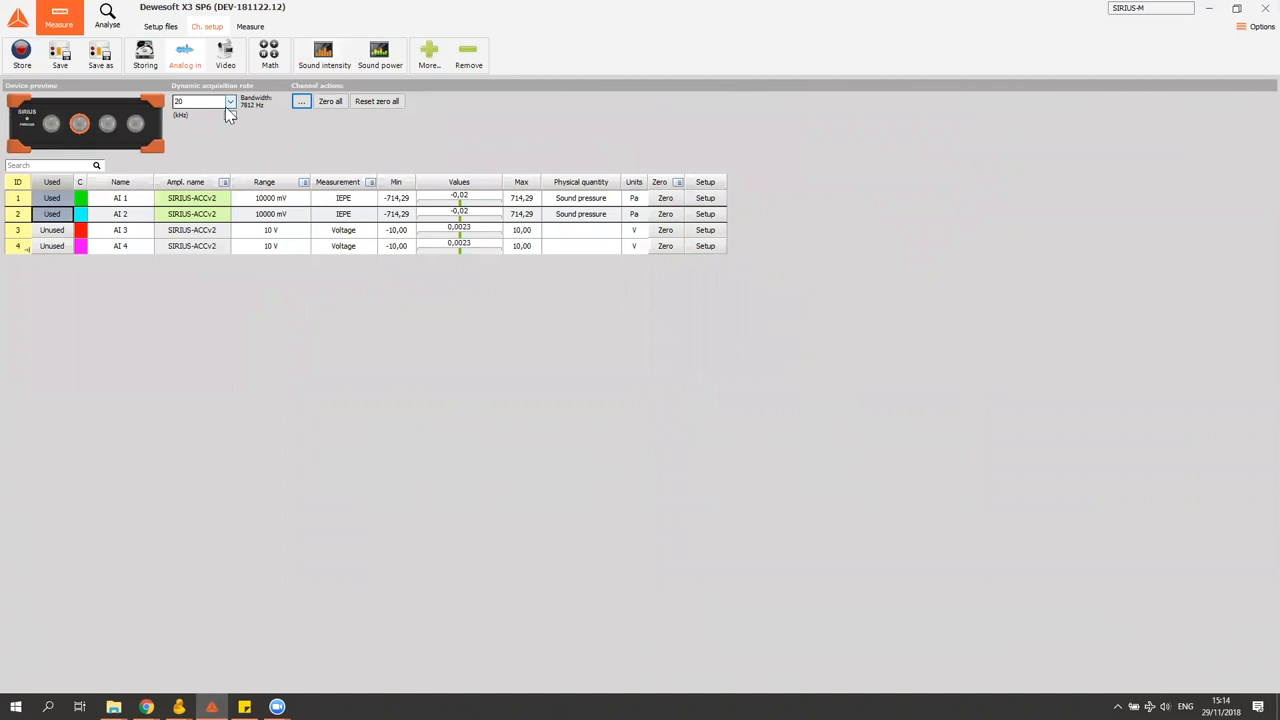
left_click(228, 100)
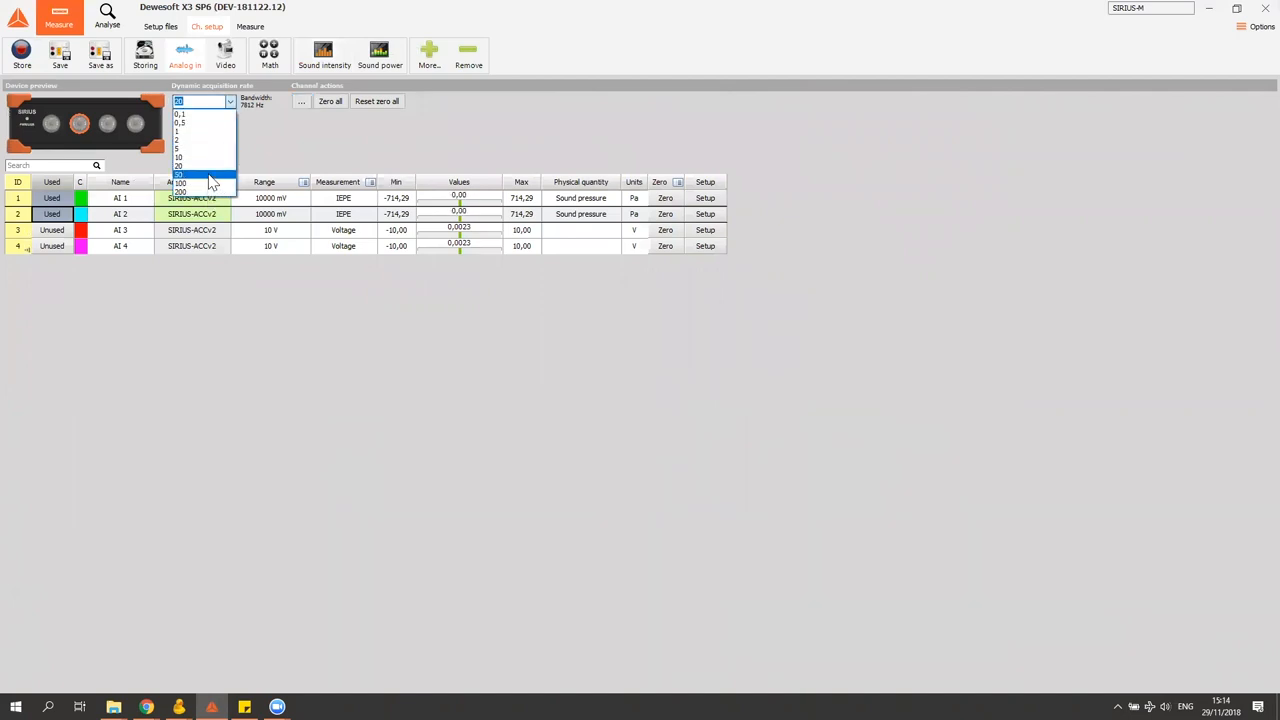
left_click(180, 174)
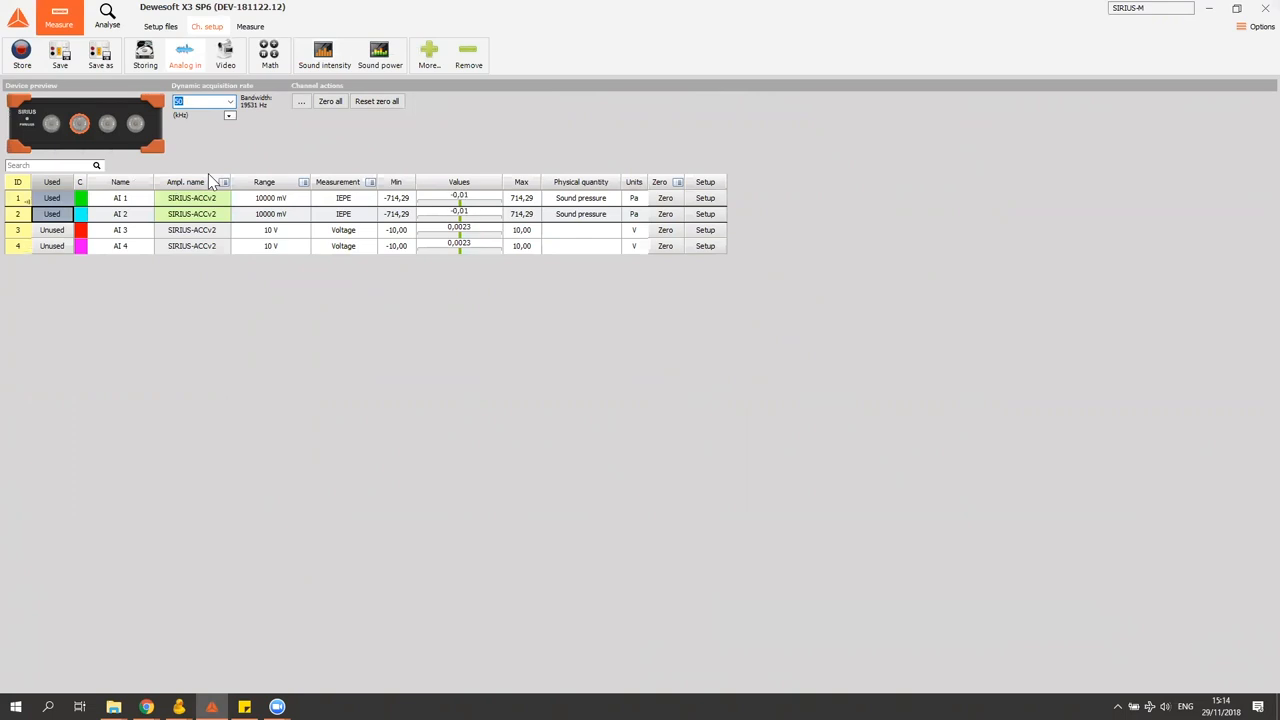
mouse_move(270, 120)
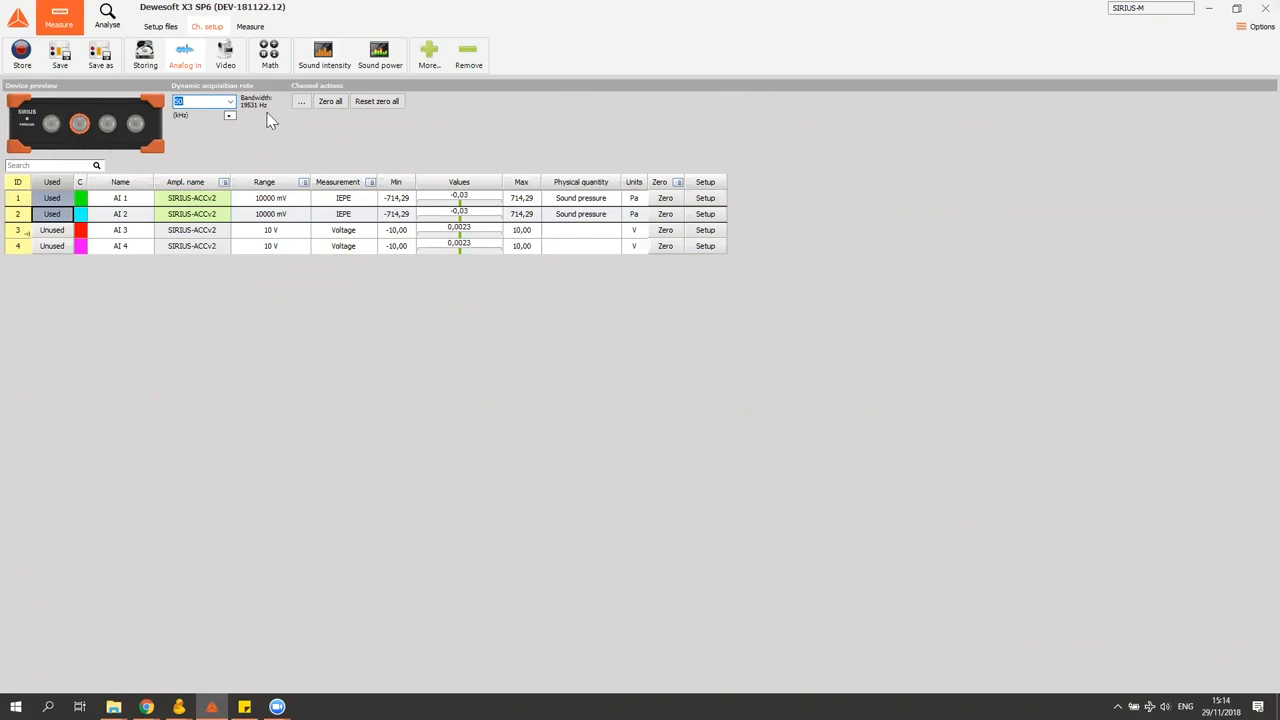
mouse_move(336, 58)
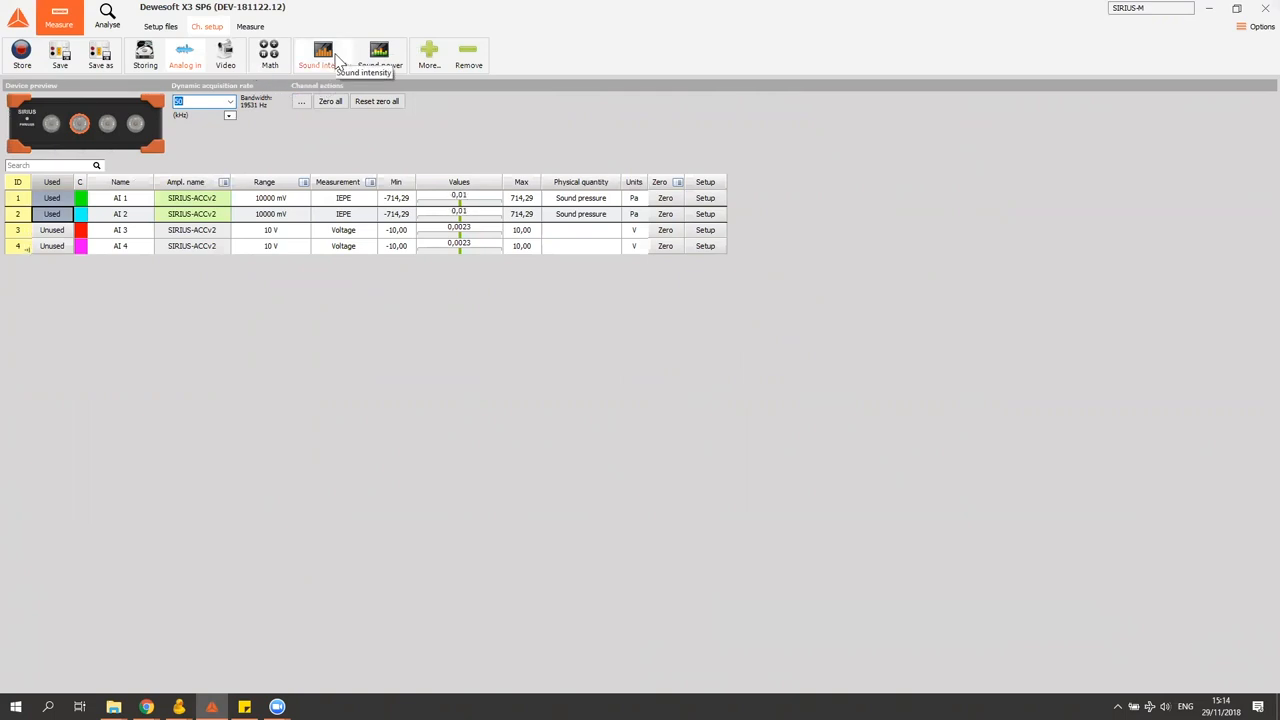
left_click(324, 56)
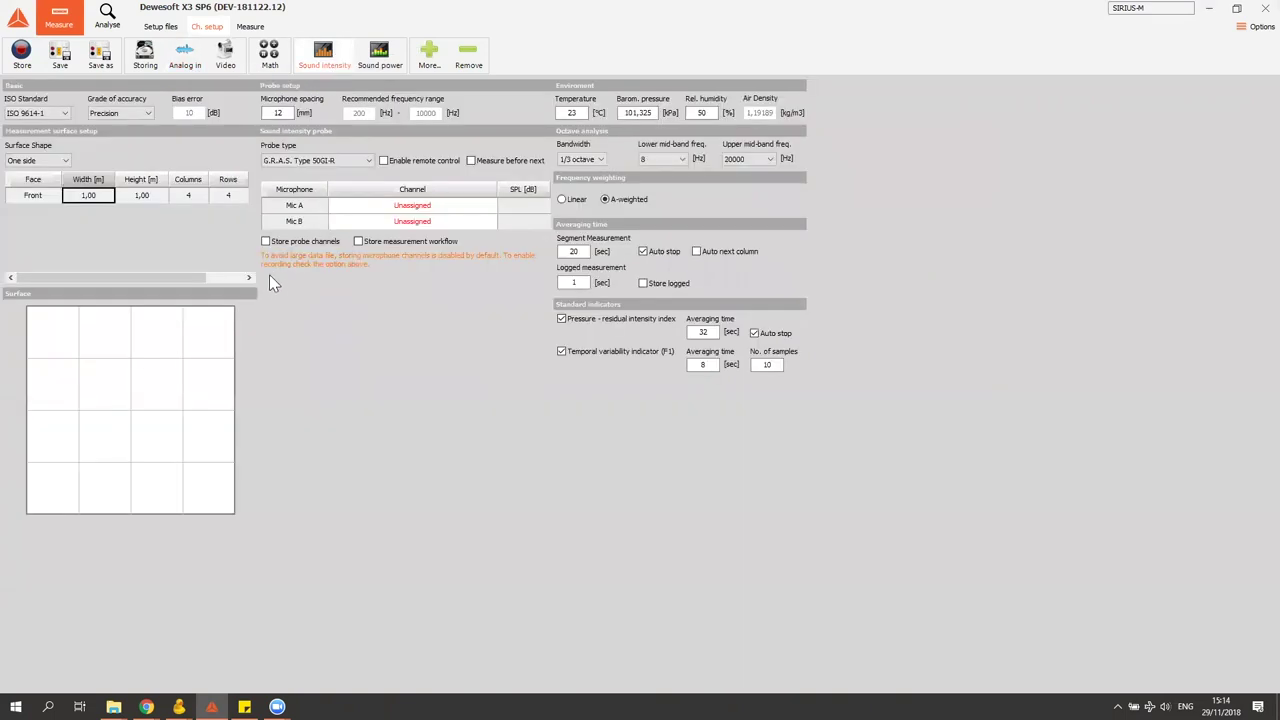
mouse_move(184, 292)
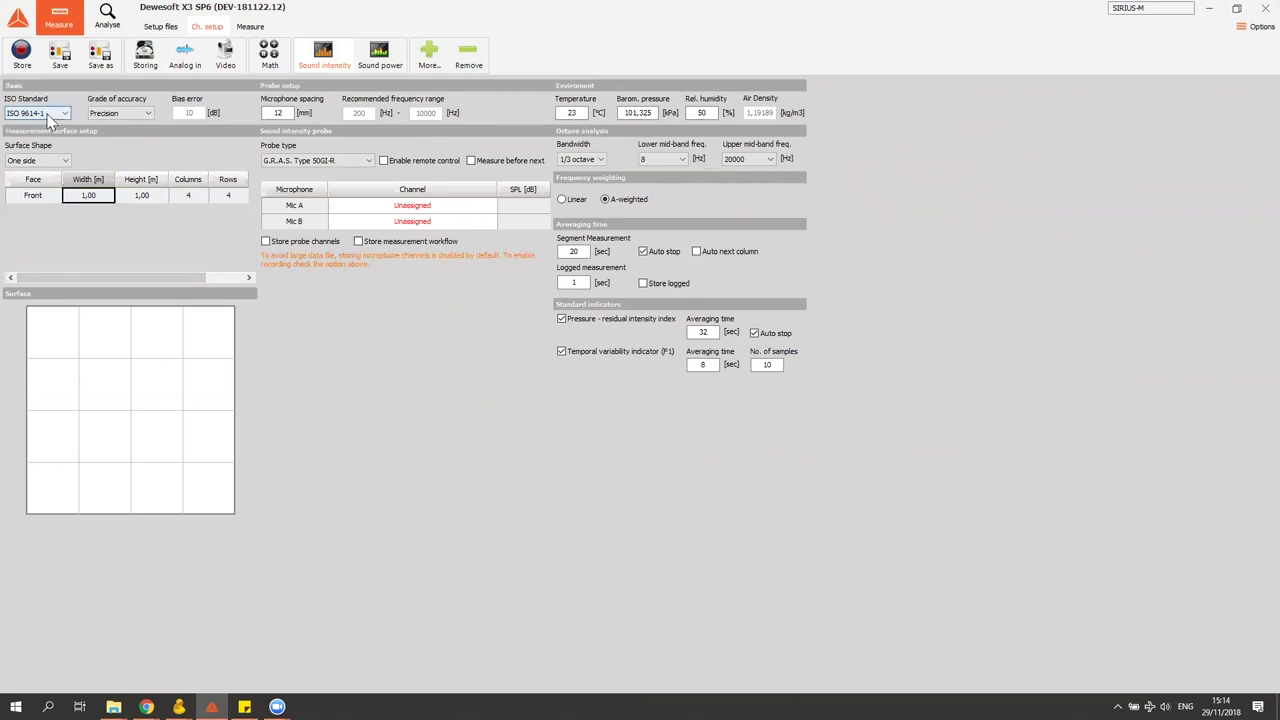
left_click(64, 112)
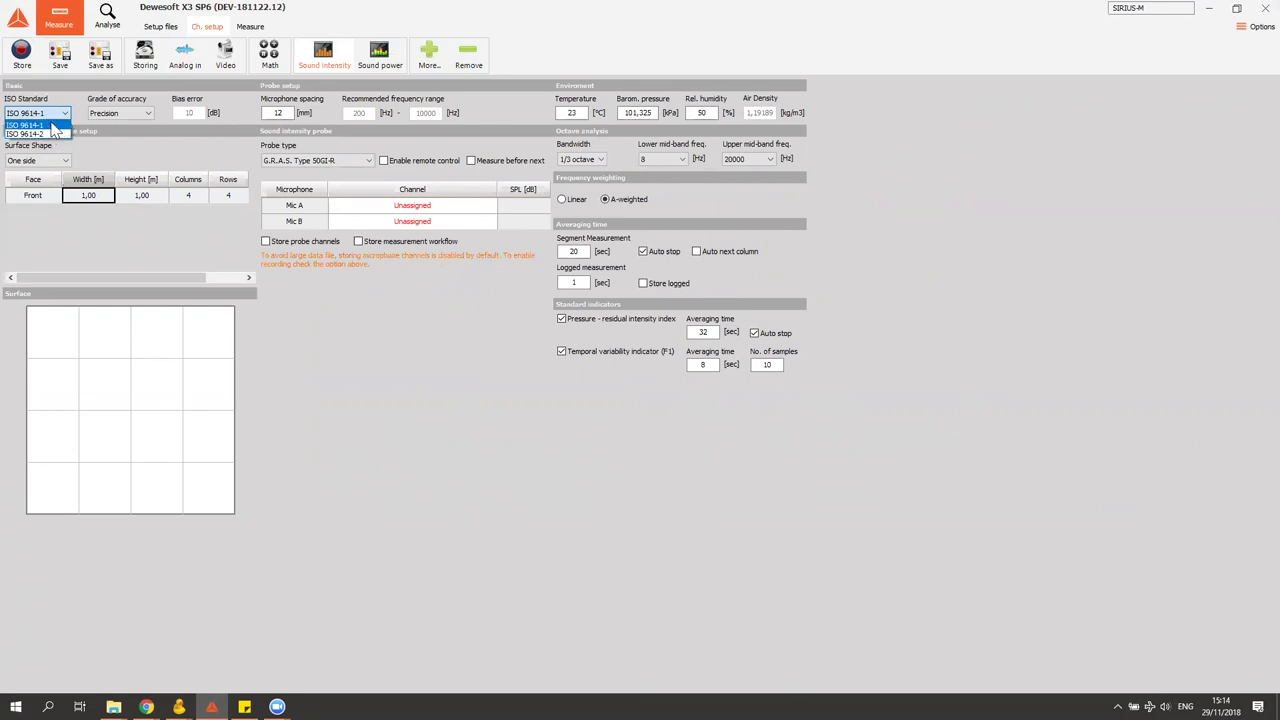
left_click(30, 124)
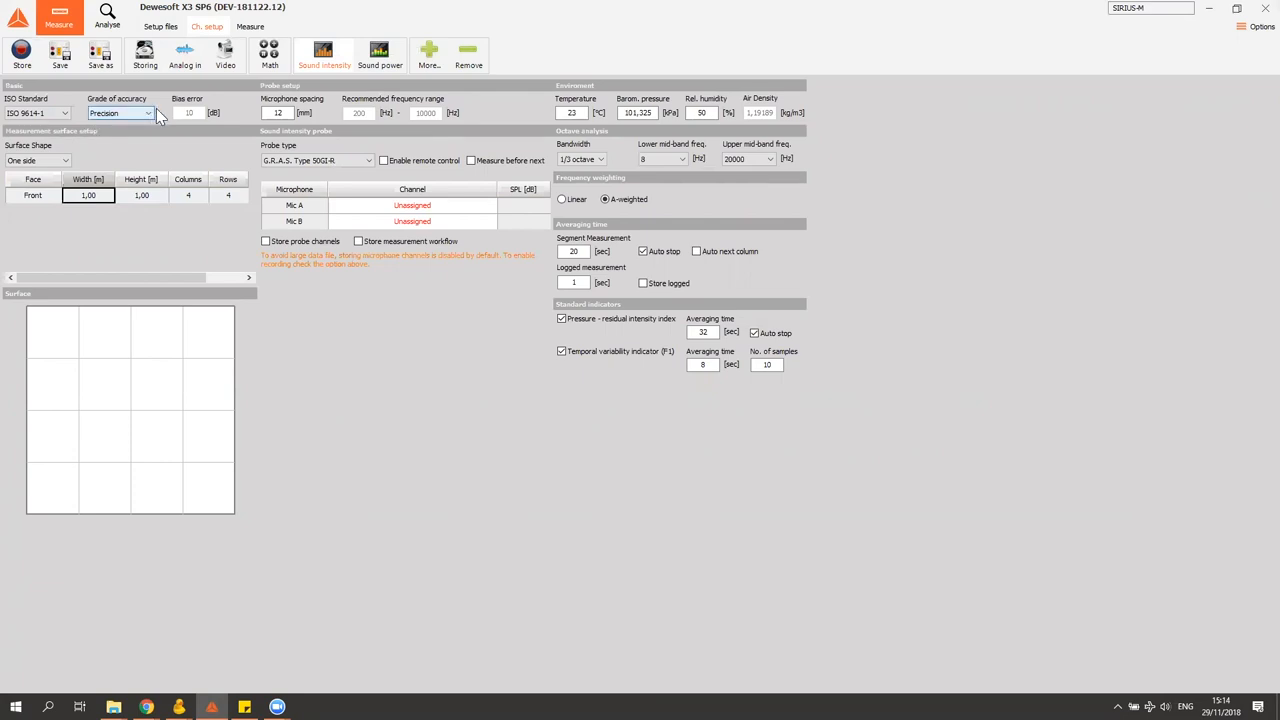
left_click(148, 112)
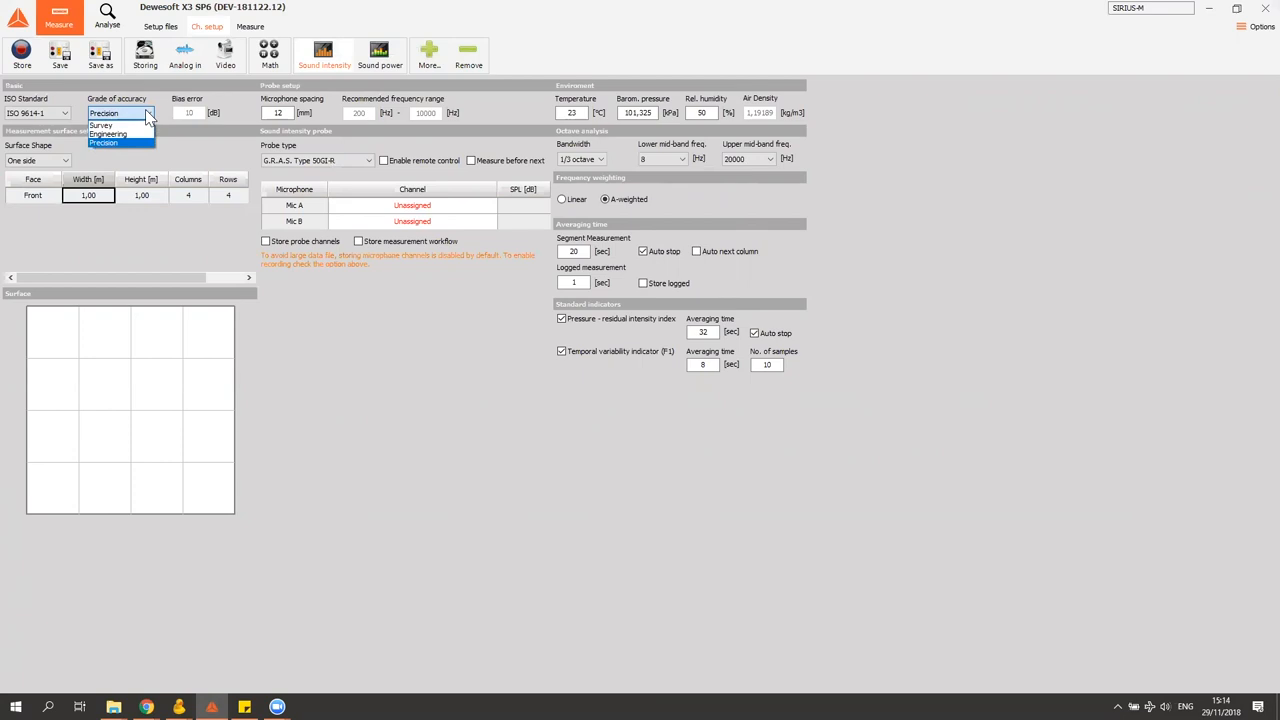
mouse_move(108, 134)
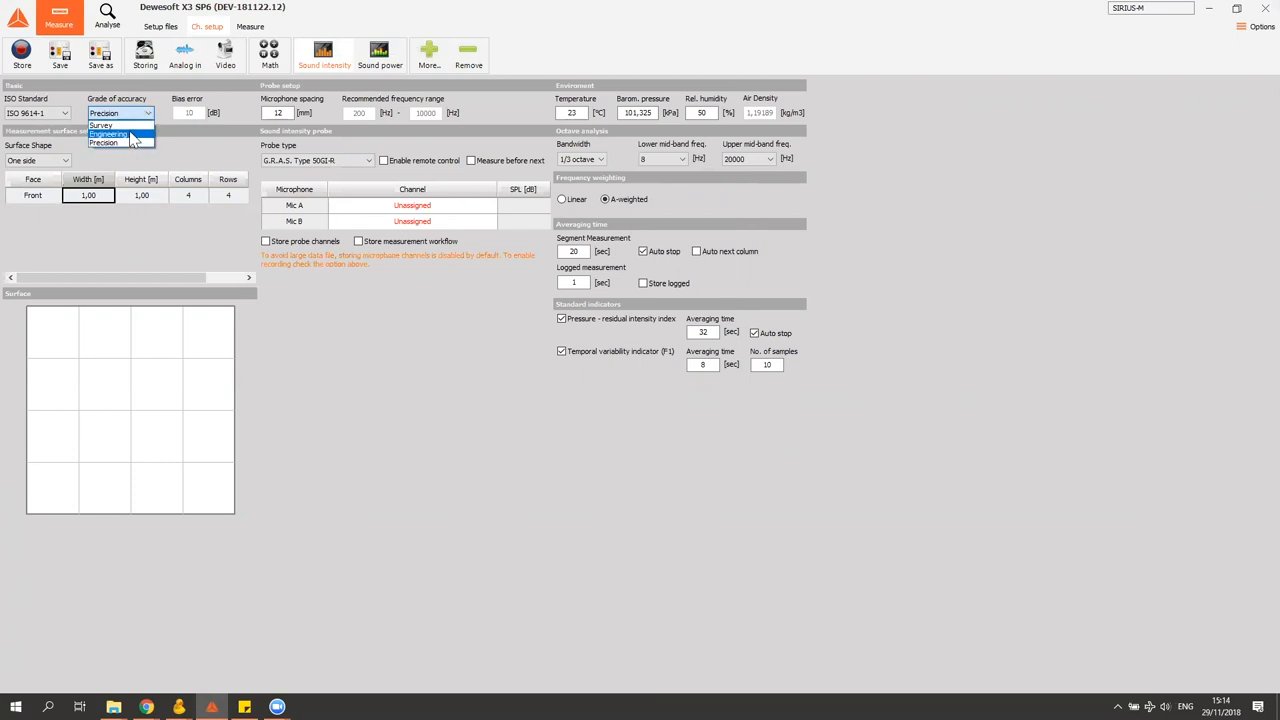
mouse_move(110, 142)
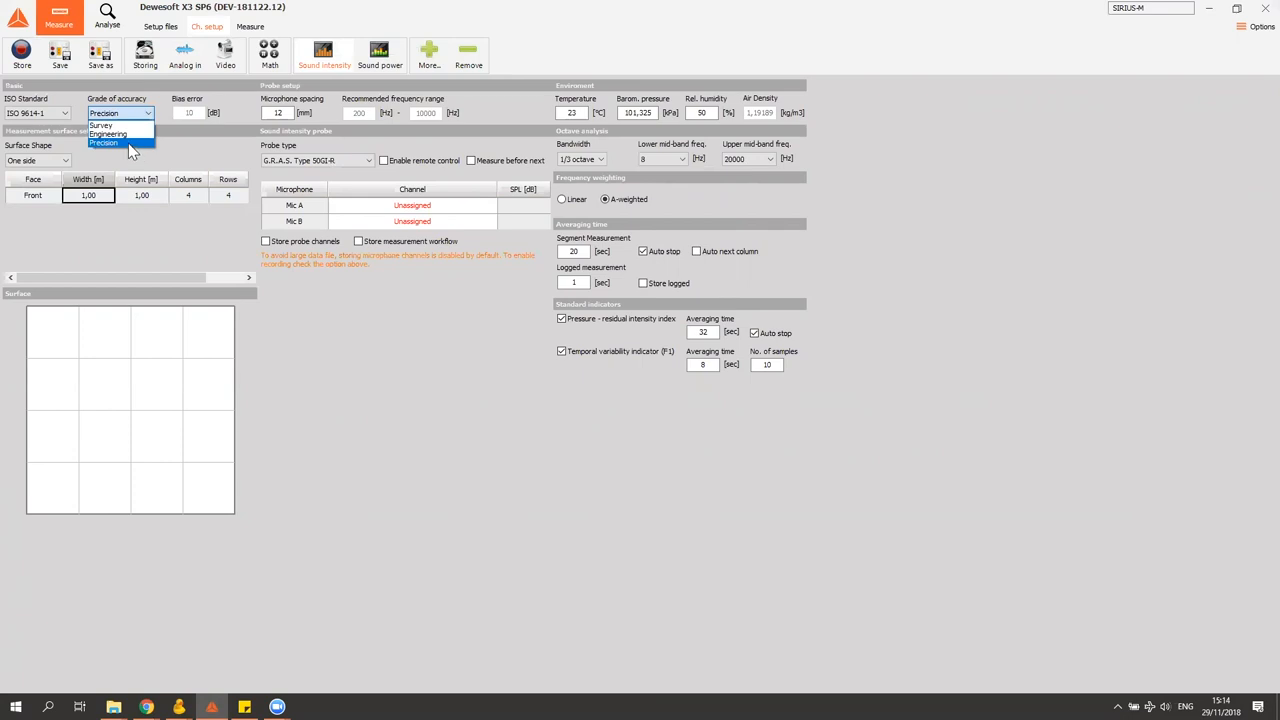
left_click(104, 142)
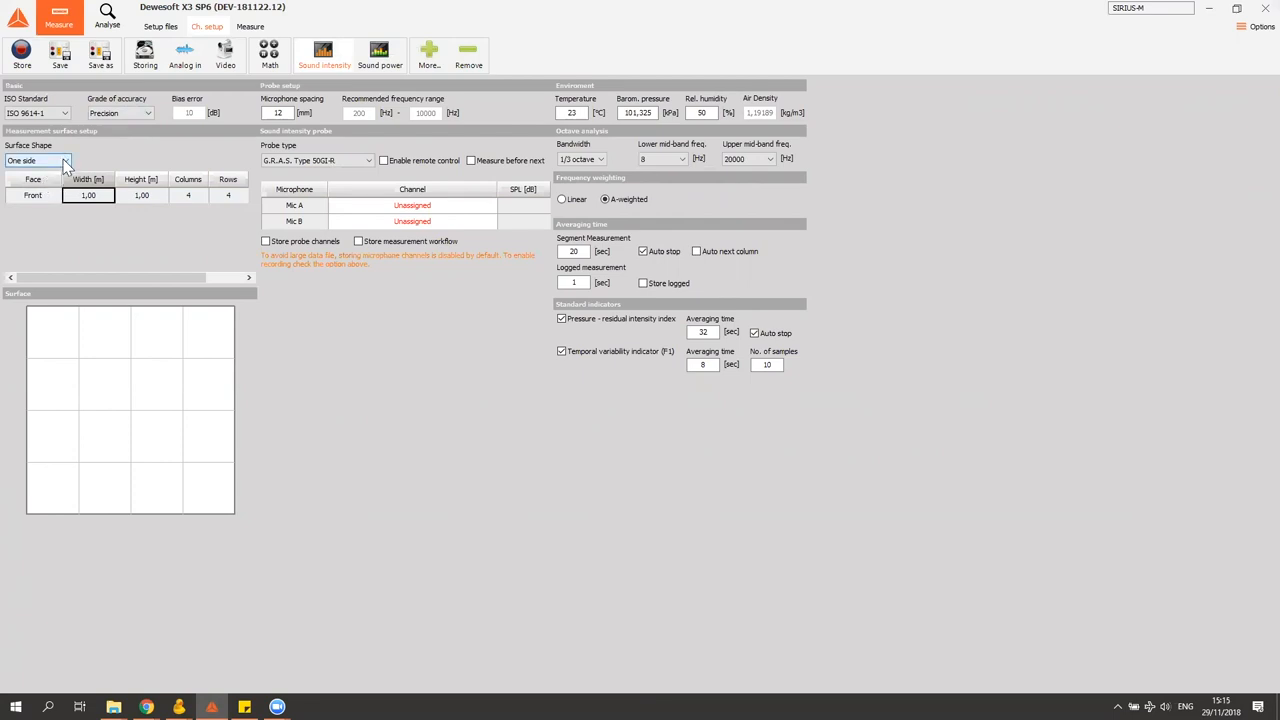
left_click(64, 160)
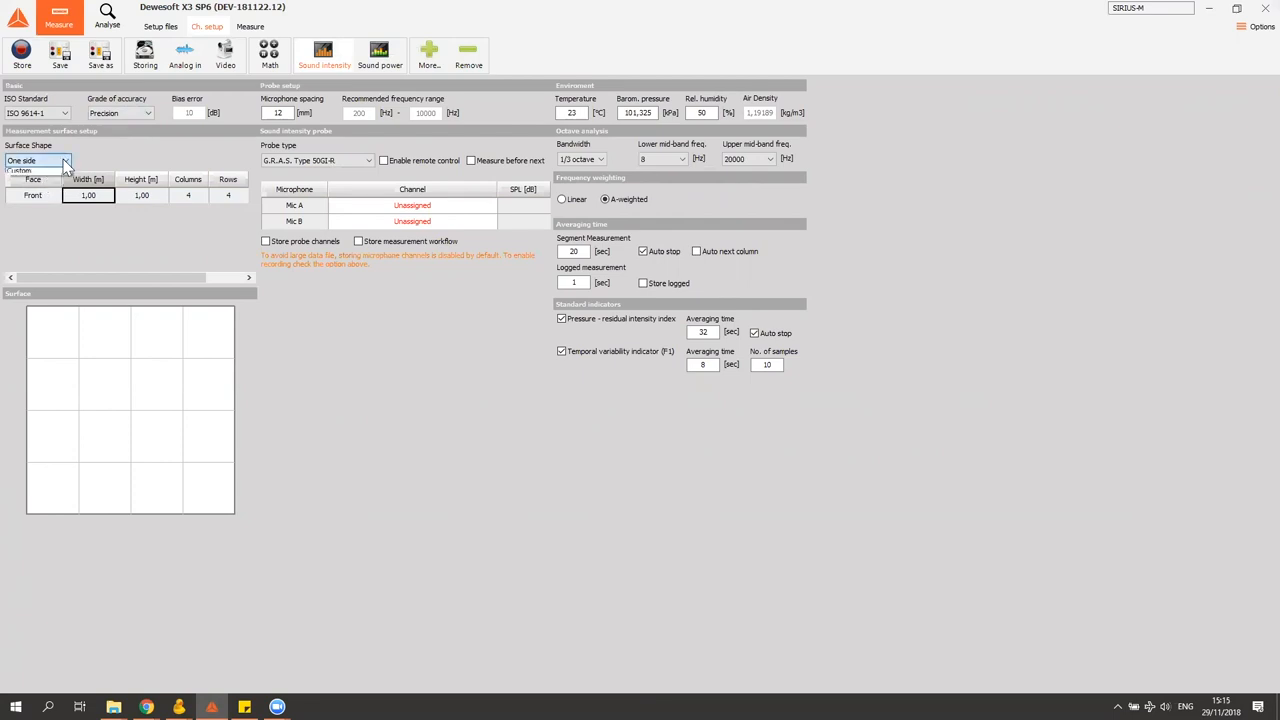
left_click(64, 160)
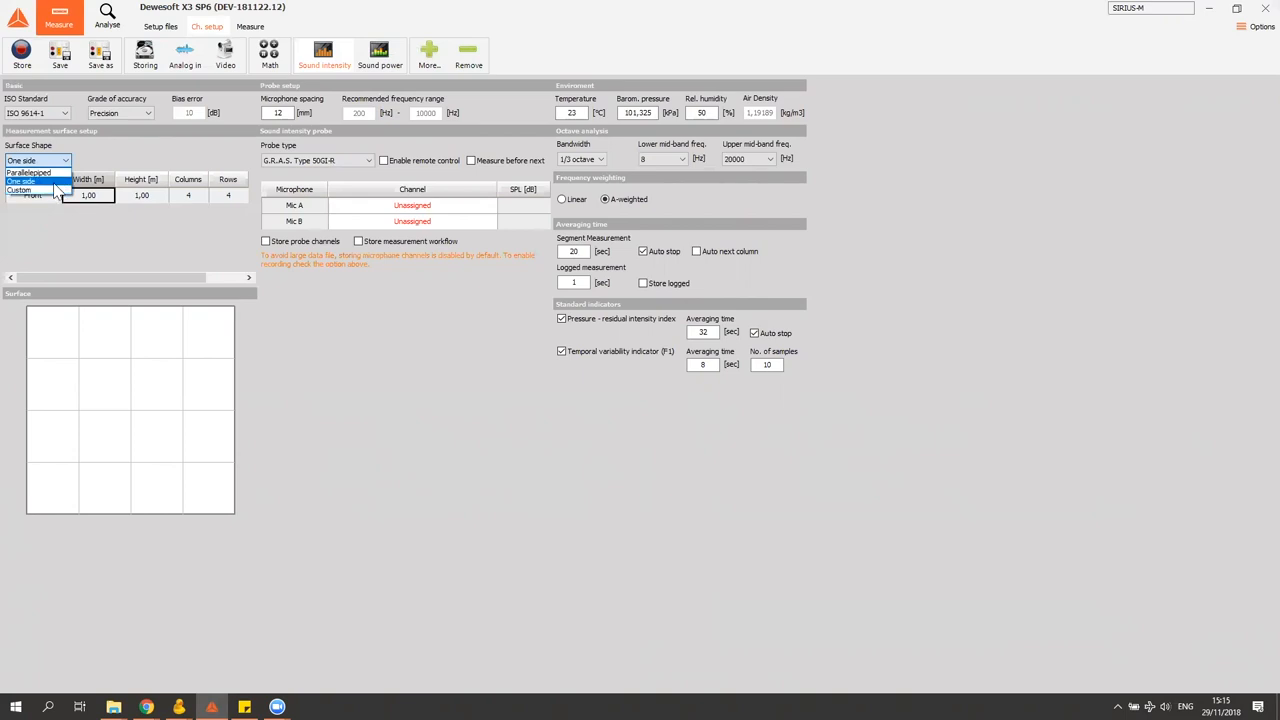
left_click(20, 180)
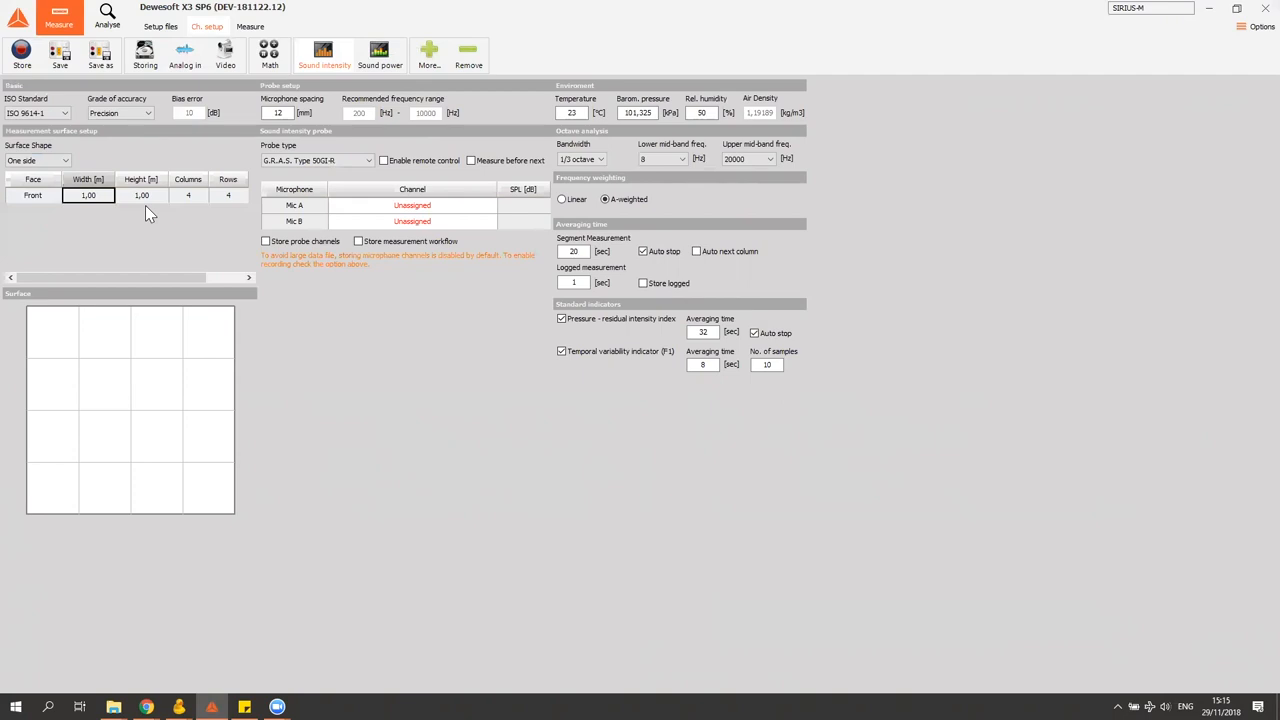
left_click(276, 112)
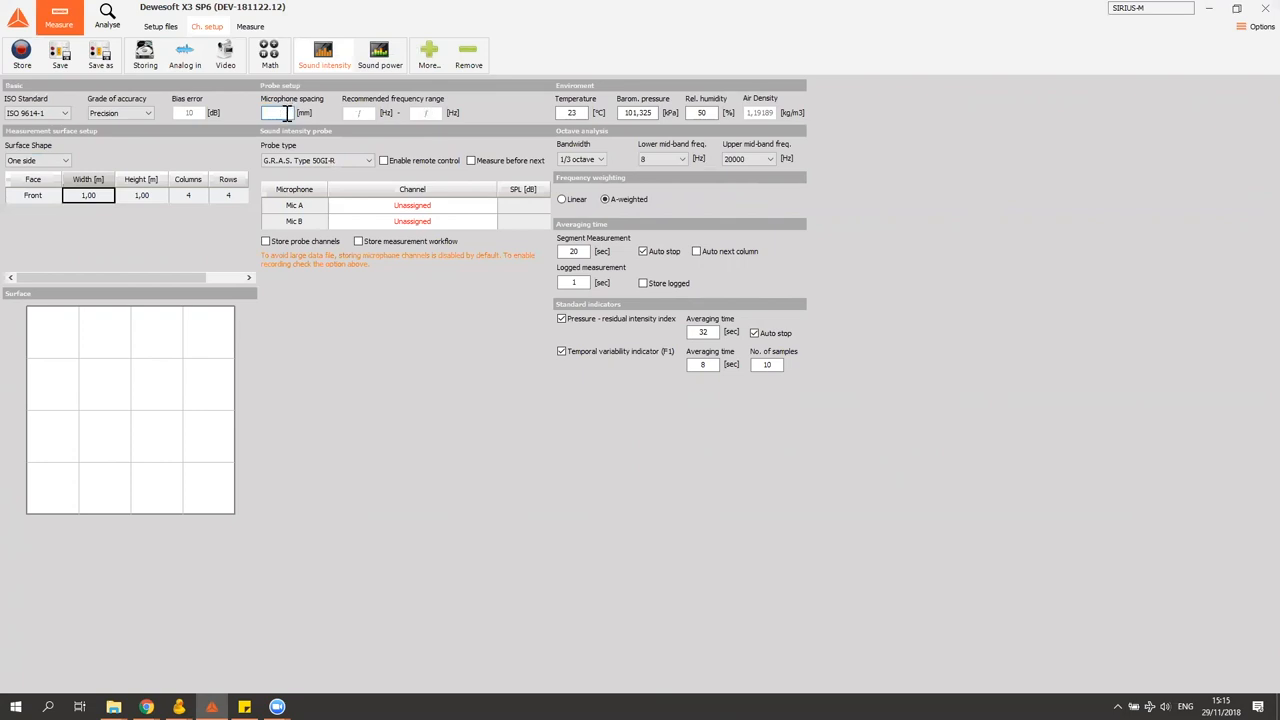
Enter a larger microphone spacing so the recommended frequency range recalculates
type("12")
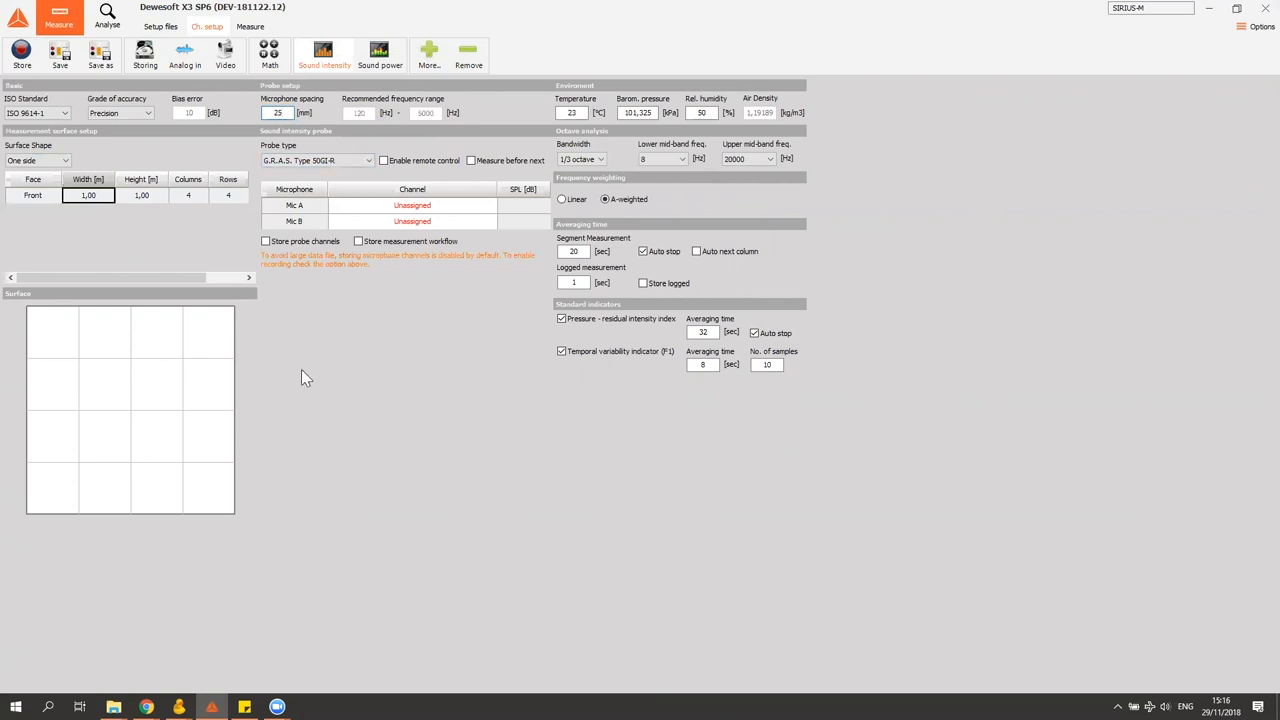
mouse_move(360, 436)
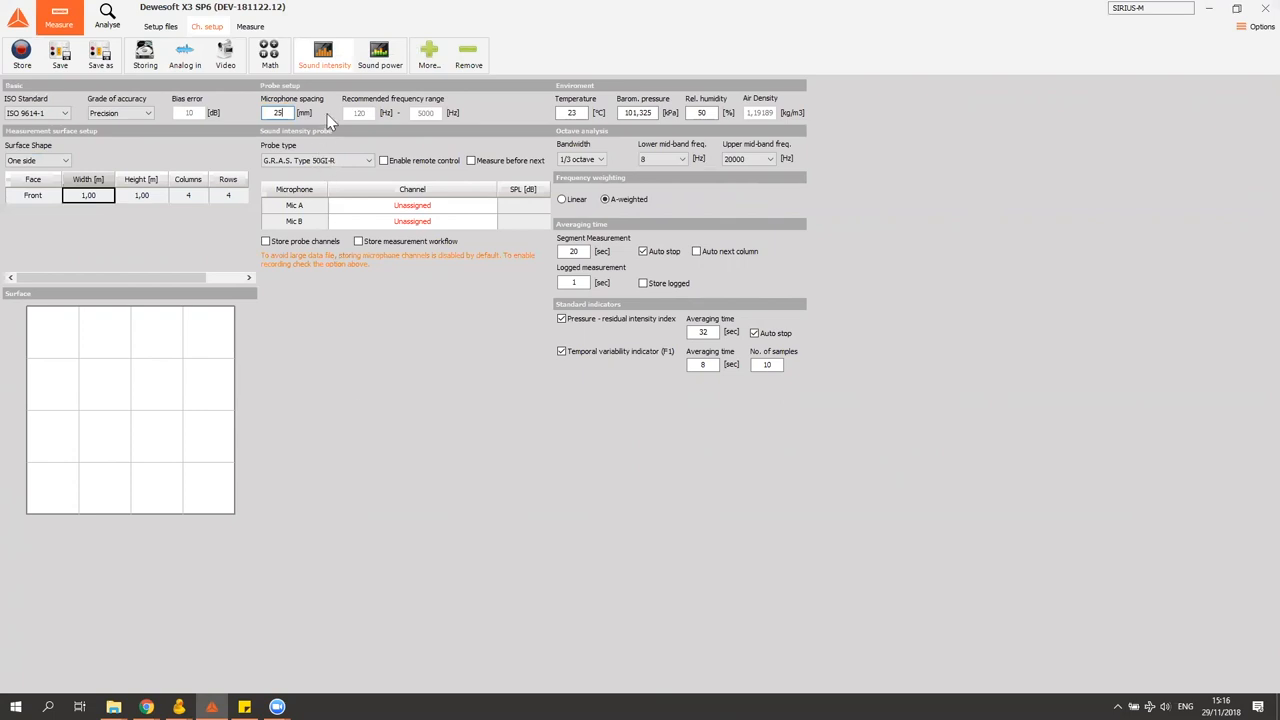
mouse_move(368, 156)
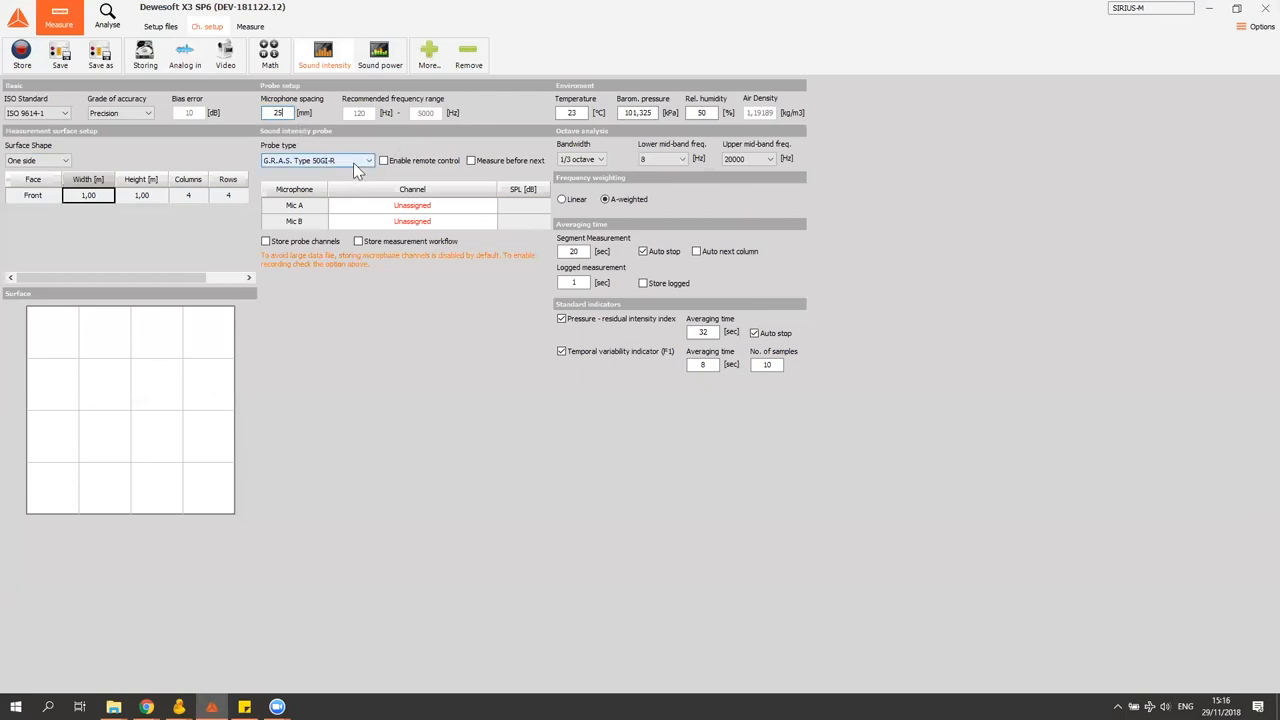
Review the probe type list, keeping the G.R.A.S. Type 5002-A probe
left_click(368, 160)
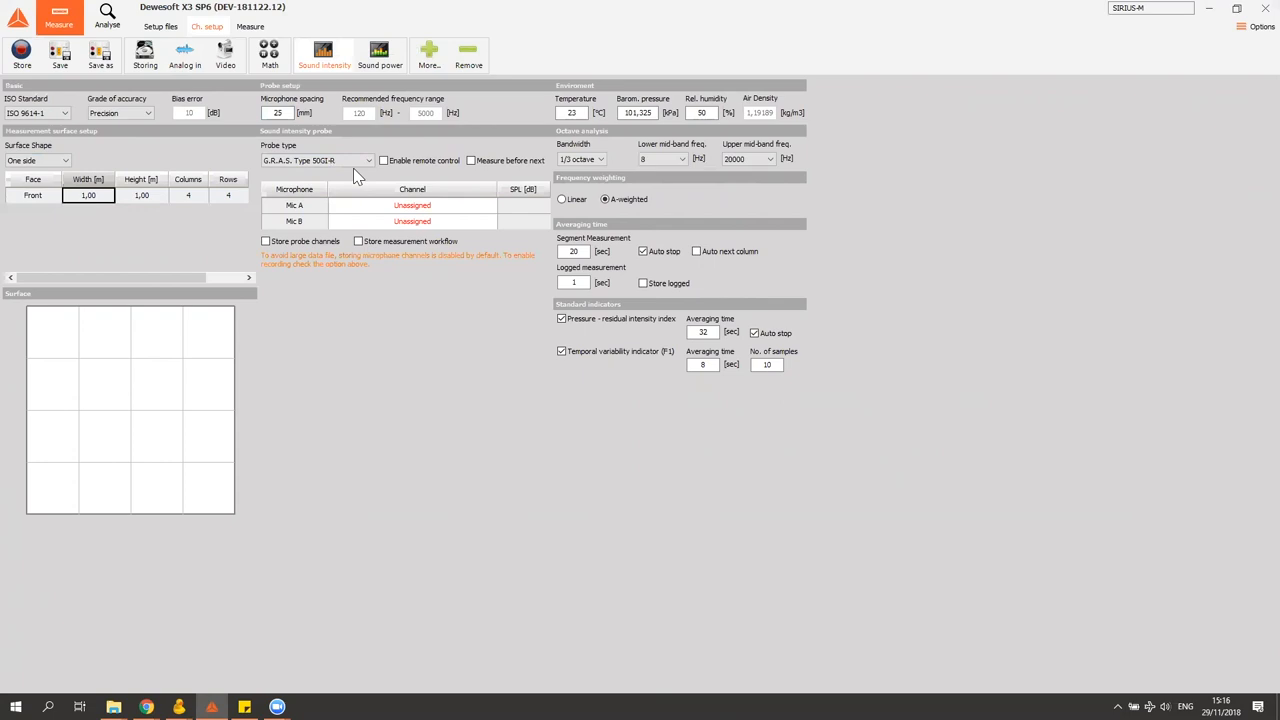
mouse_move(372, 210)
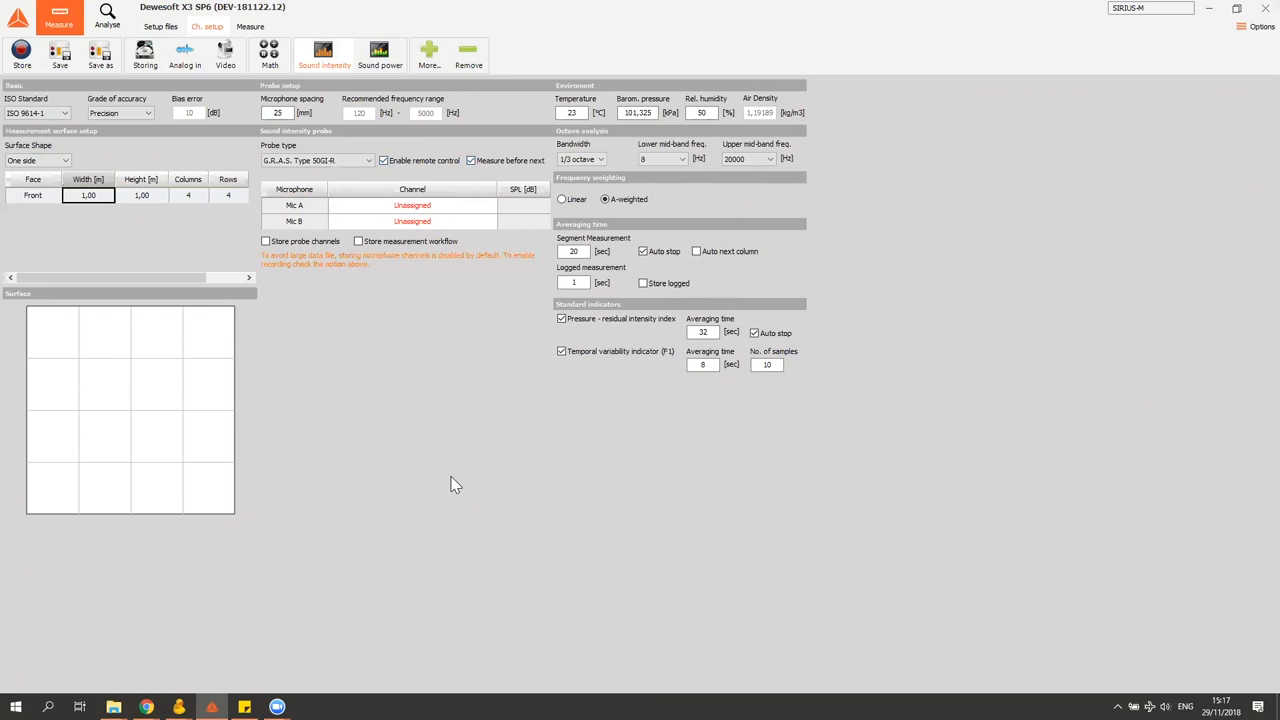
mouse_move(452, 388)
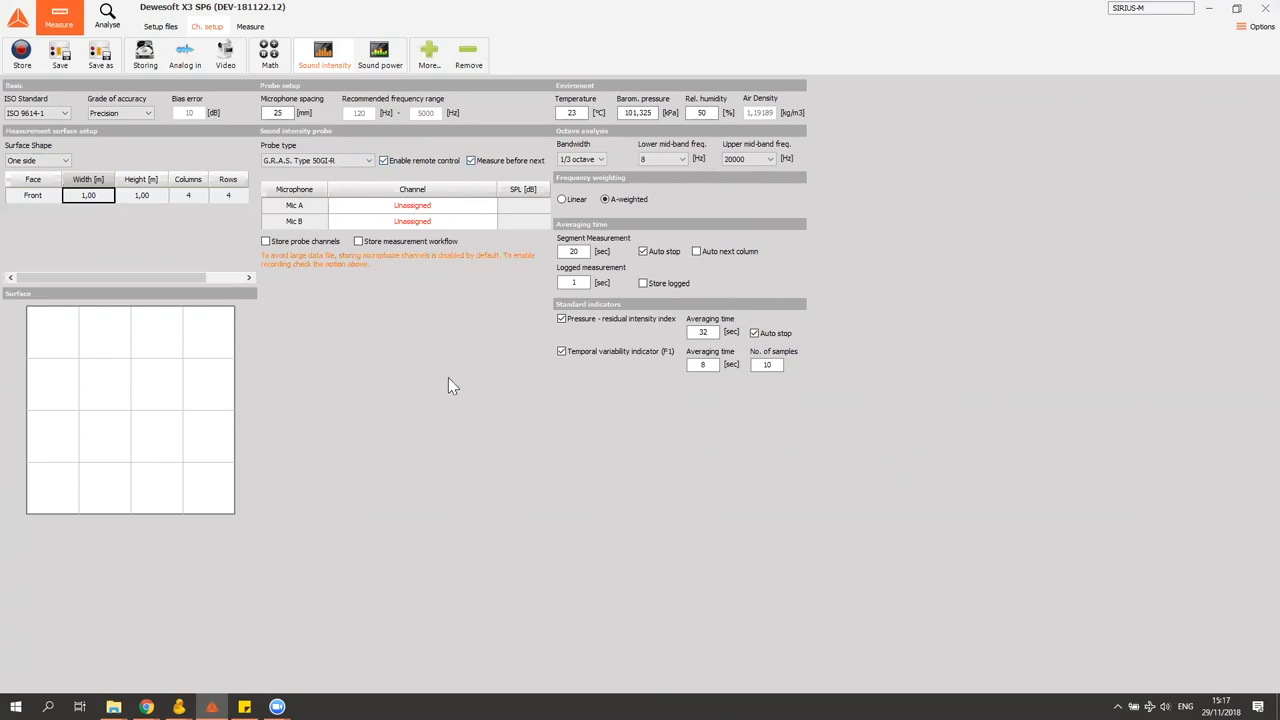
mouse_move(426, 212)
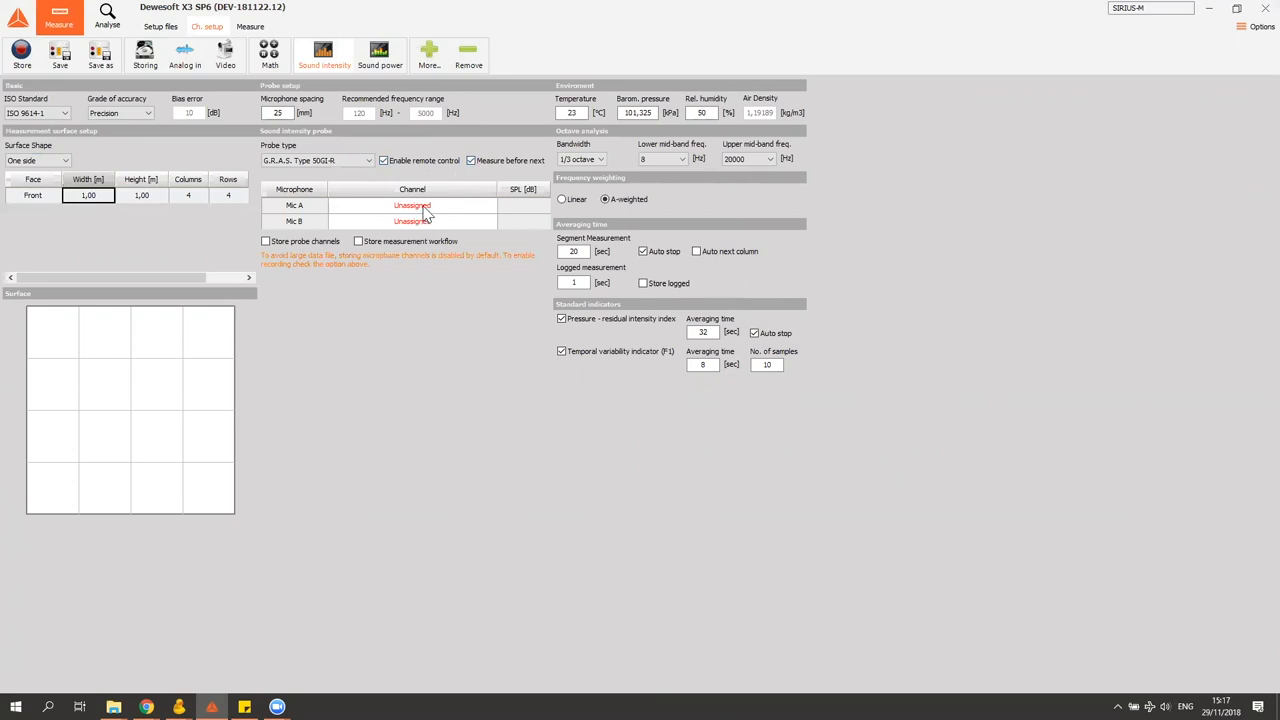
Assign channel AI 1 to Mic A and AI 2 to Mic B of the probe
left_click(412, 204)
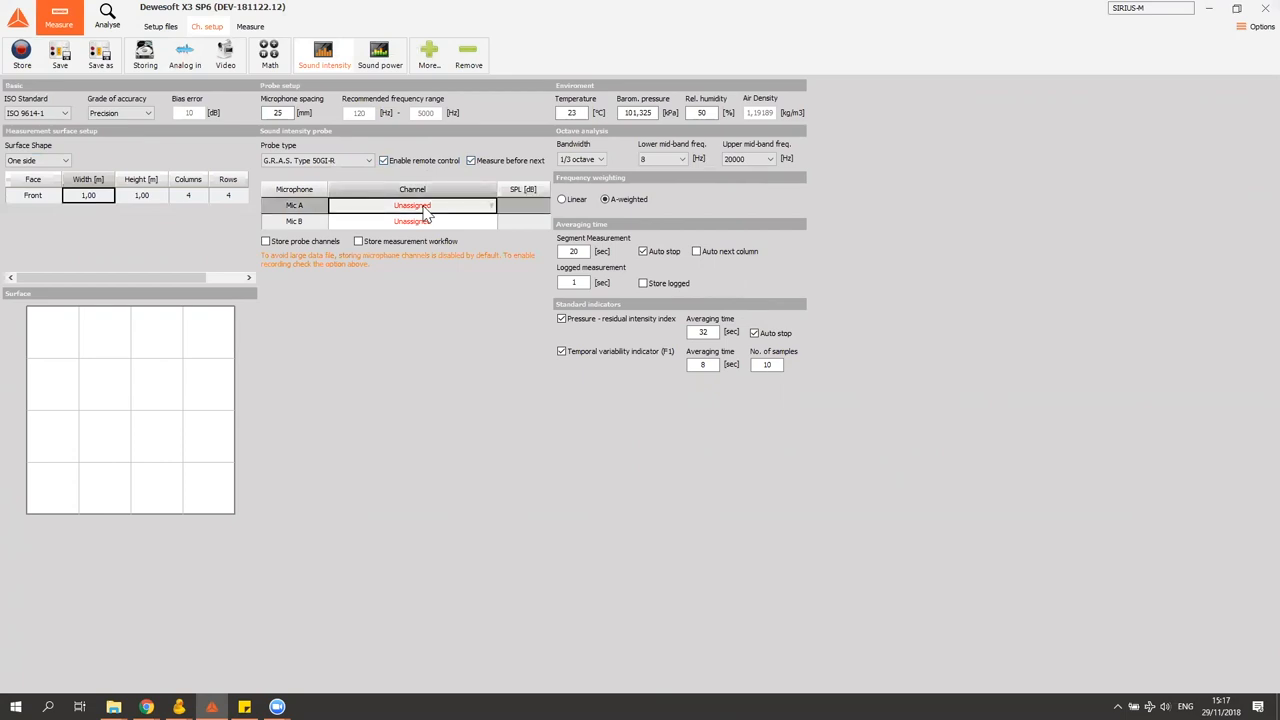
left_click(412, 204)
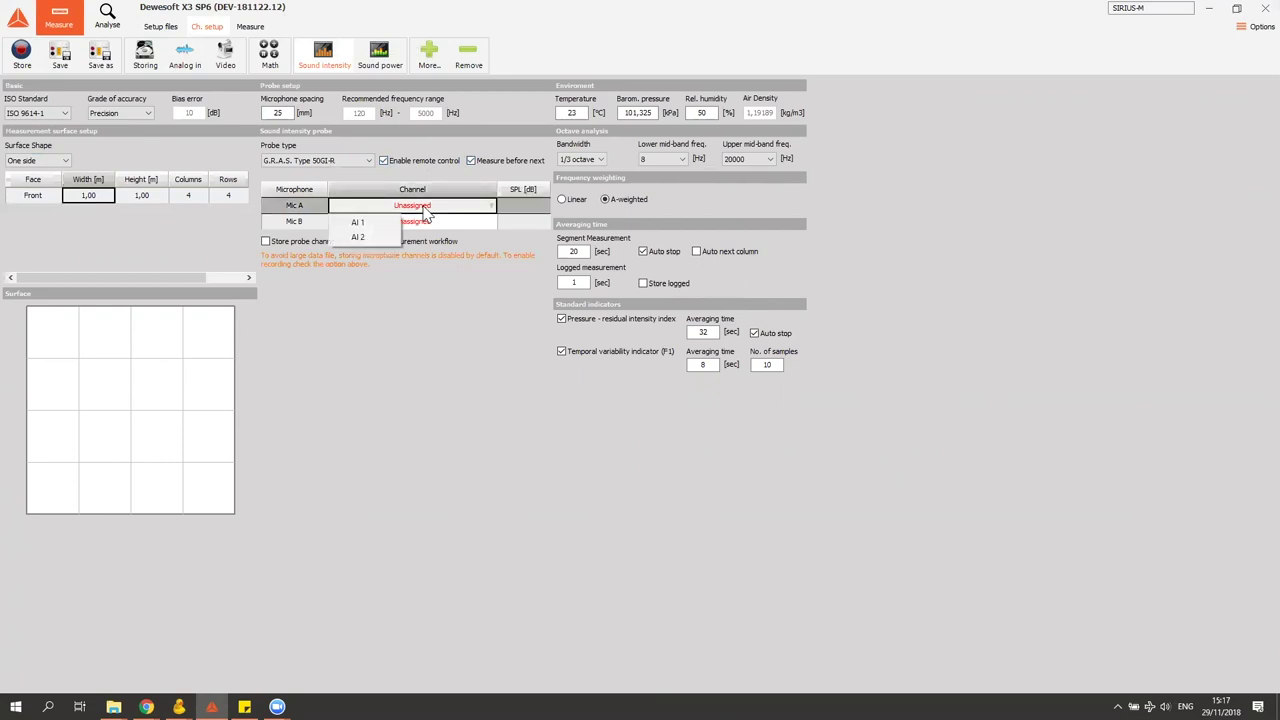
left_click(358, 220)
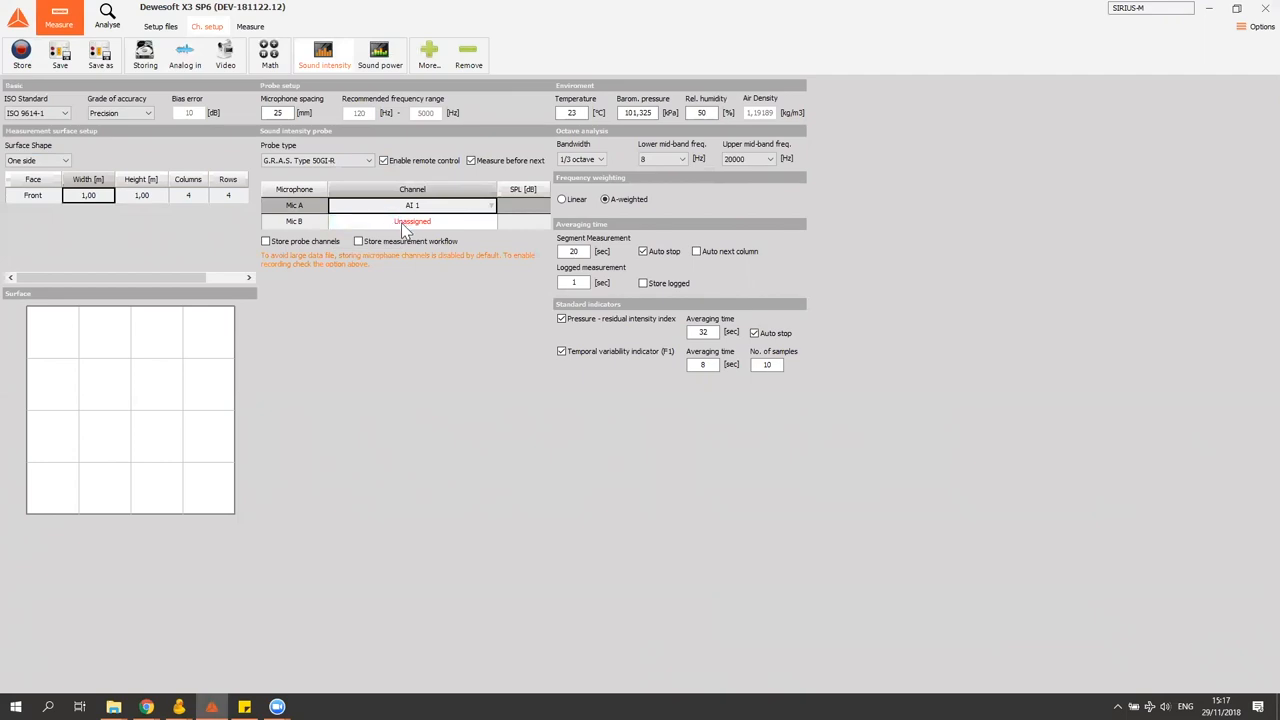
left_click(412, 220)
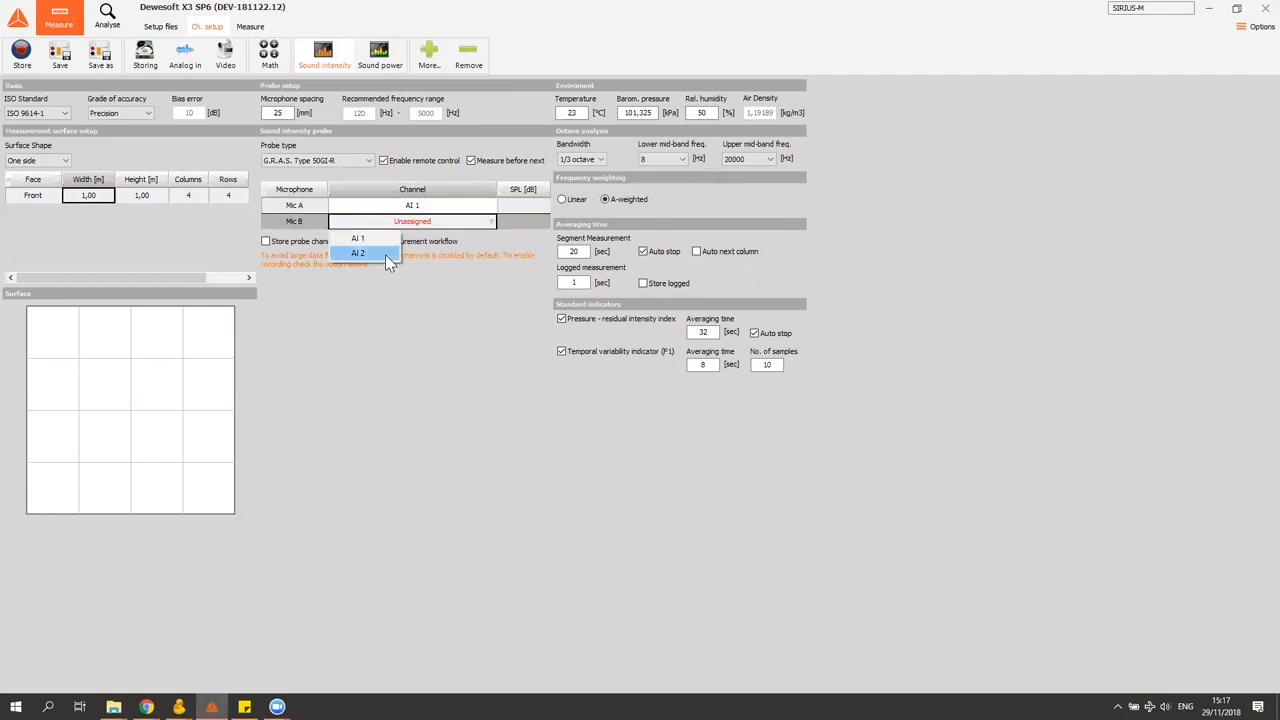
left_click(358, 252)
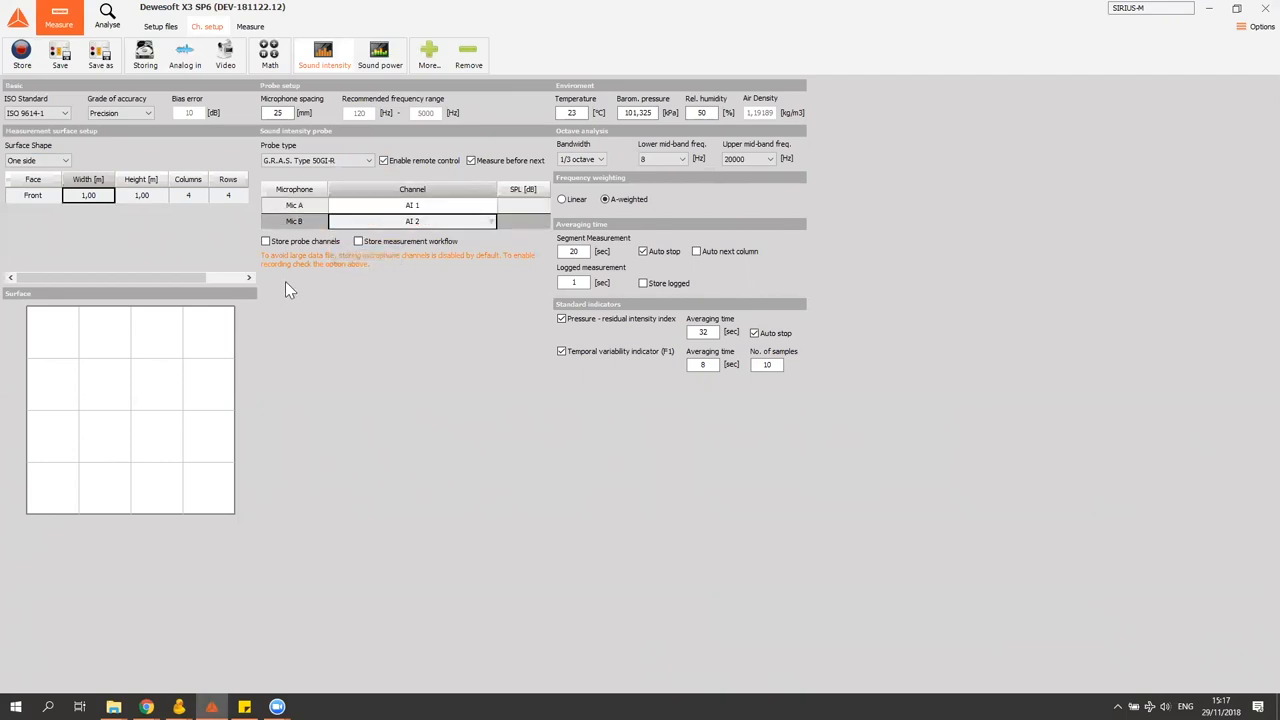
mouse_move(390, 264)
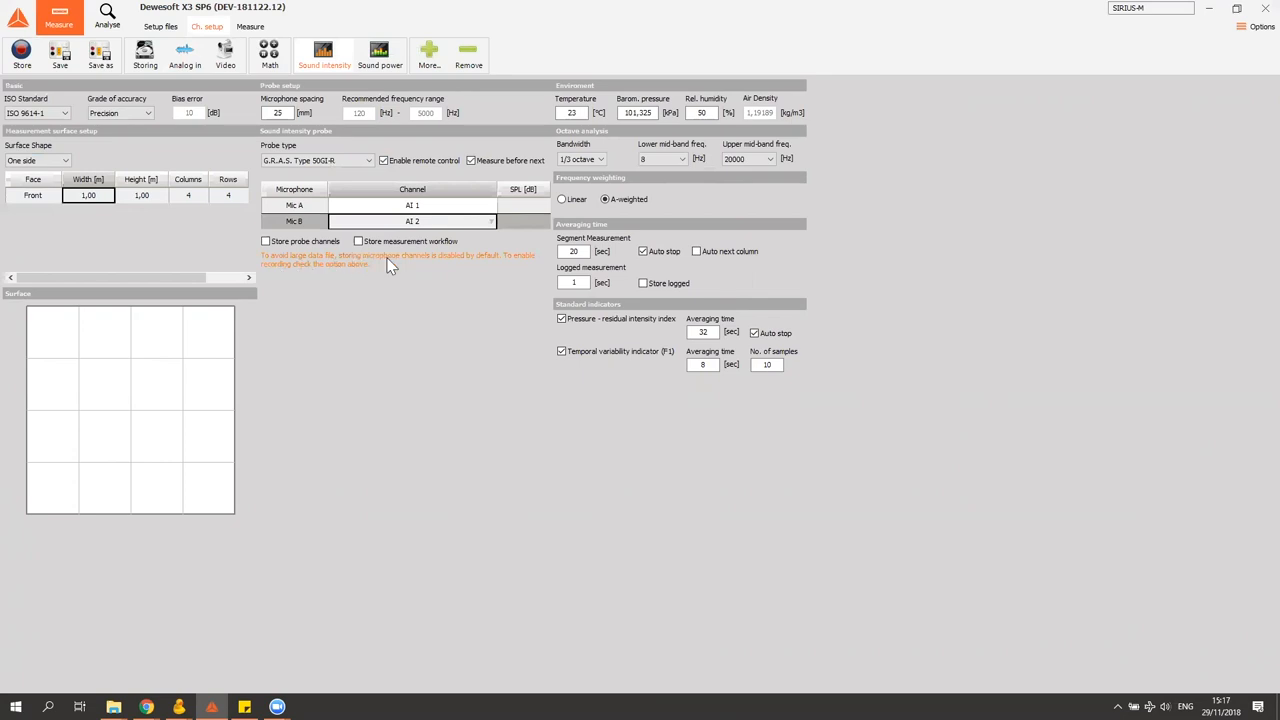
mouse_move(424, 262)
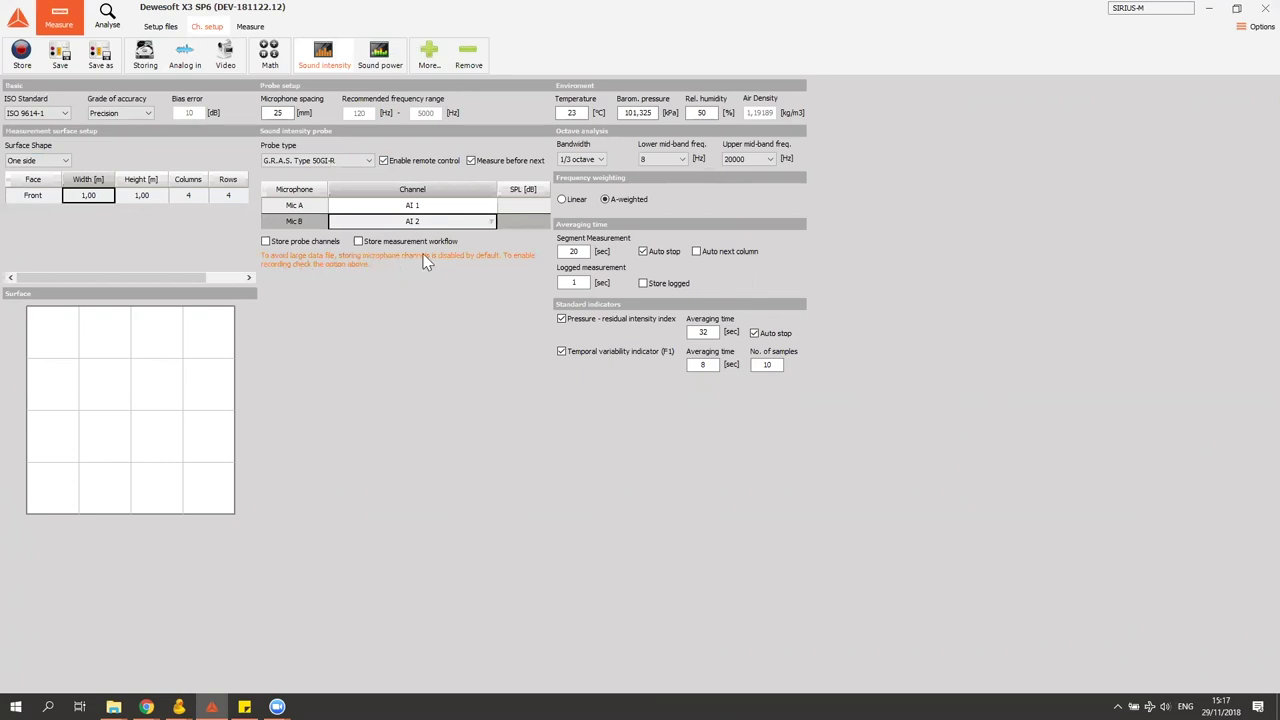
mouse_move(508, 300)
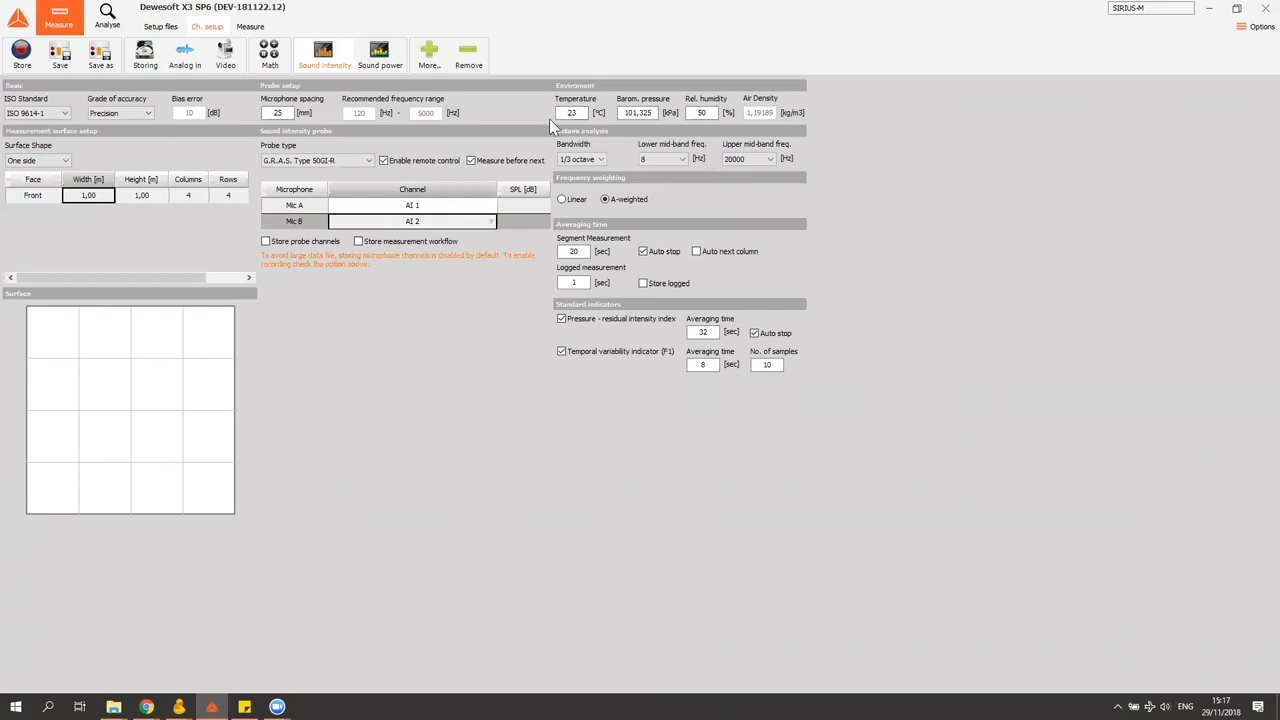
mouse_move(816, 120)
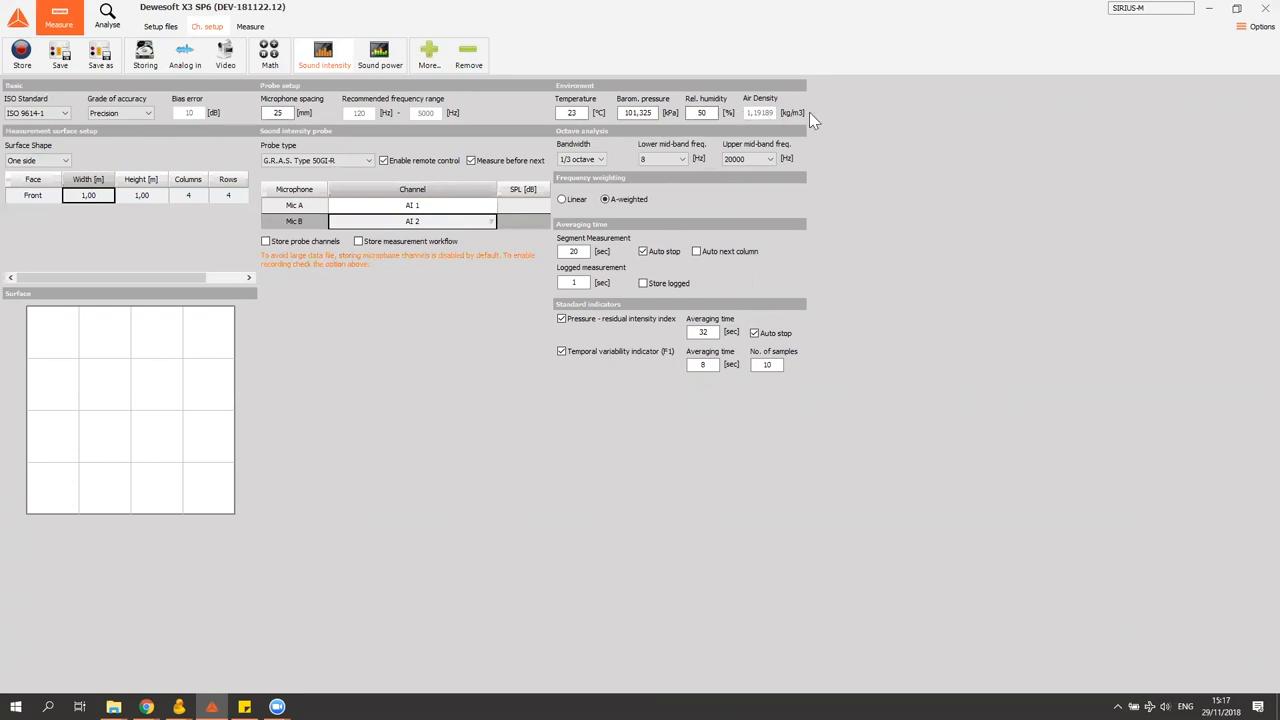
left_click(636, 112)
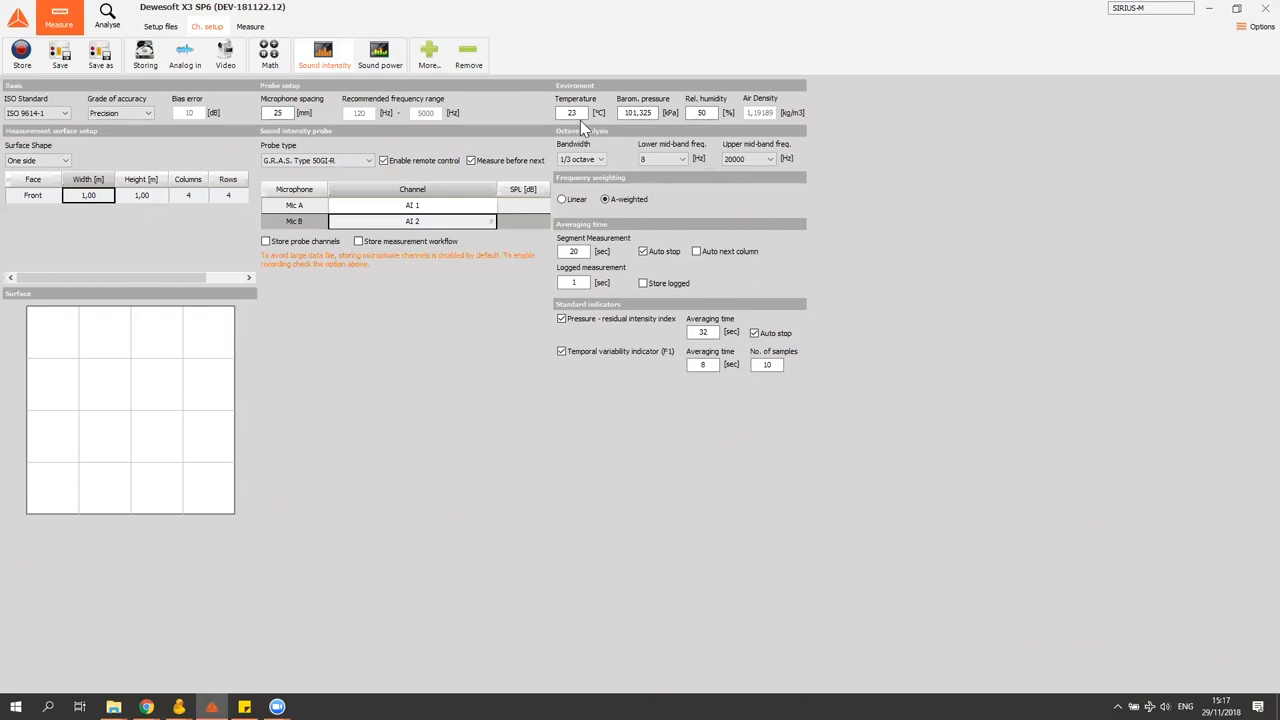
left_click(572, 112)
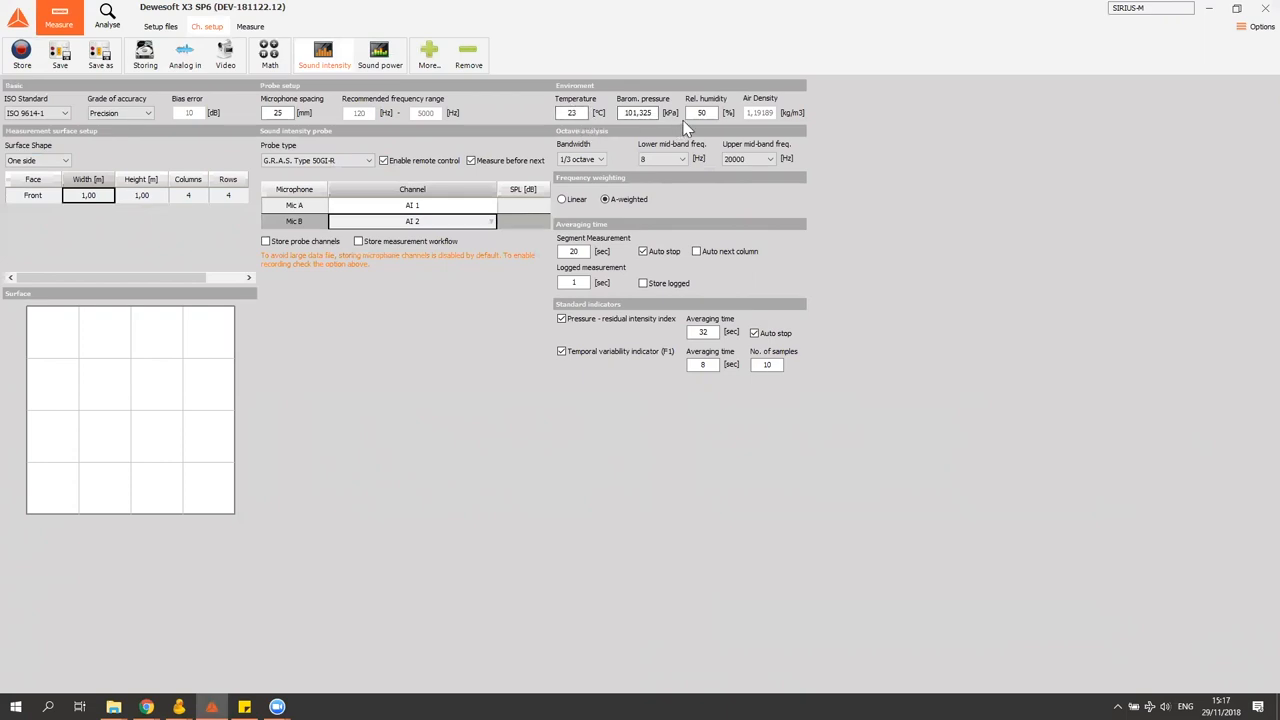
mouse_move(684, 124)
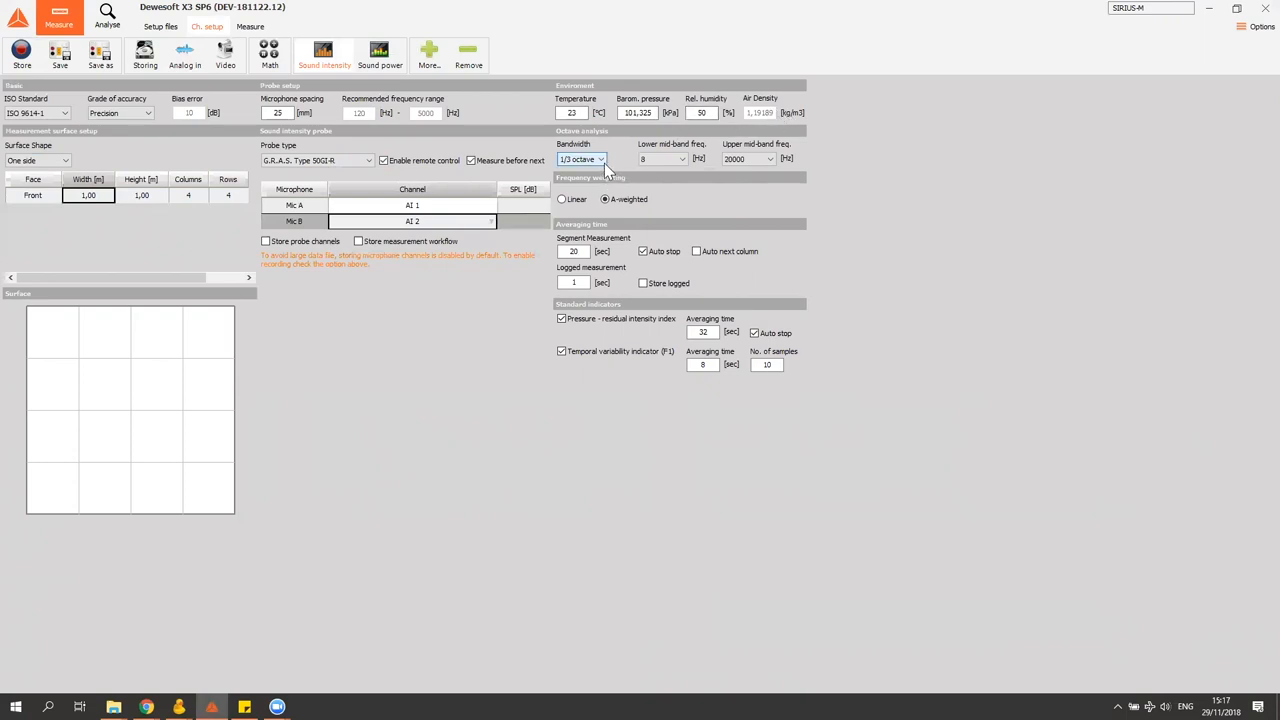
left_click(602, 160)
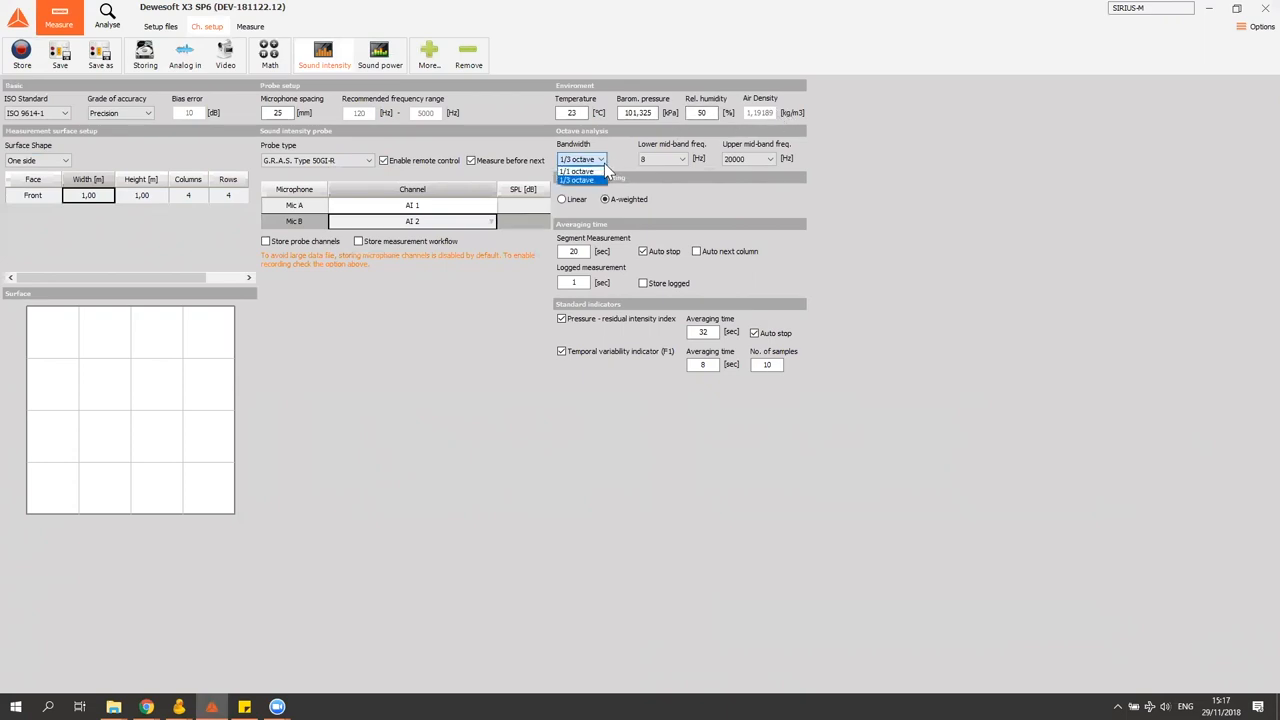
left_click(580, 170)
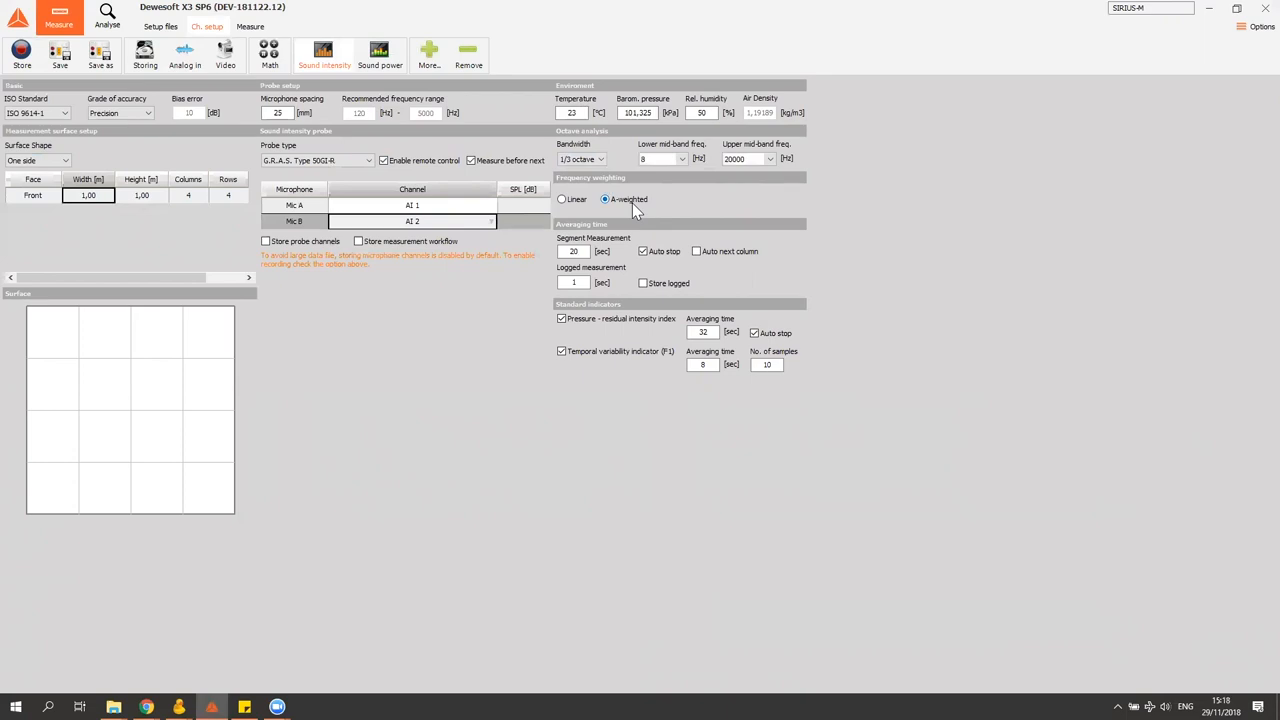
left_click(574, 252)
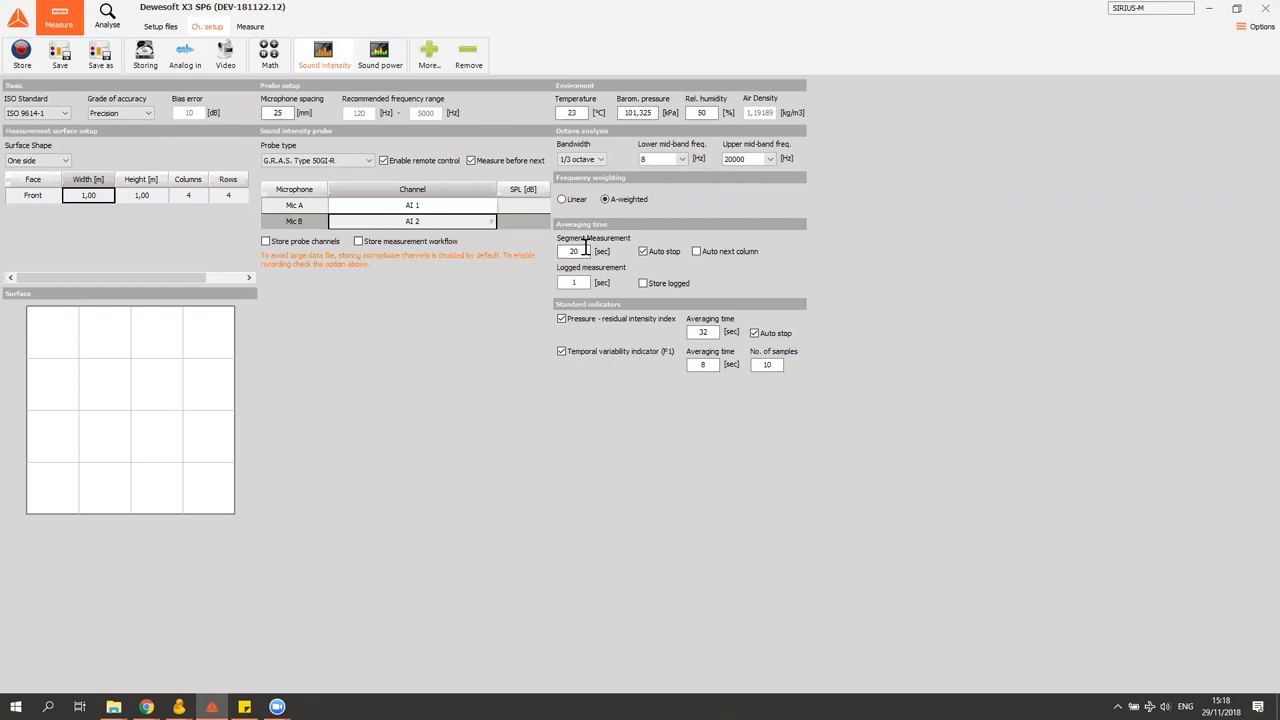
left_click(576, 252)
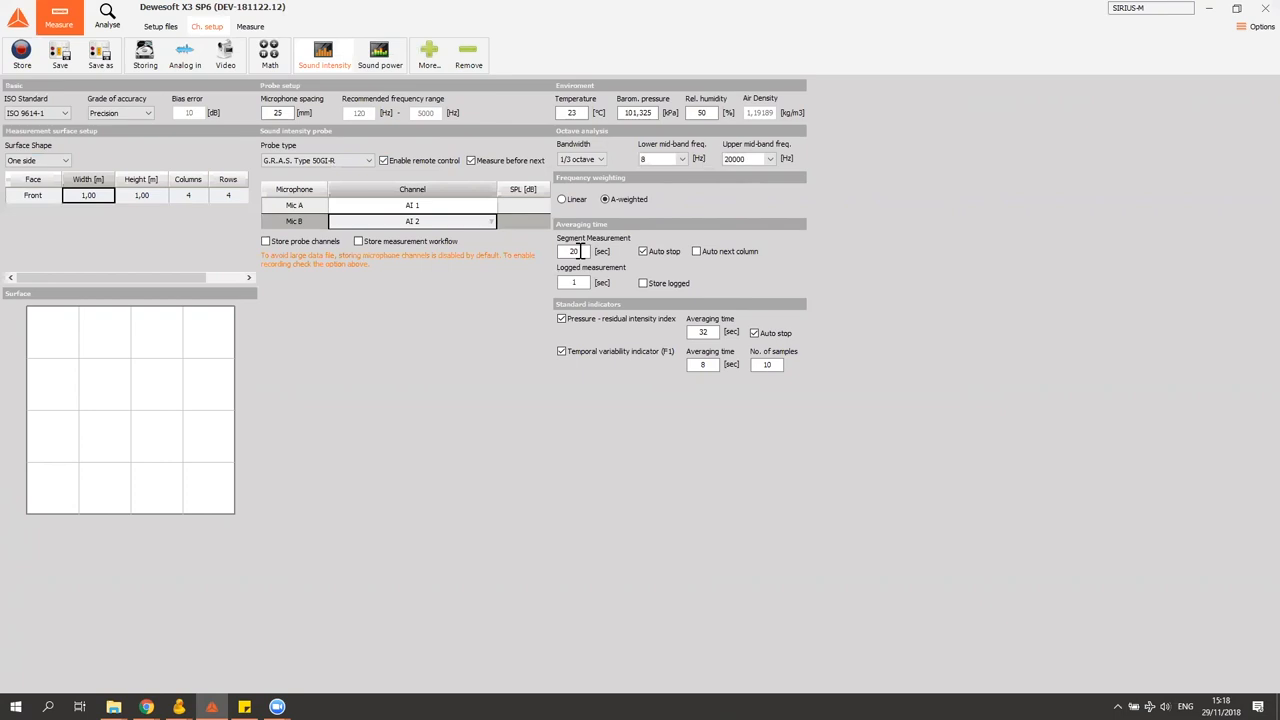
left_click(644, 252)
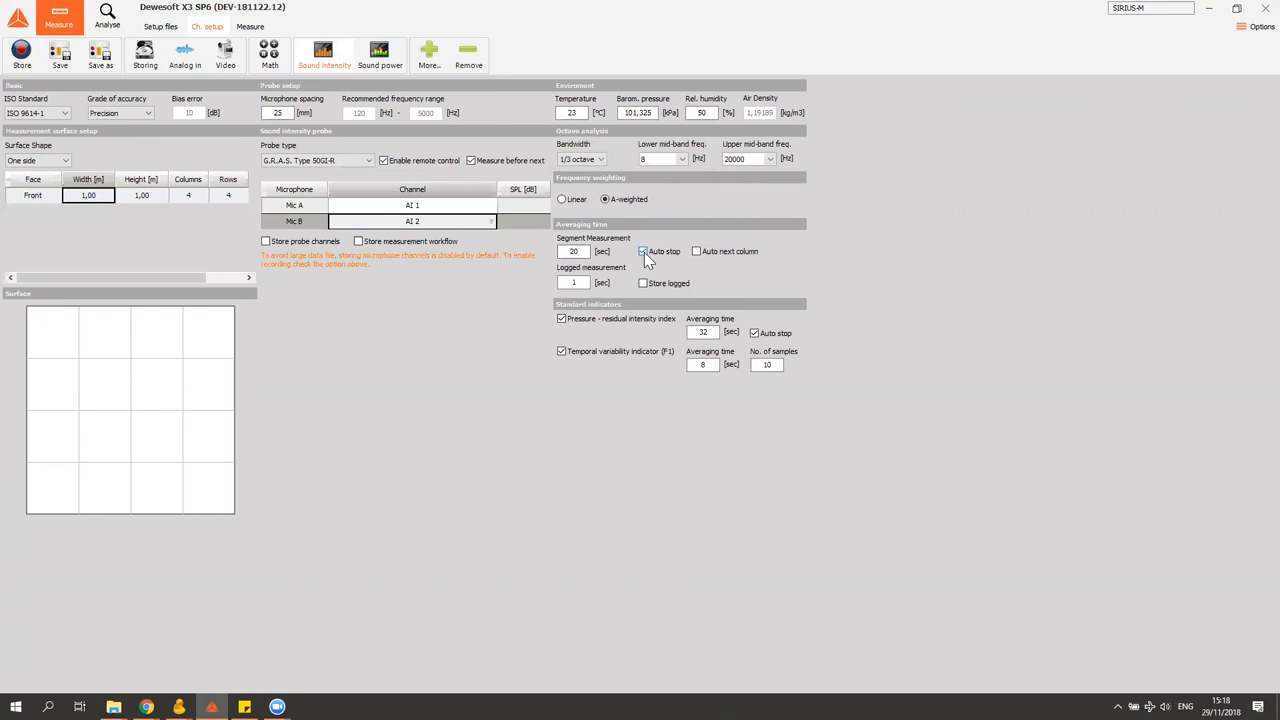
left_click(644, 252)
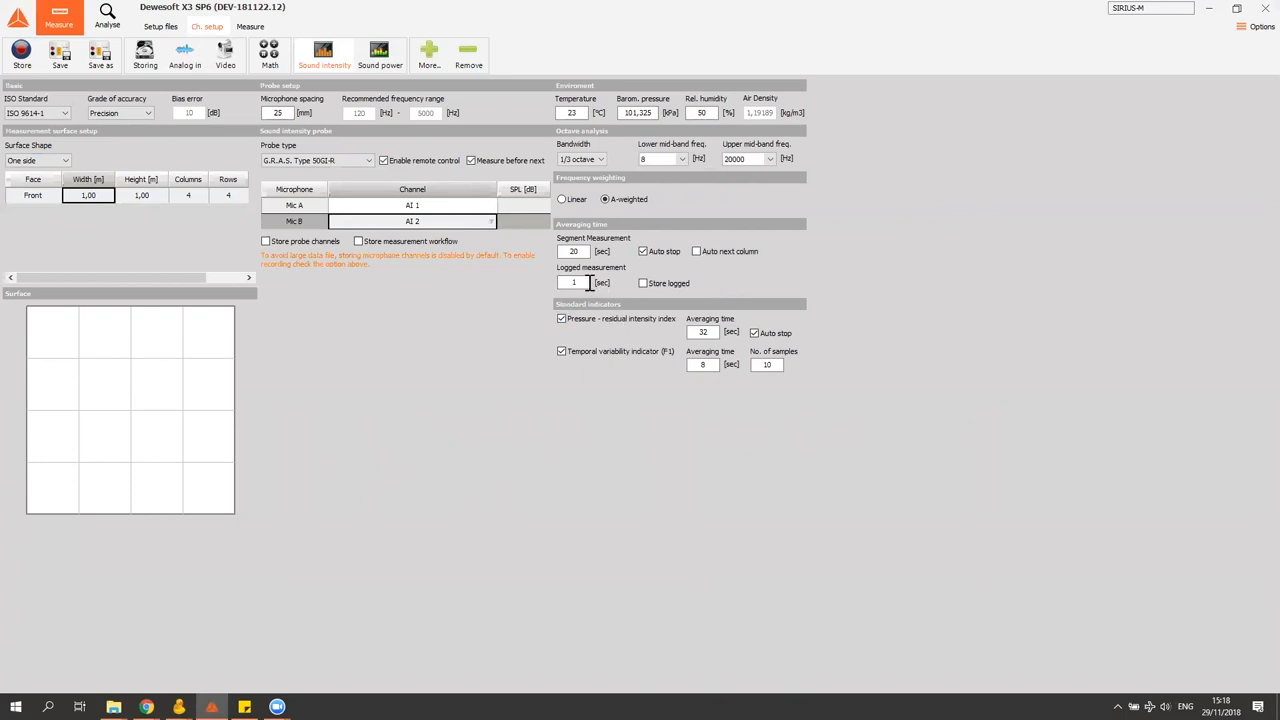
mouse_move(576, 284)
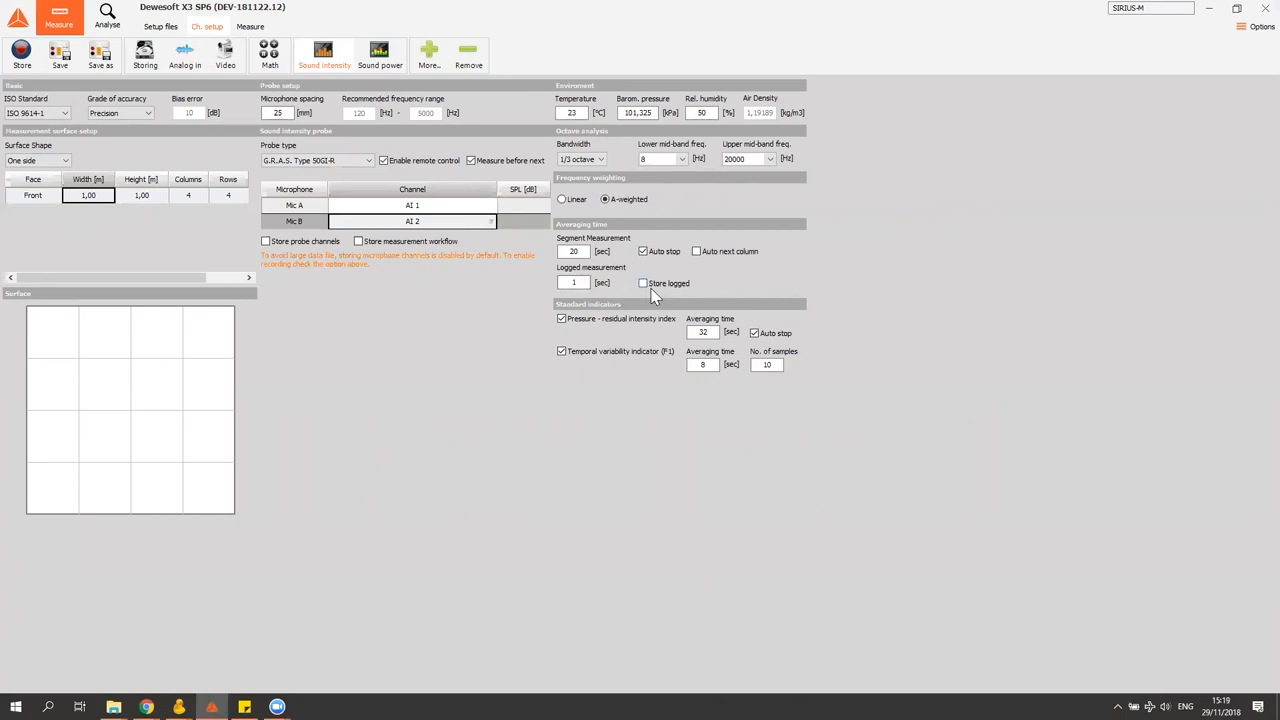
mouse_move(596, 292)
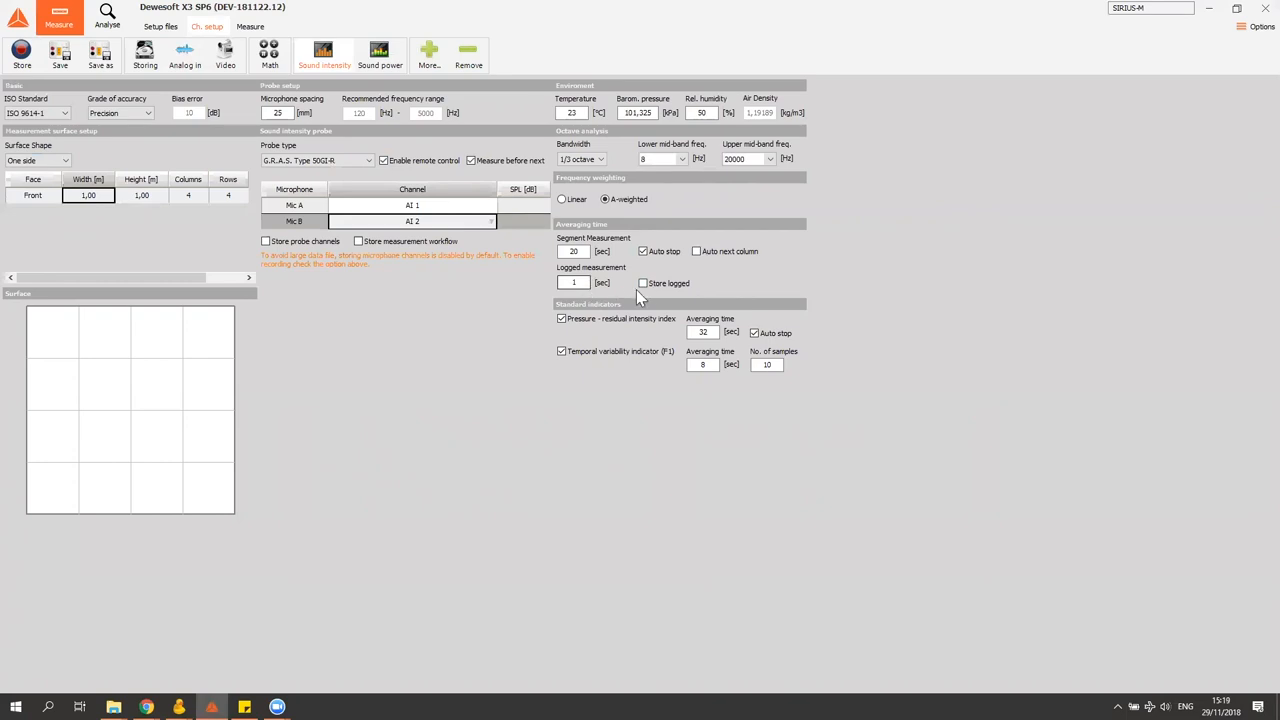
mouse_move(524, 272)
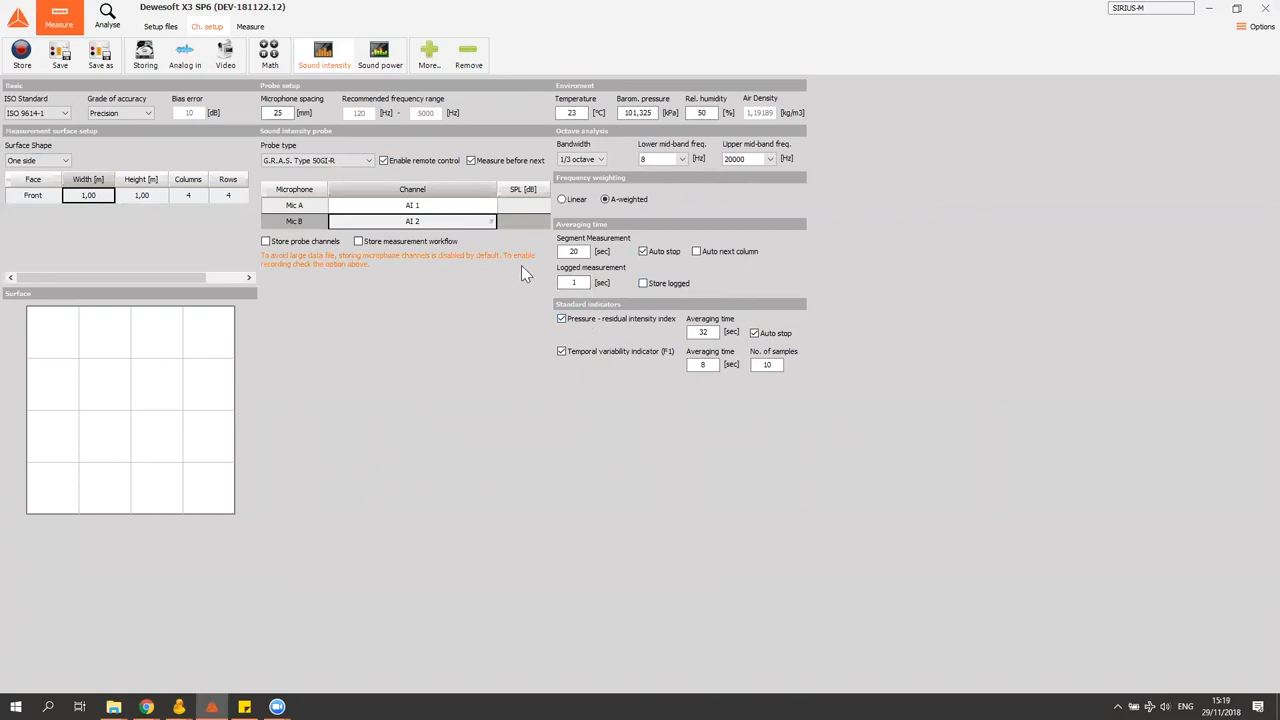
mouse_move(558, 310)
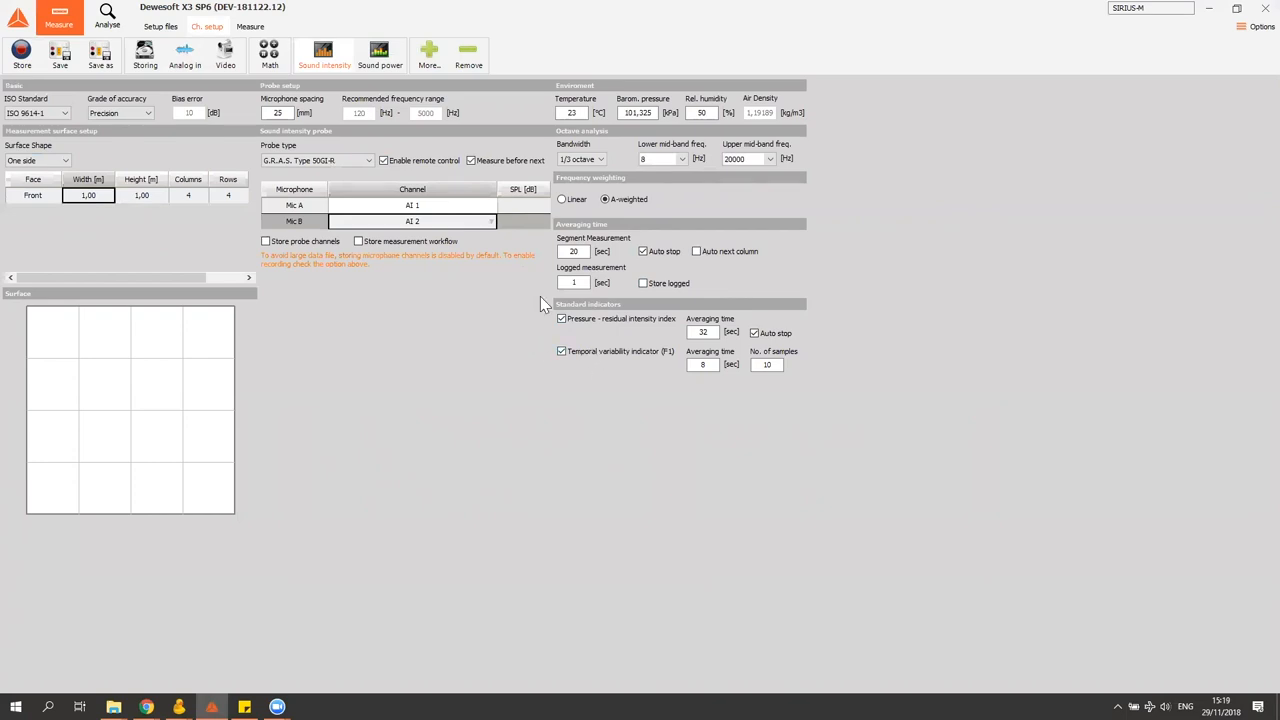
mouse_move(544, 430)
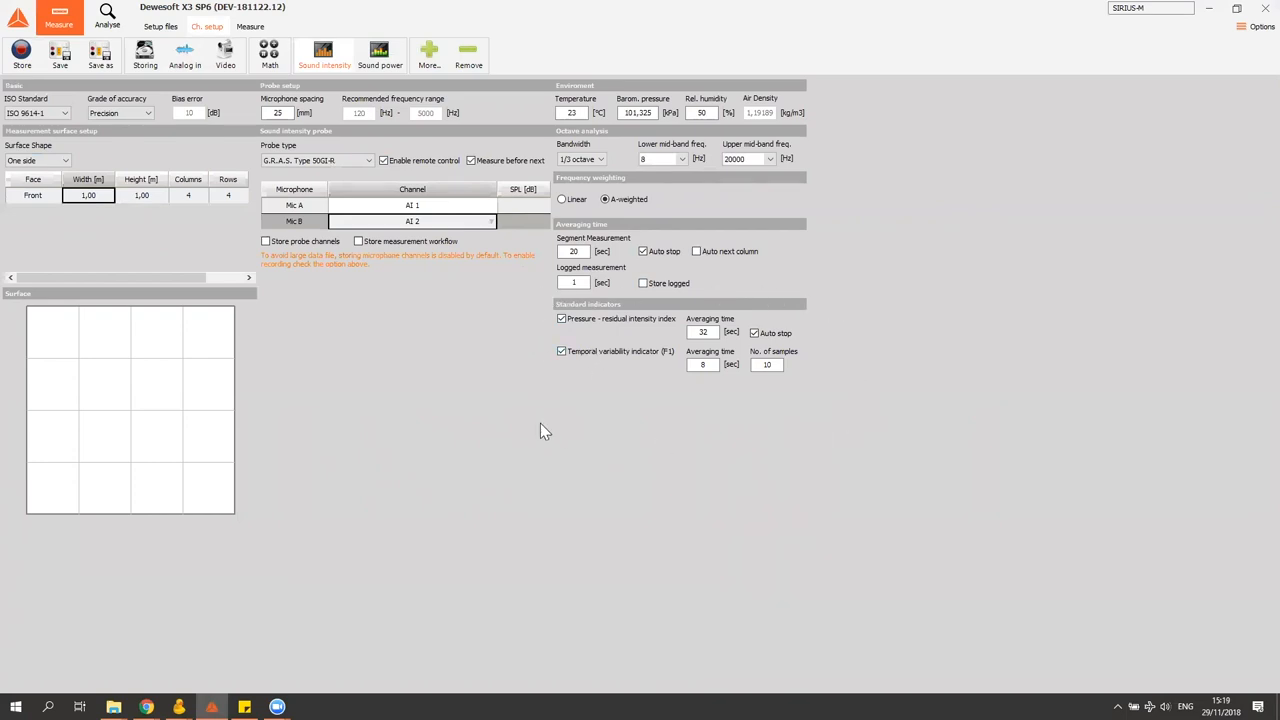
mouse_move(522, 424)
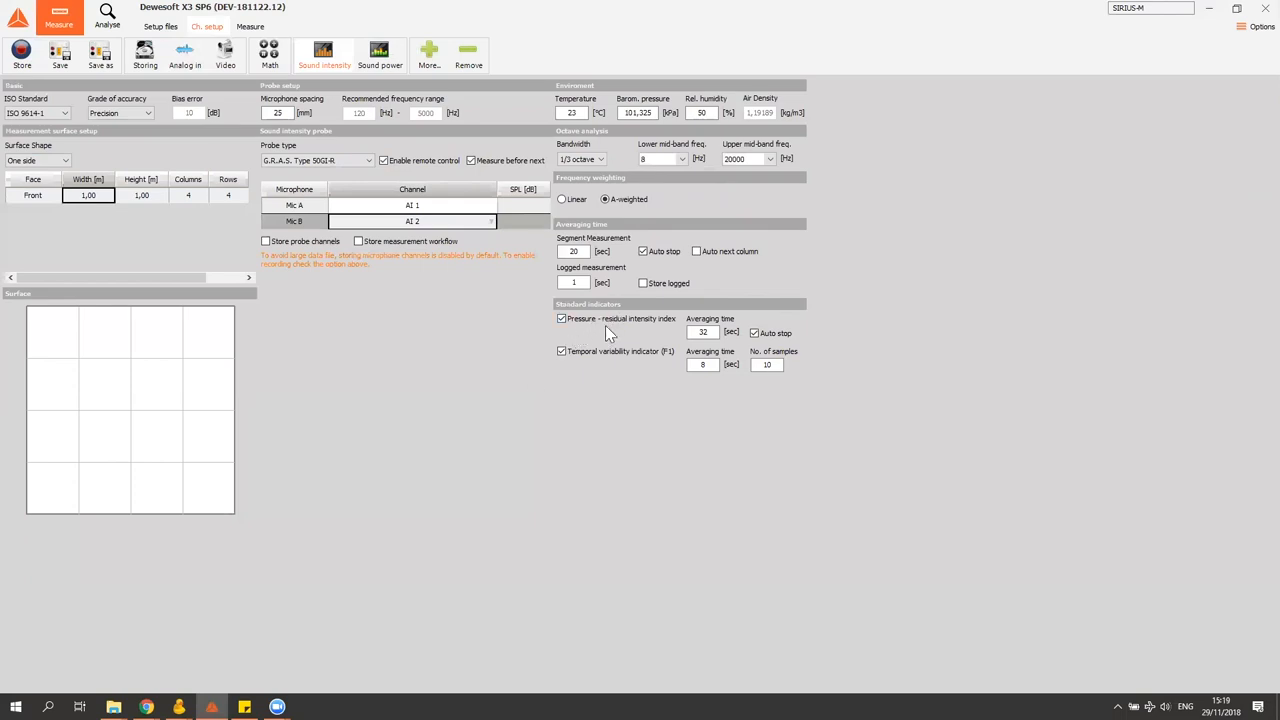
mouse_move(588, 374)
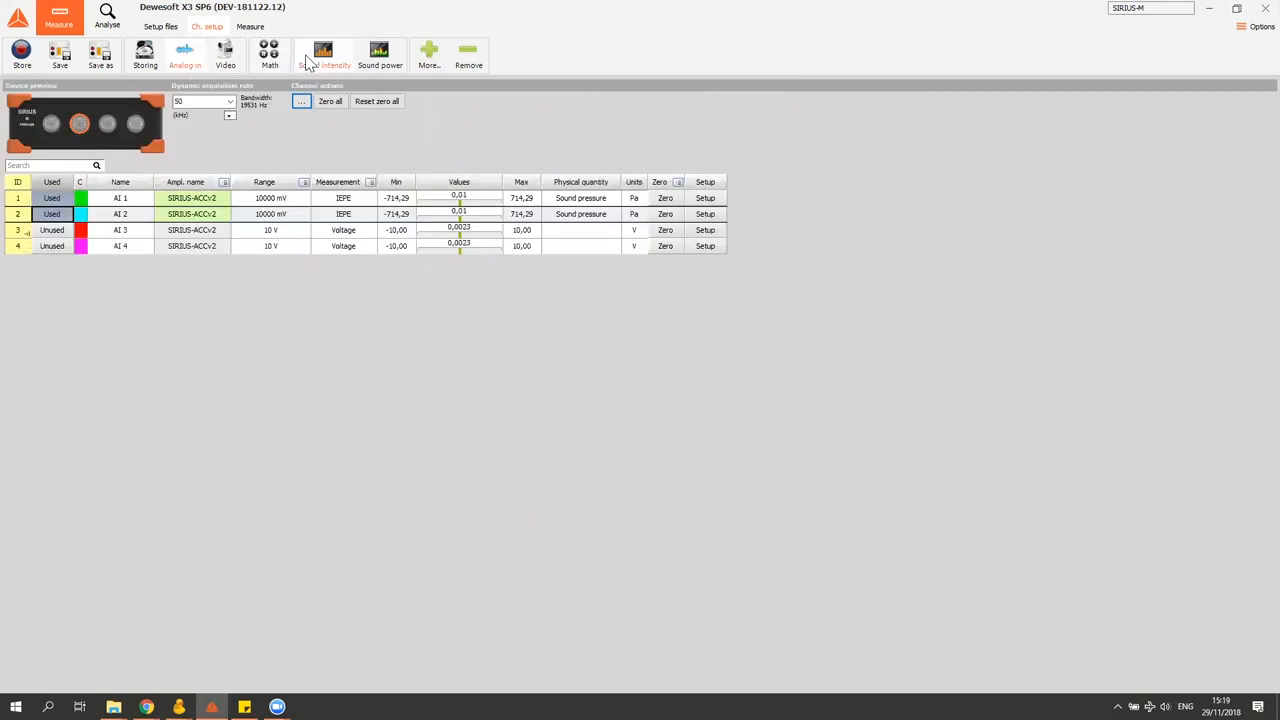
Return to the sound intensity setup to adjust the measurement surface grid
left_click(324, 56)
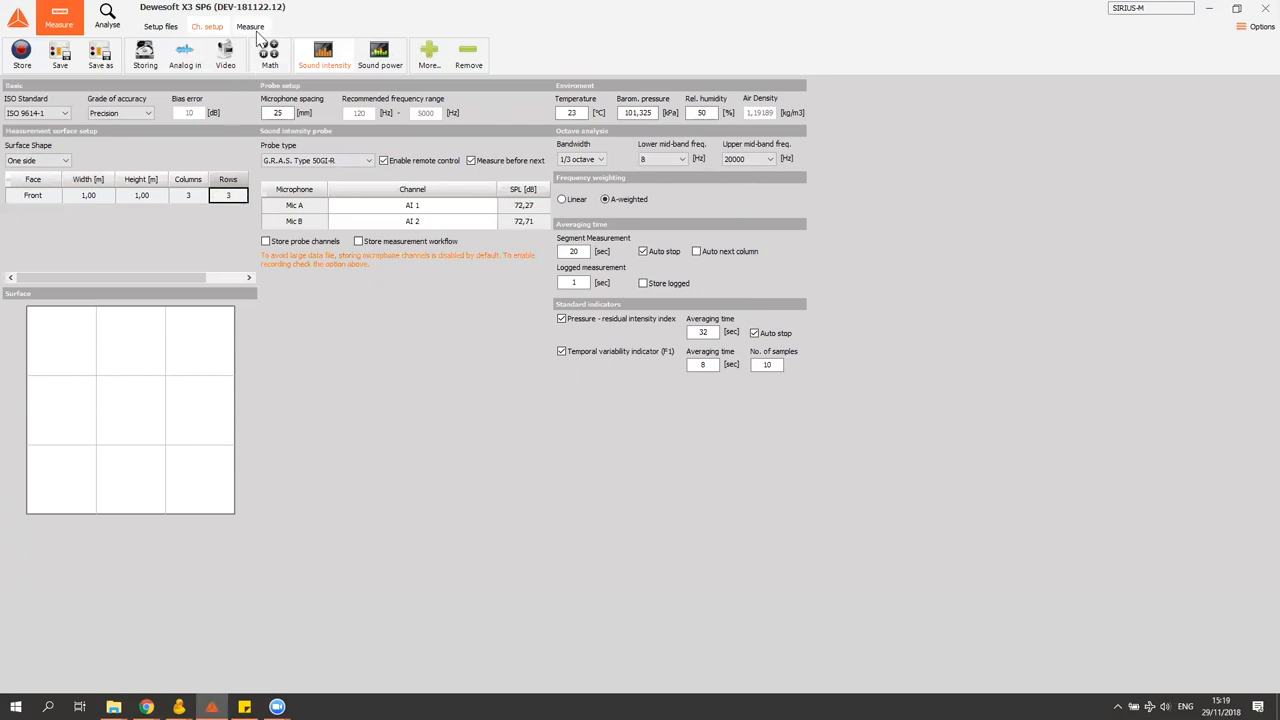
left_click(248, 26)
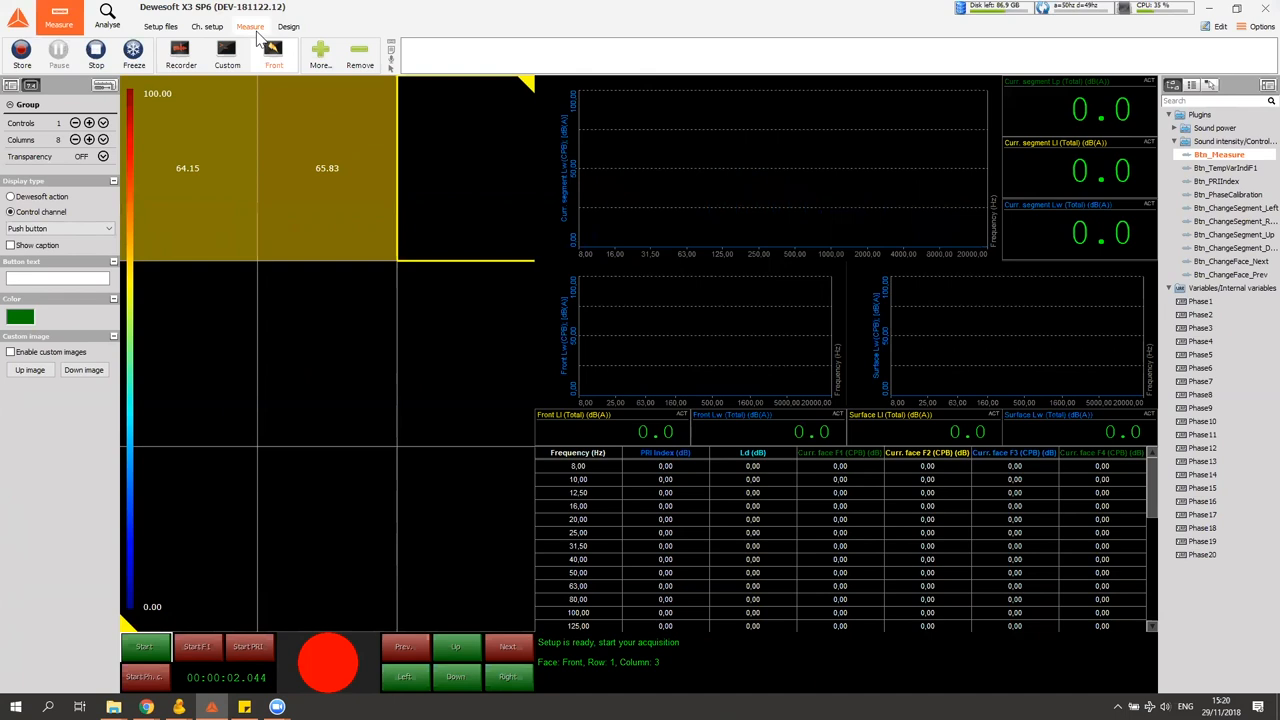
Acquire sound intensity at the middle and bottom grid rows so all points hold values
left_click(328, 662)
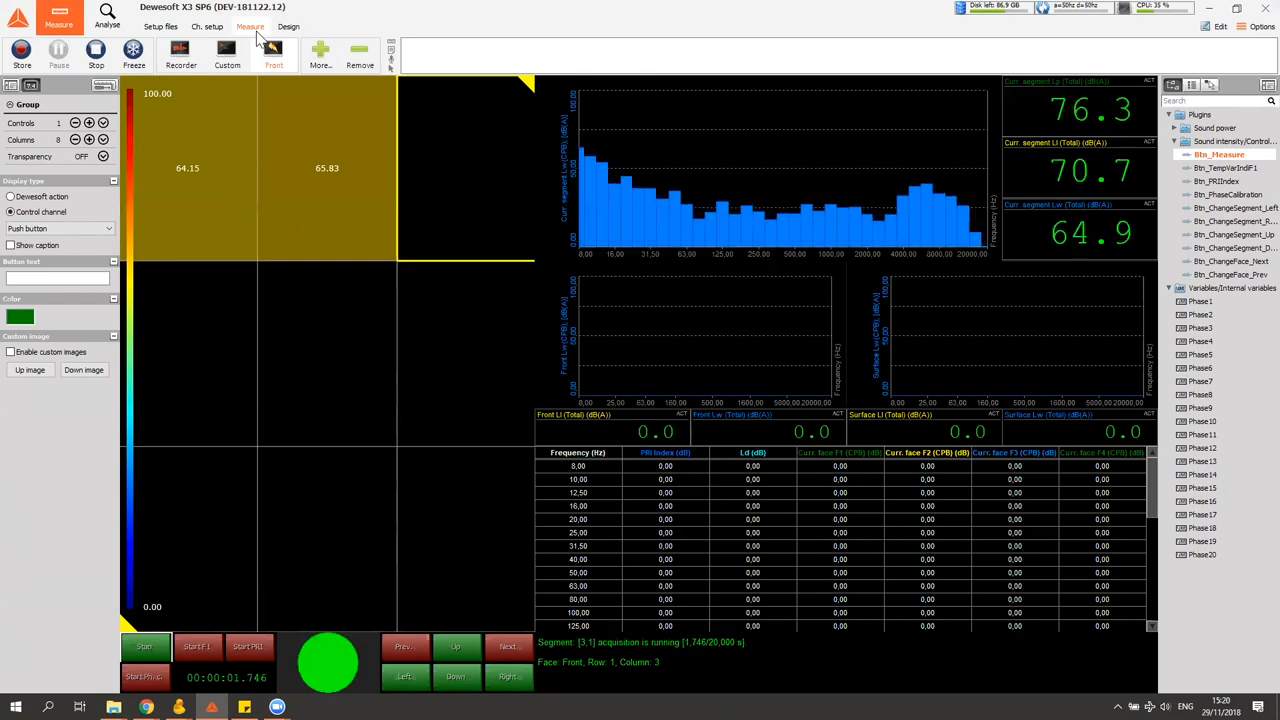
left_click(96, 56)
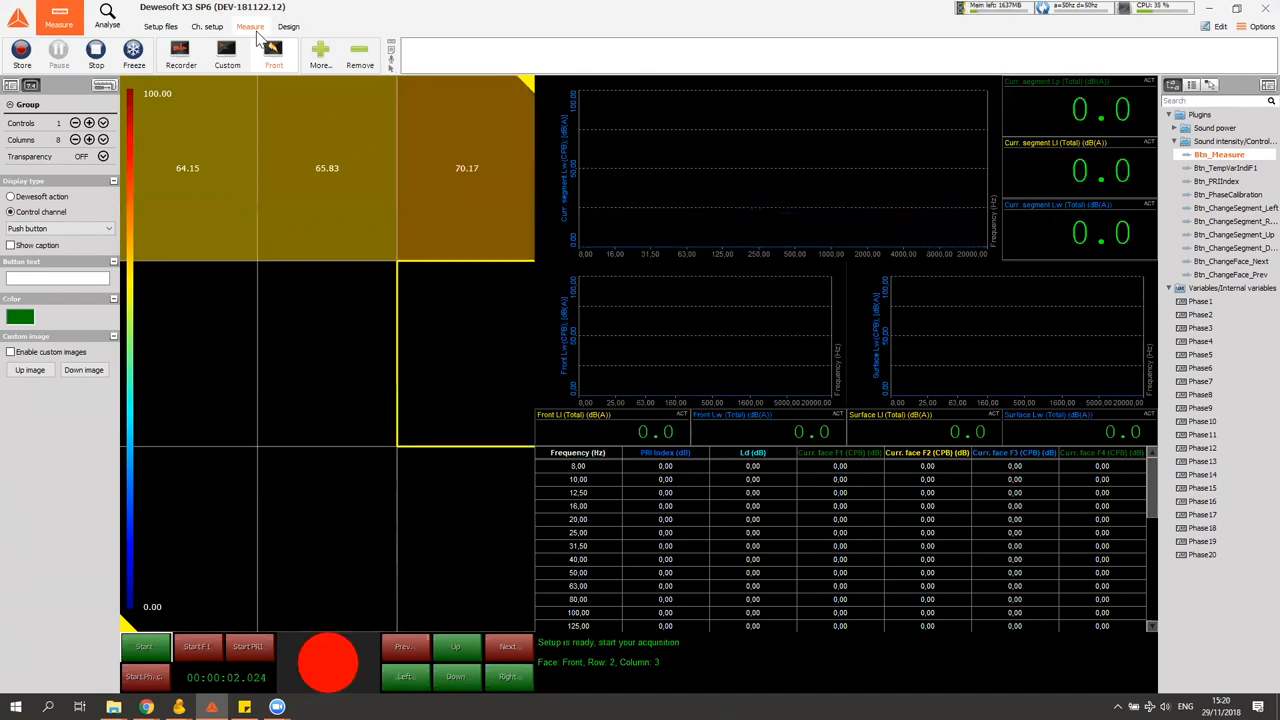
left_click(144, 648)
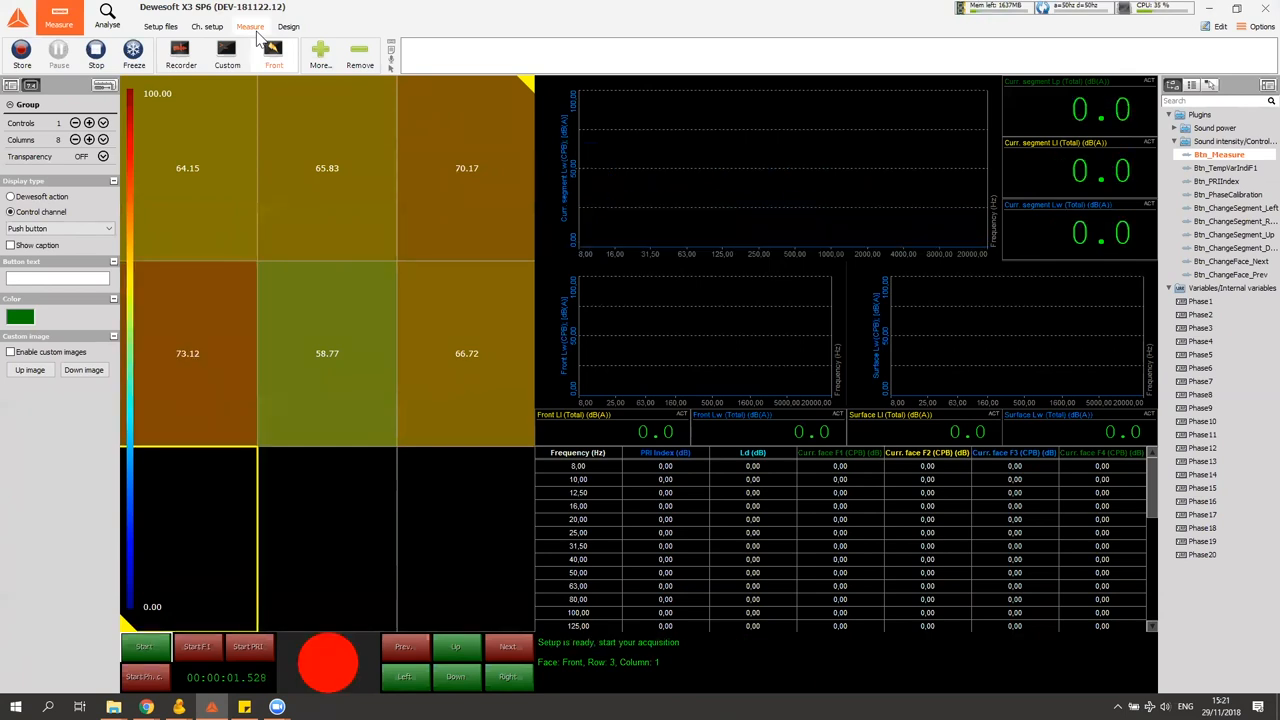
left_click(328, 662)
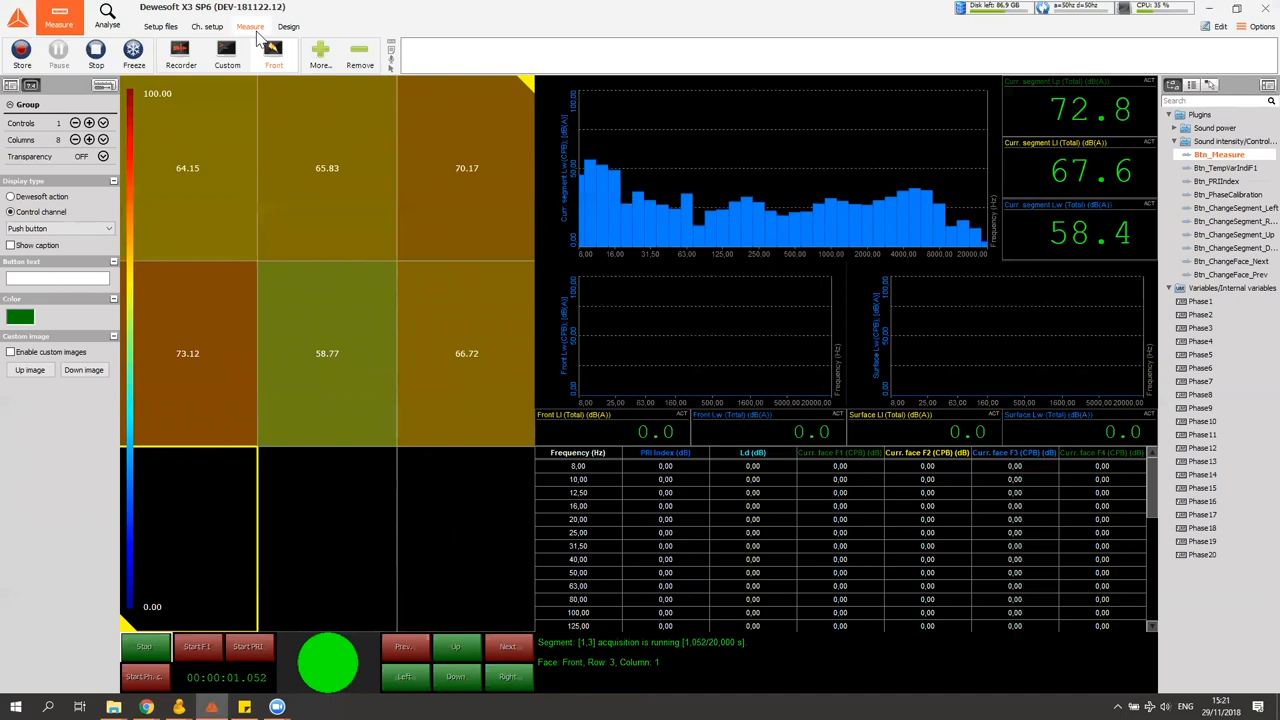
left_click(96, 56)
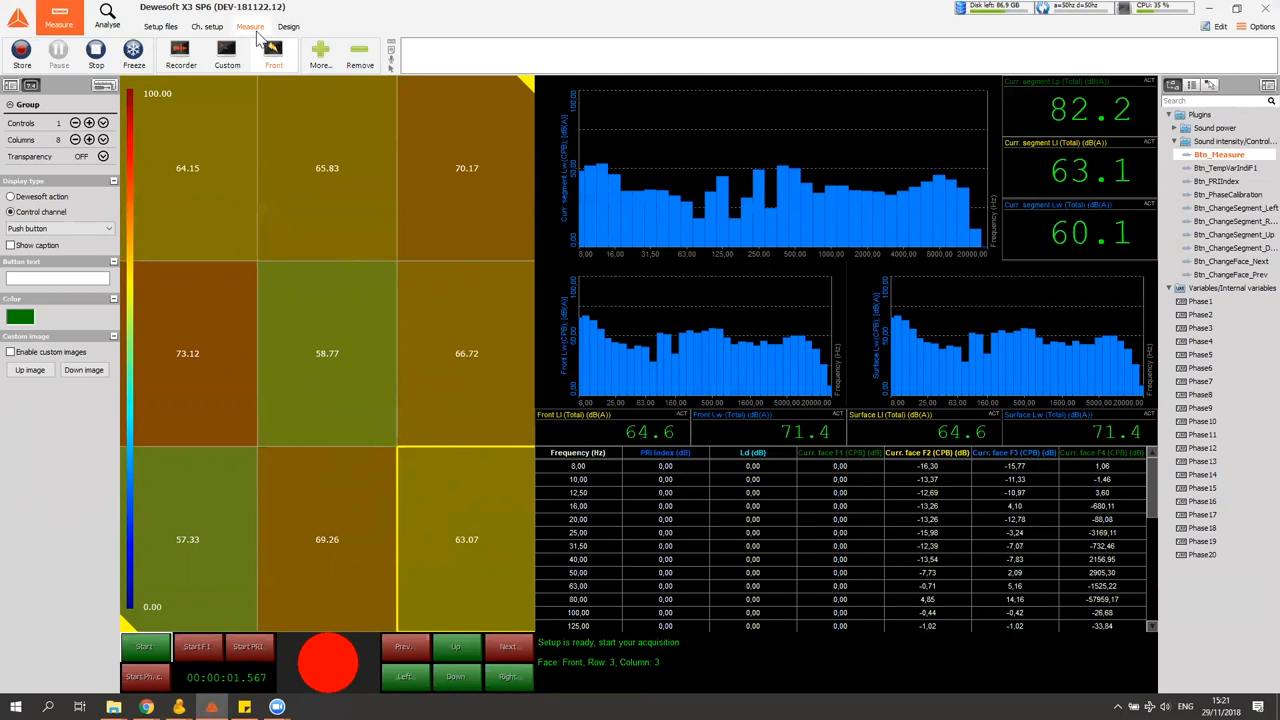
mouse_move(30, 8)
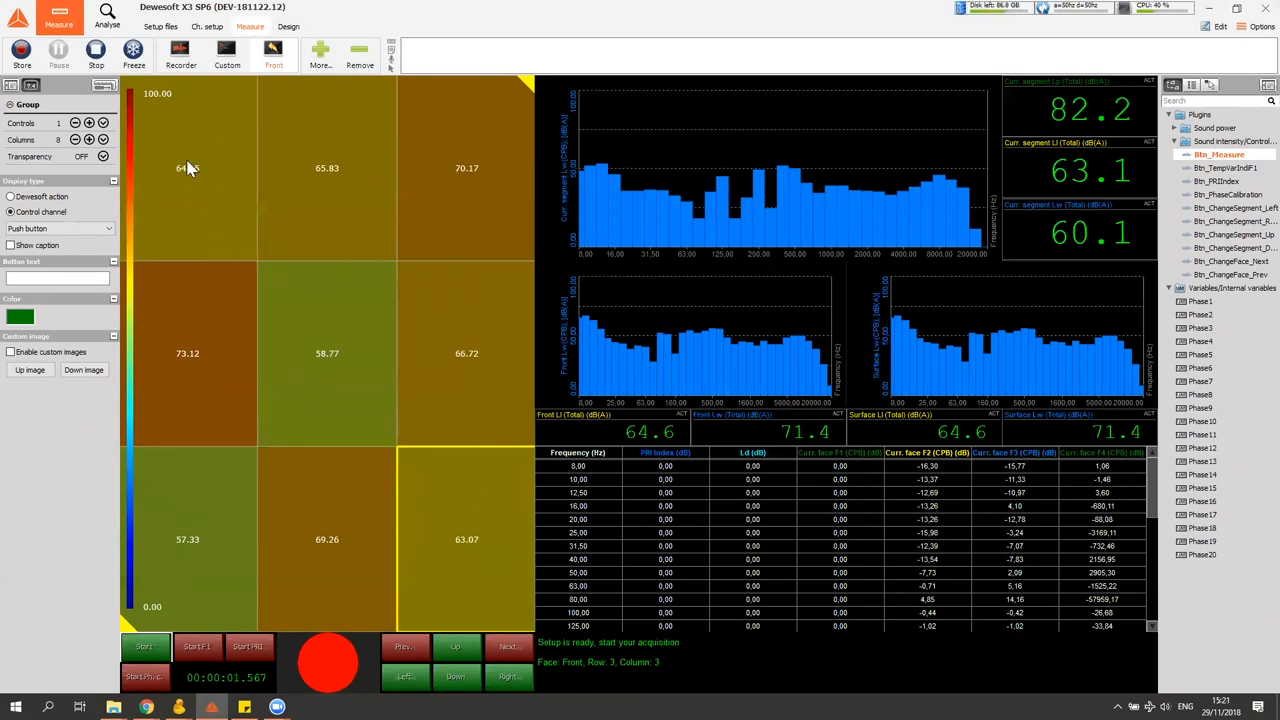
mouse_move(492, 268)
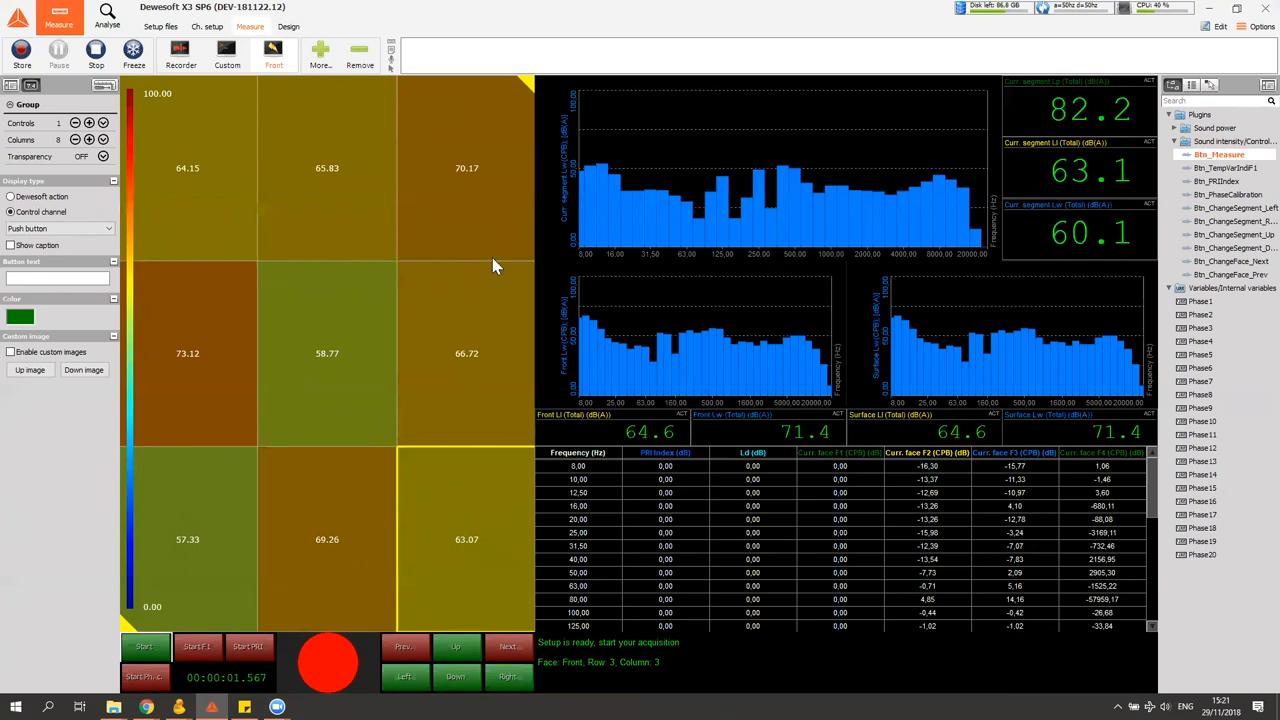
mouse_move(624, 336)
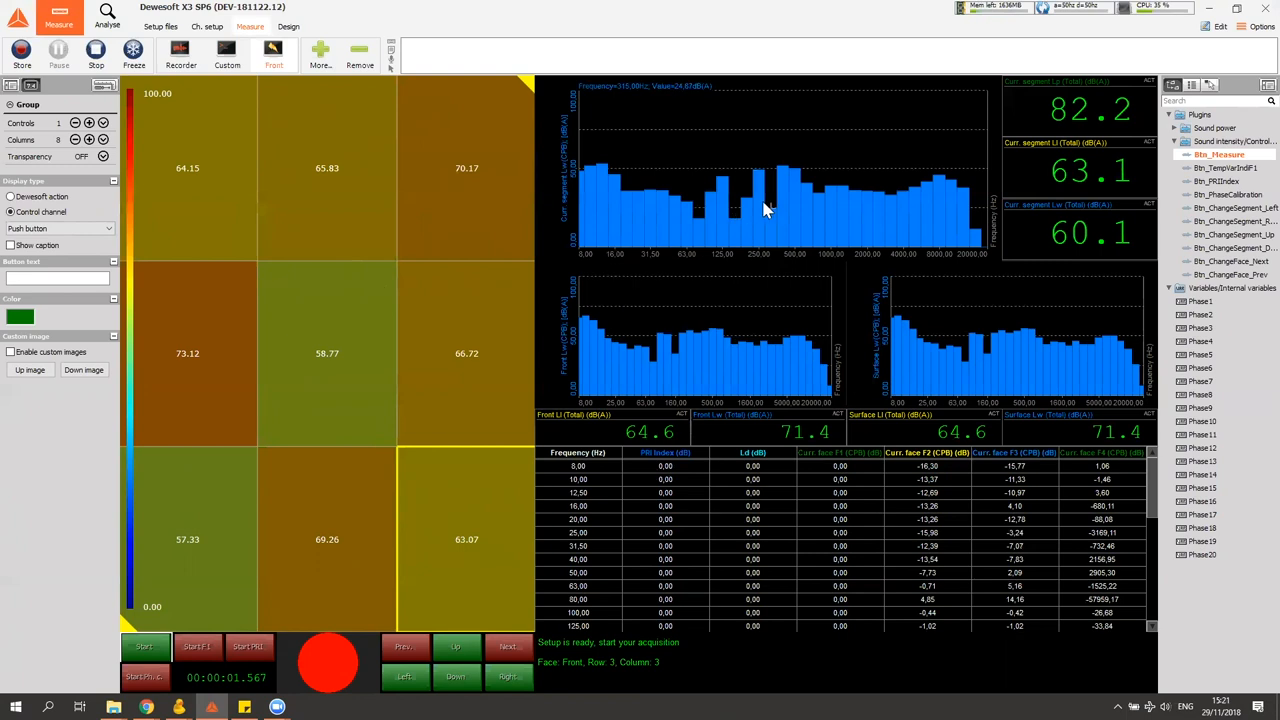
mouse_move(904, 184)
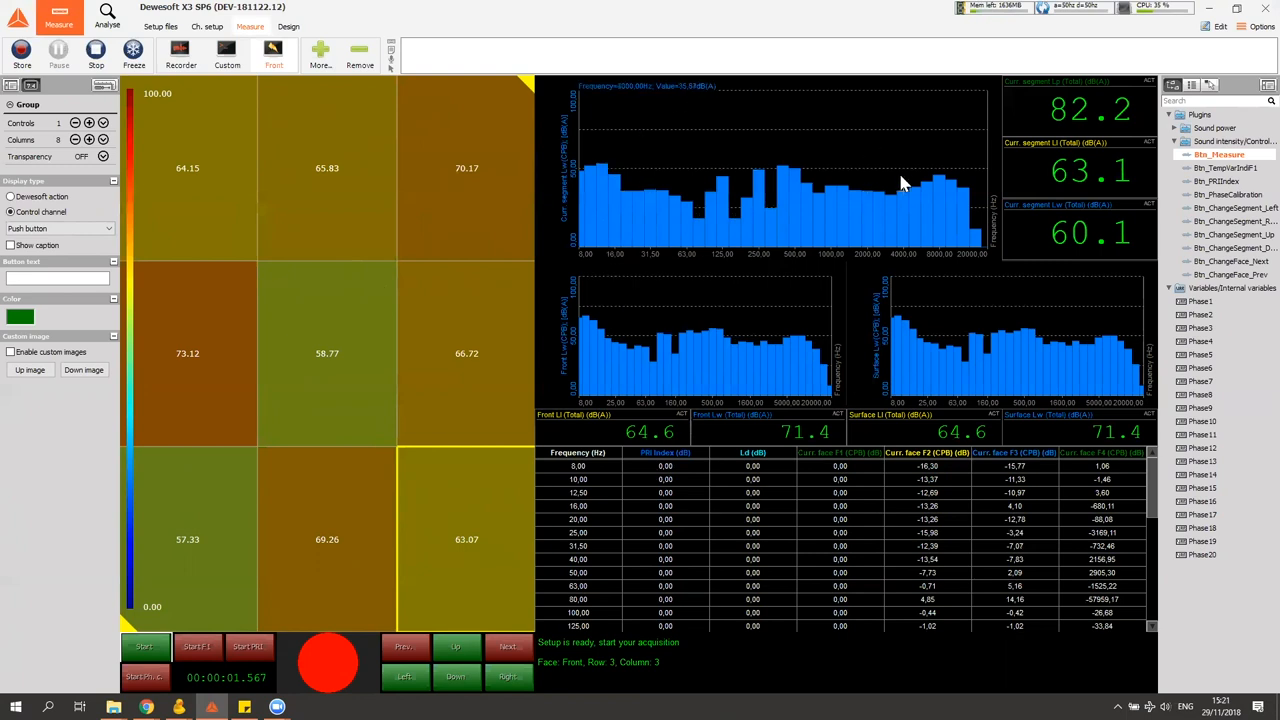
mouse_move(764, 252)
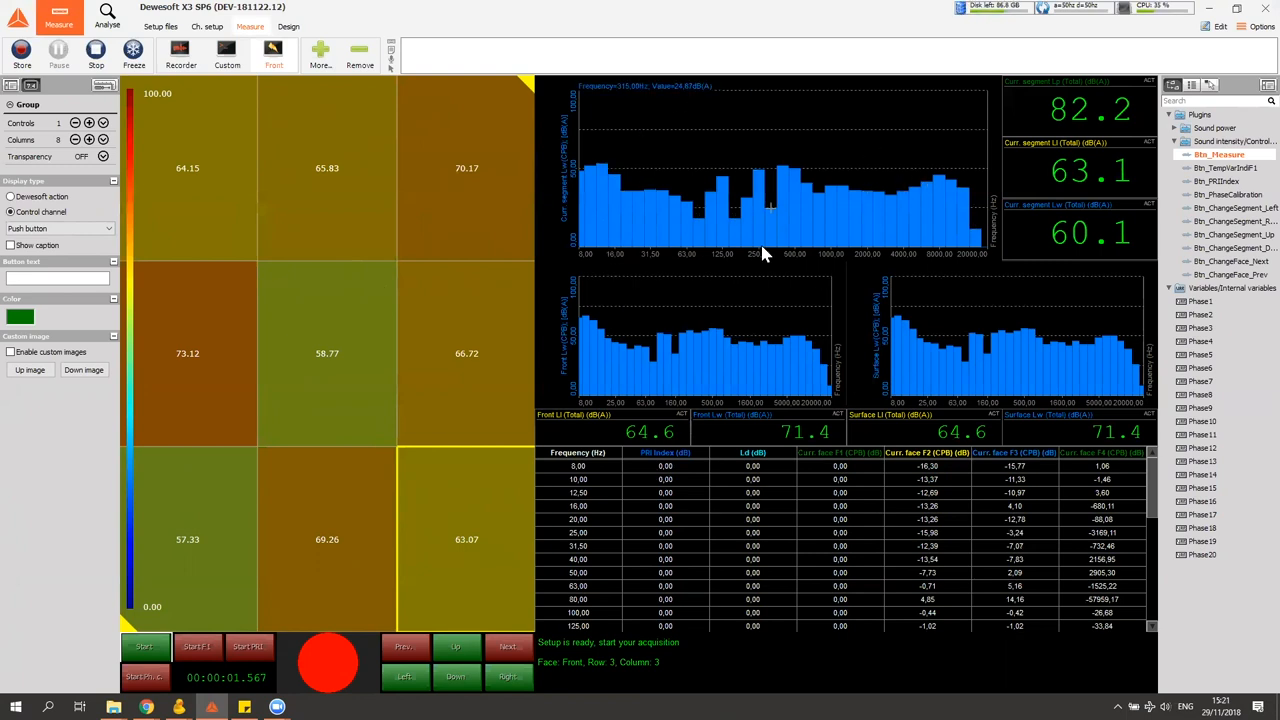
mouse_move(600, 244)
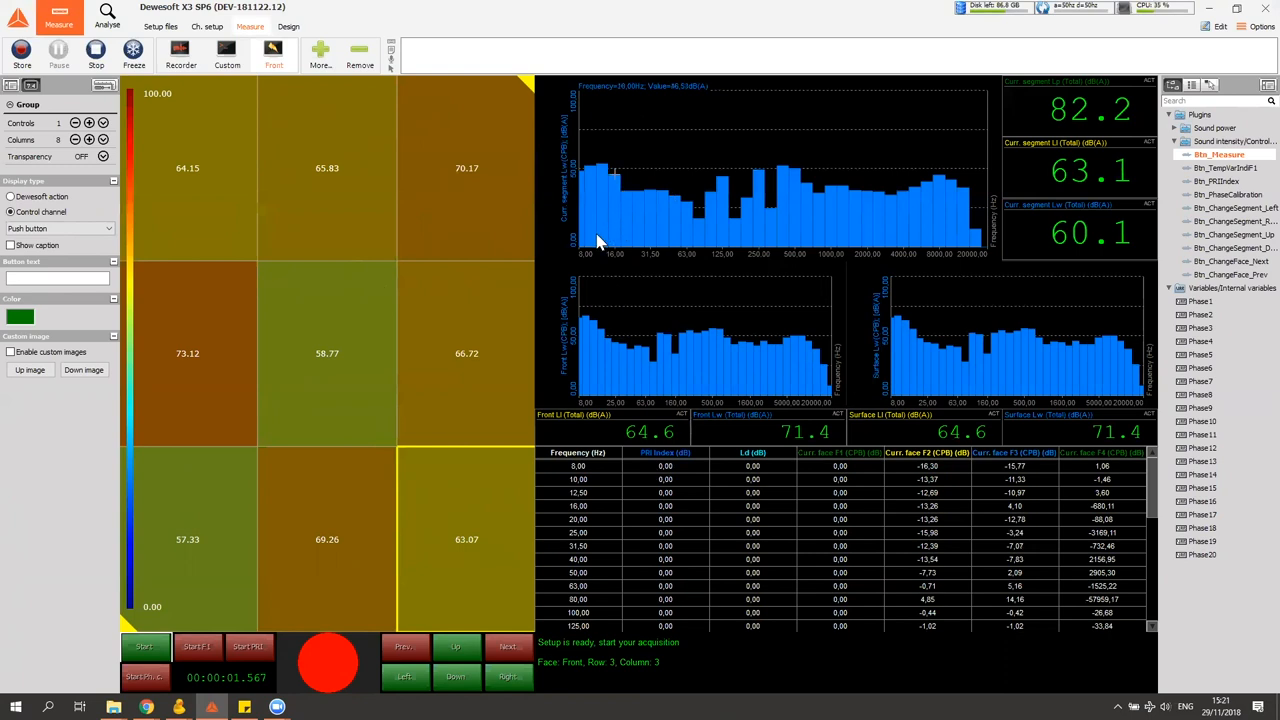
mouse_move(584, 364)
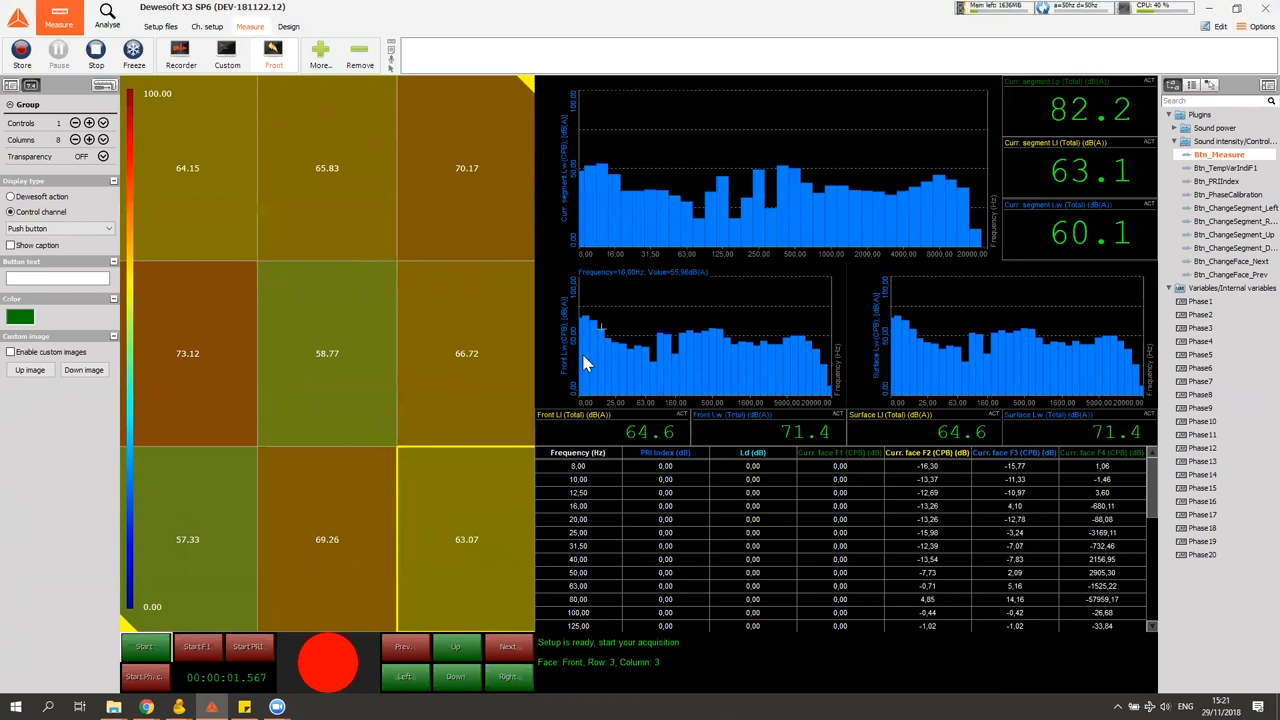
mouse_move(540, 590)
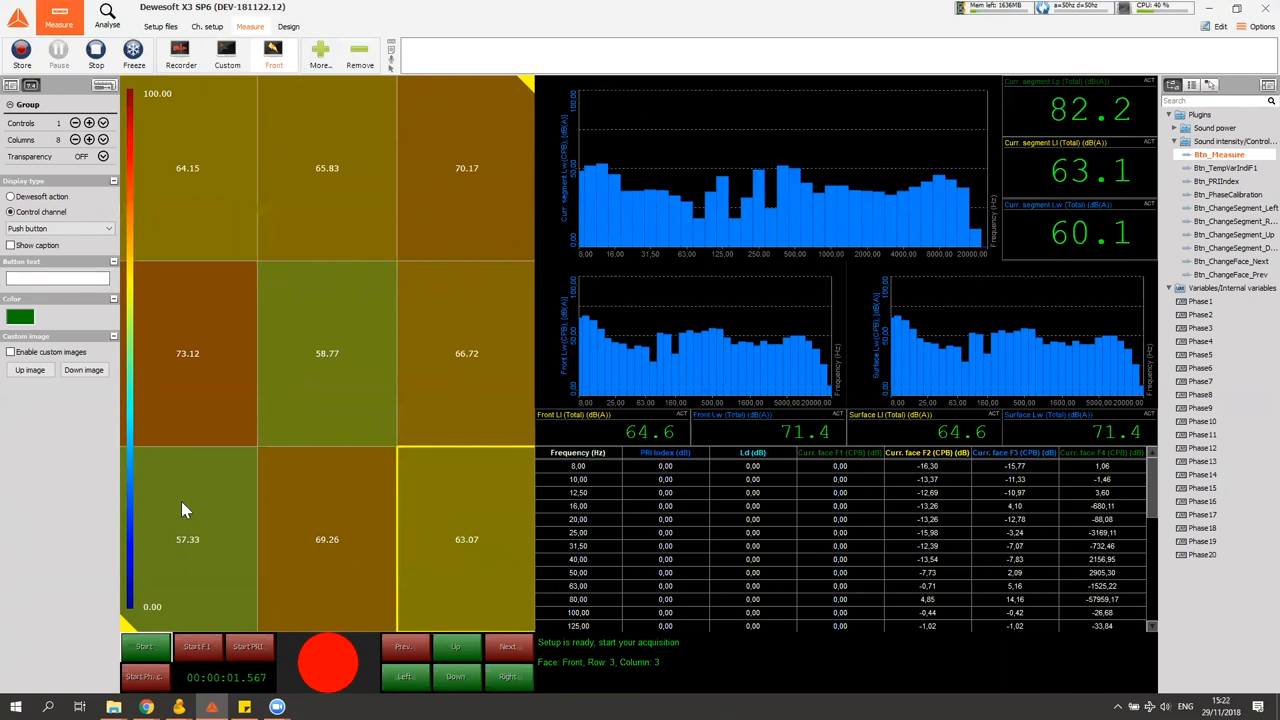
mouse_move(1024, 328)
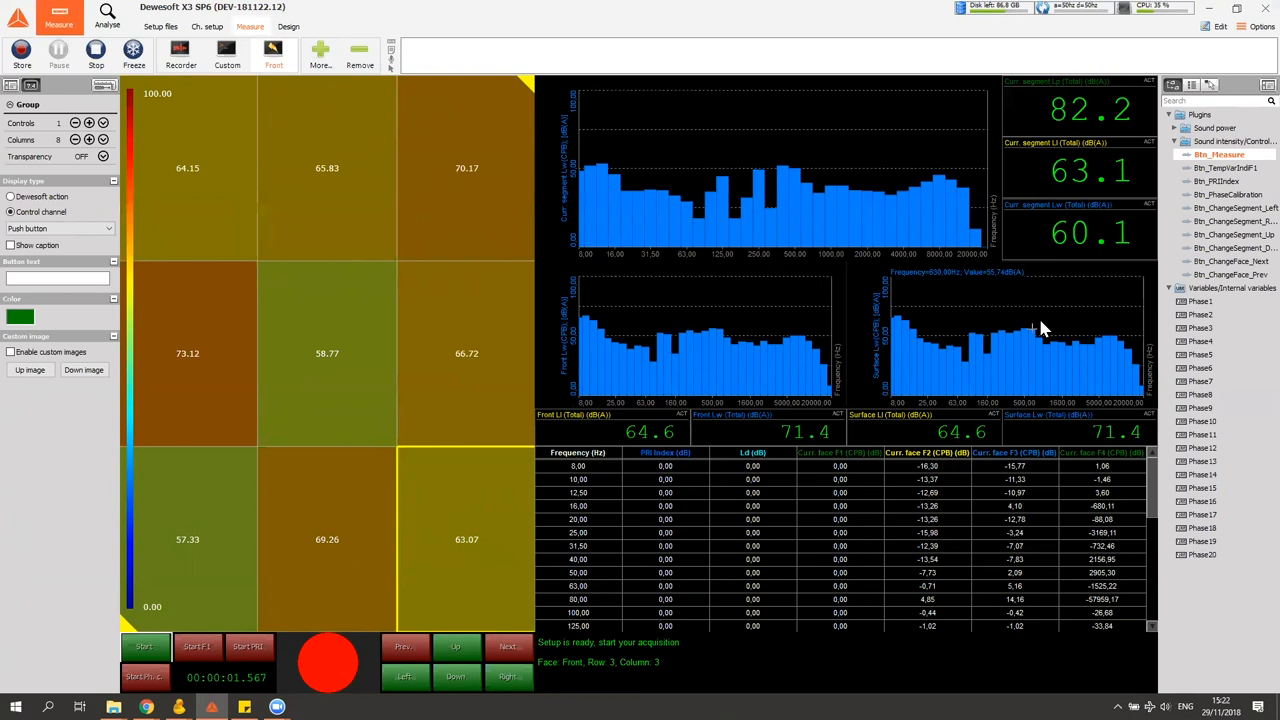
mouse_move(580, 564)
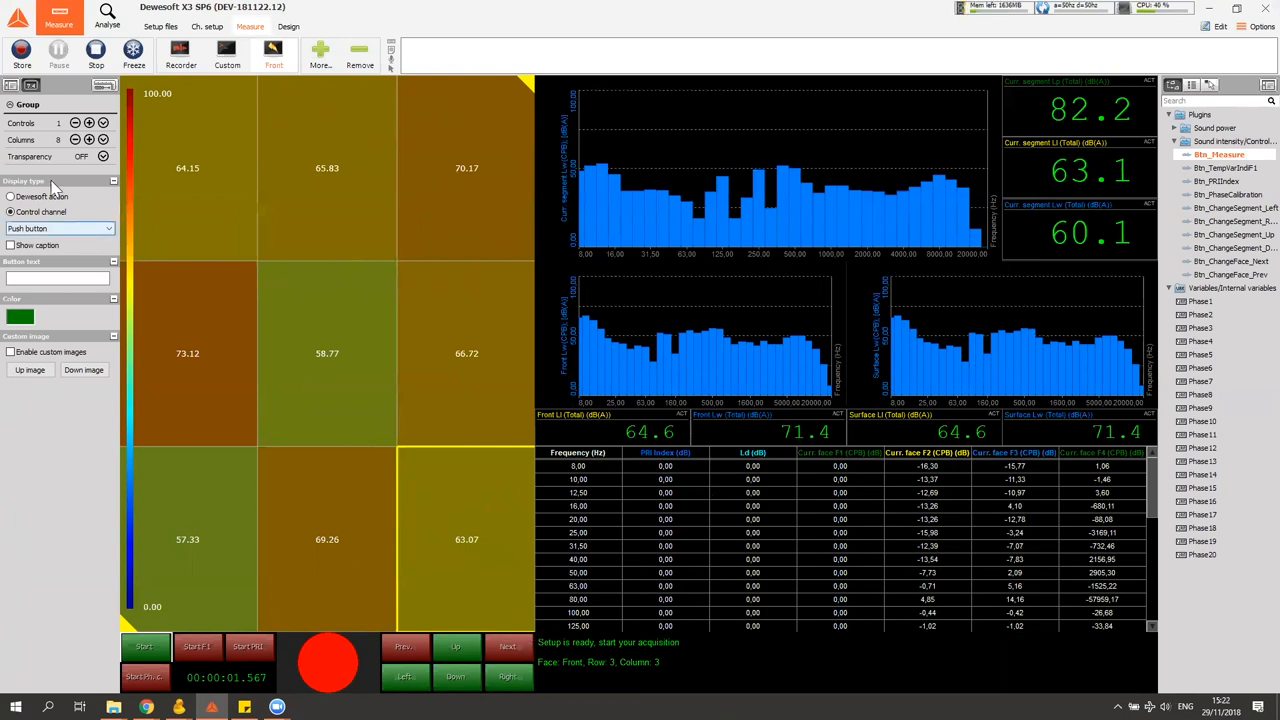
mouse_move(668, 338)
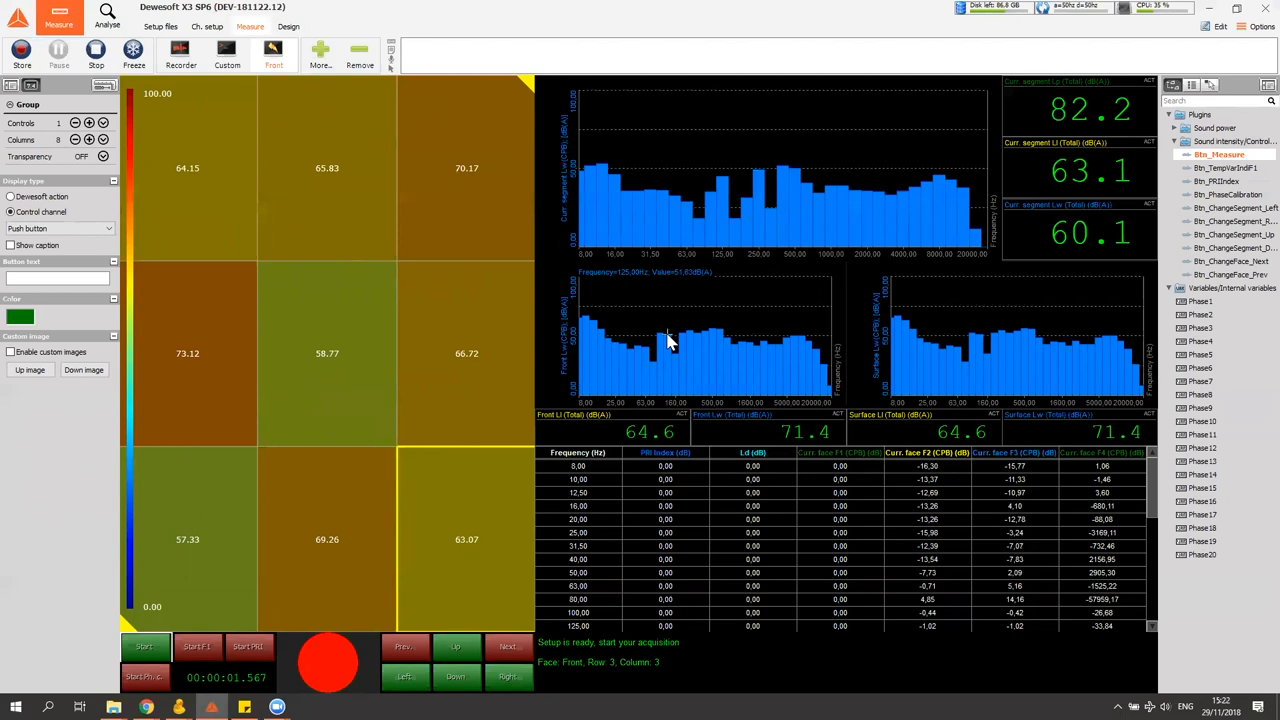
mouse_move(616, 448)
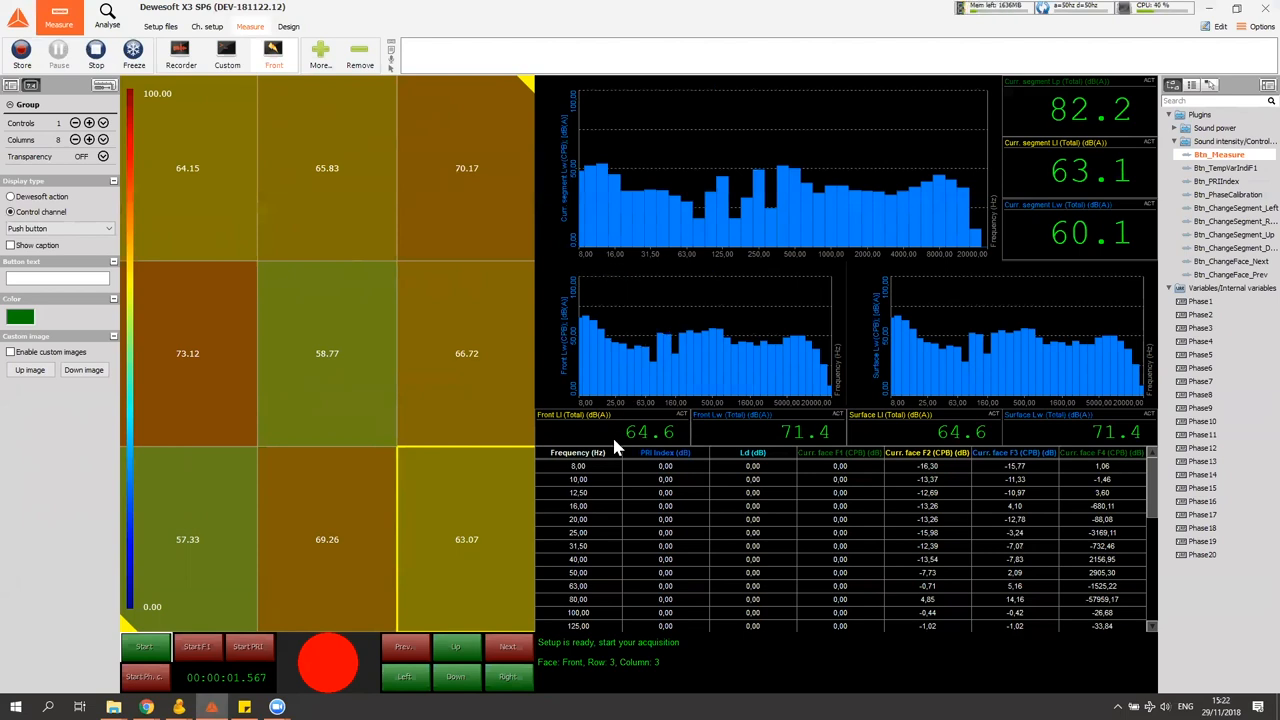
mouse_move(688, 388)
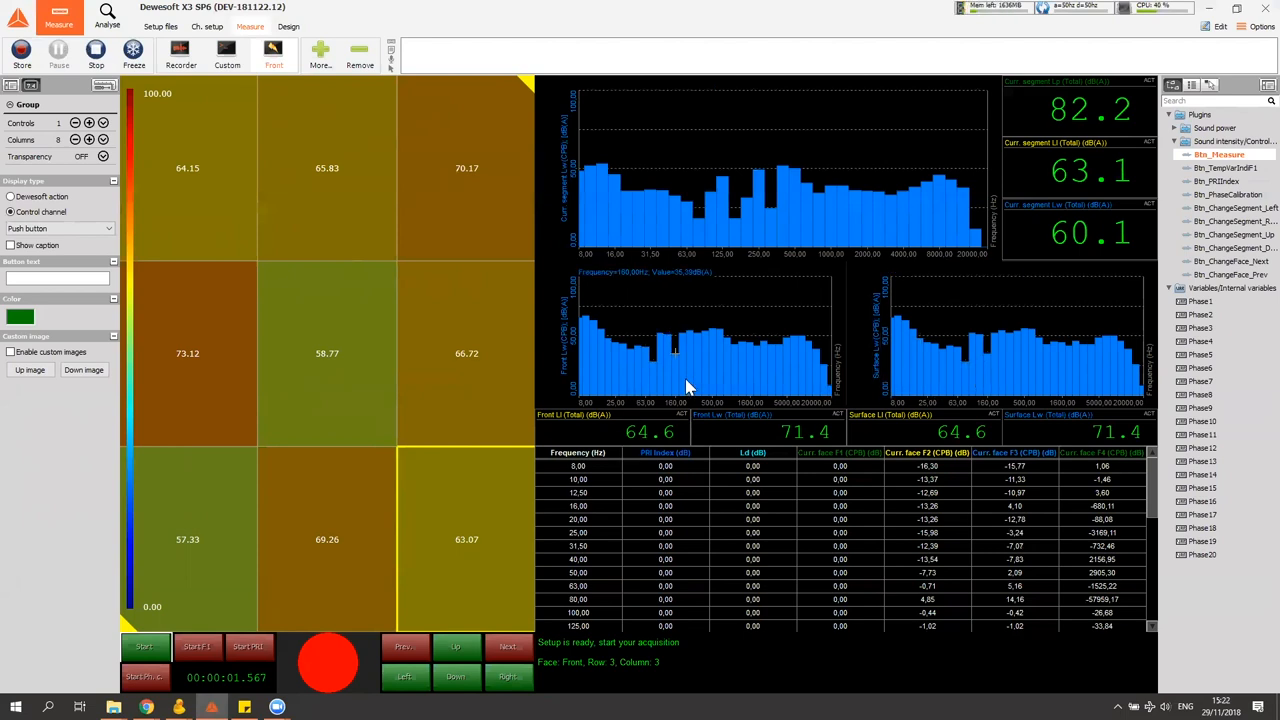
mouse_move(644, 438)
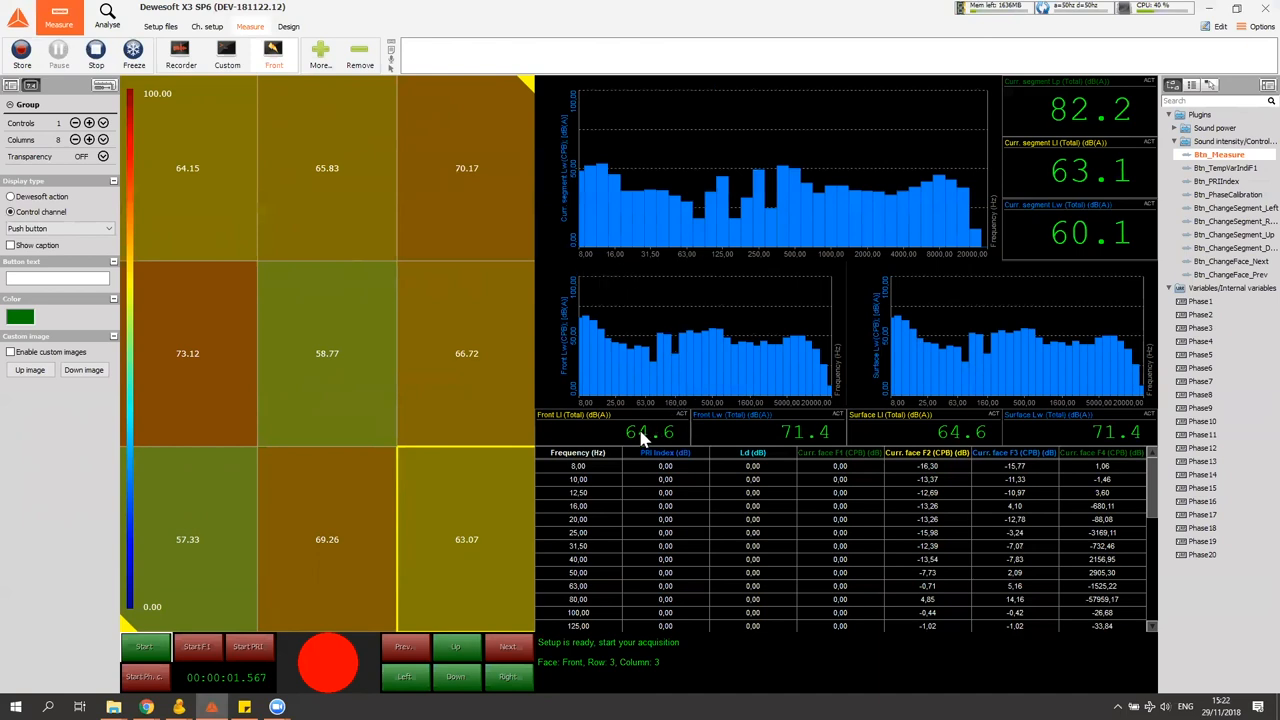
mouse_move(838, 436)
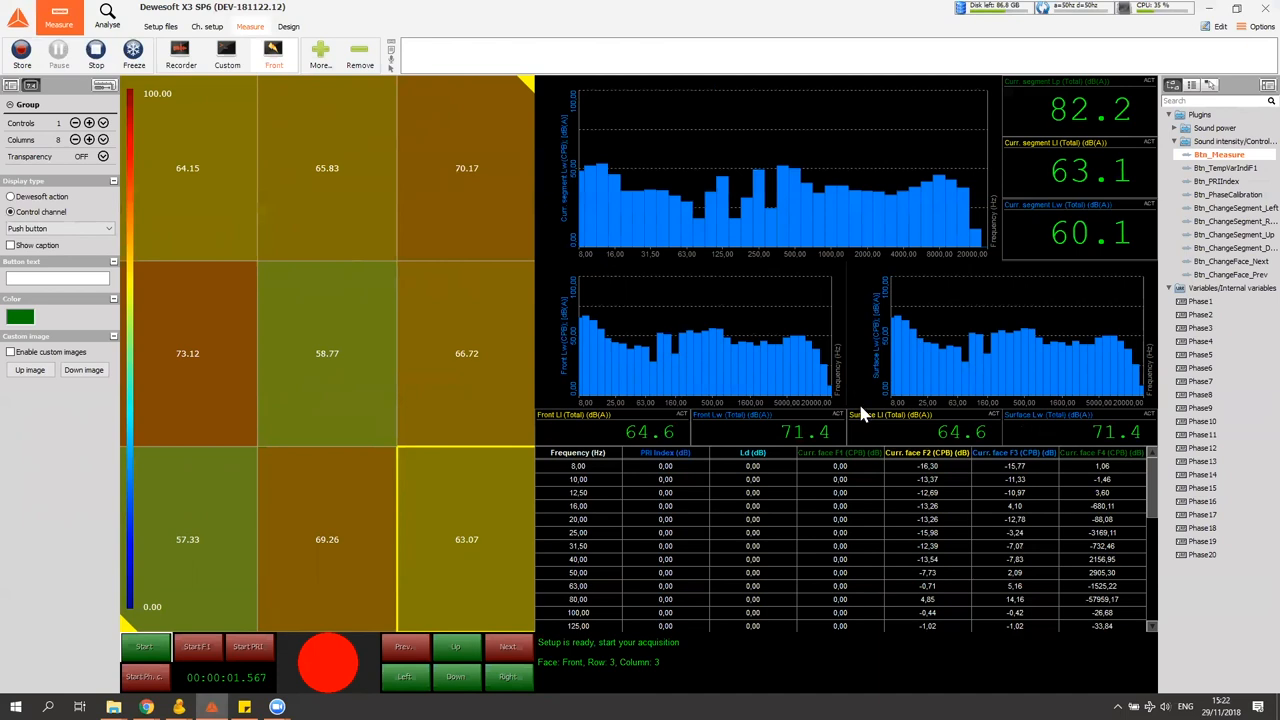
mouse_move(318, 52)
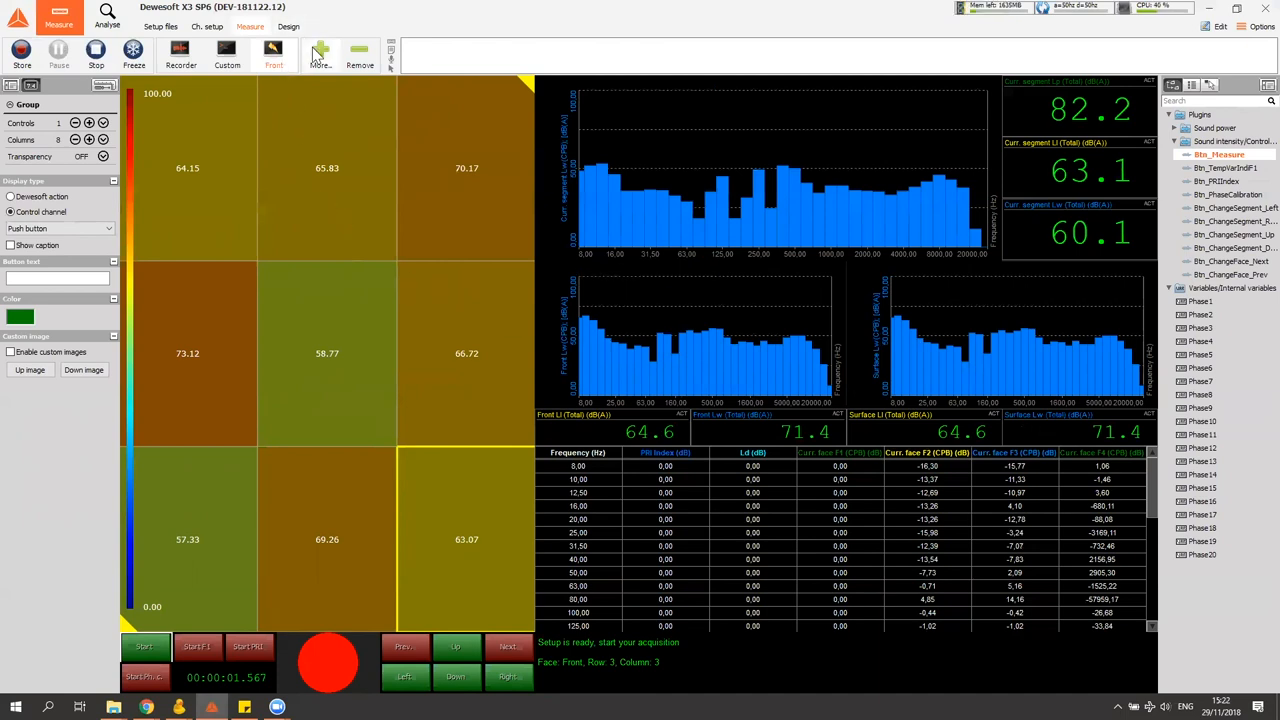
Add the Logged SI display and narrow its time-history recorder in design mode
left_click(320, 56)
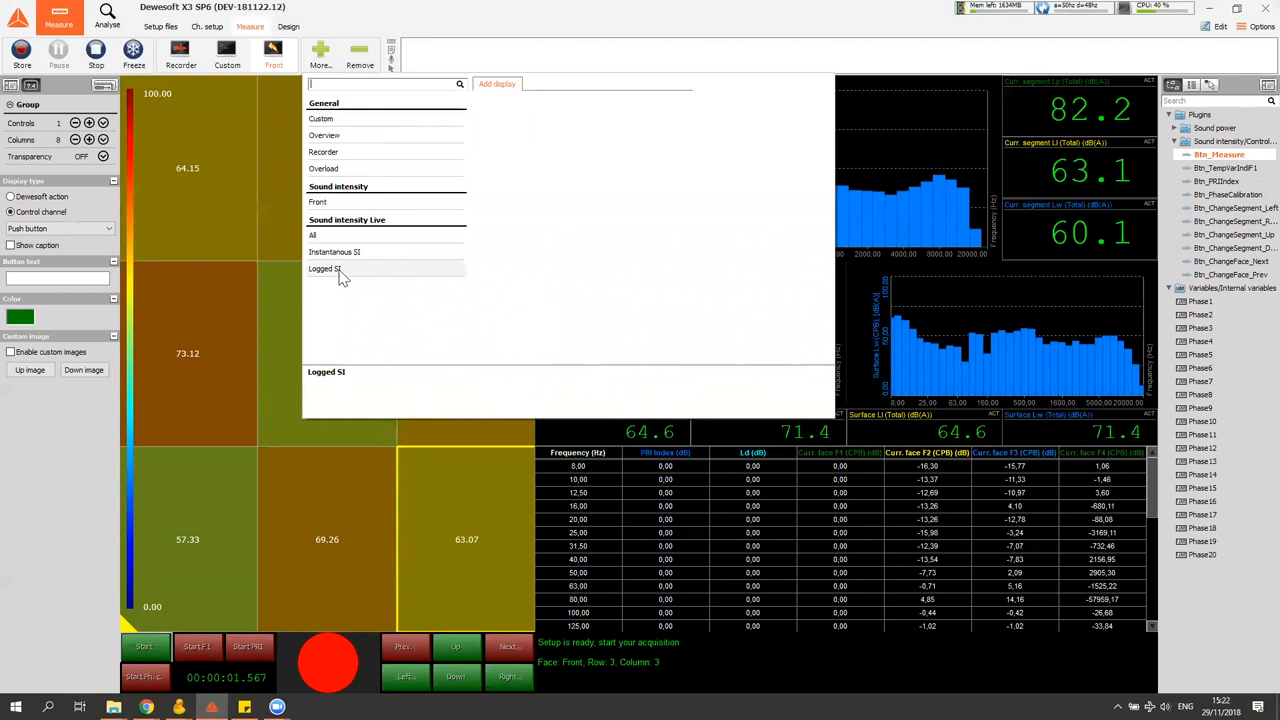
left_click(326, 268)
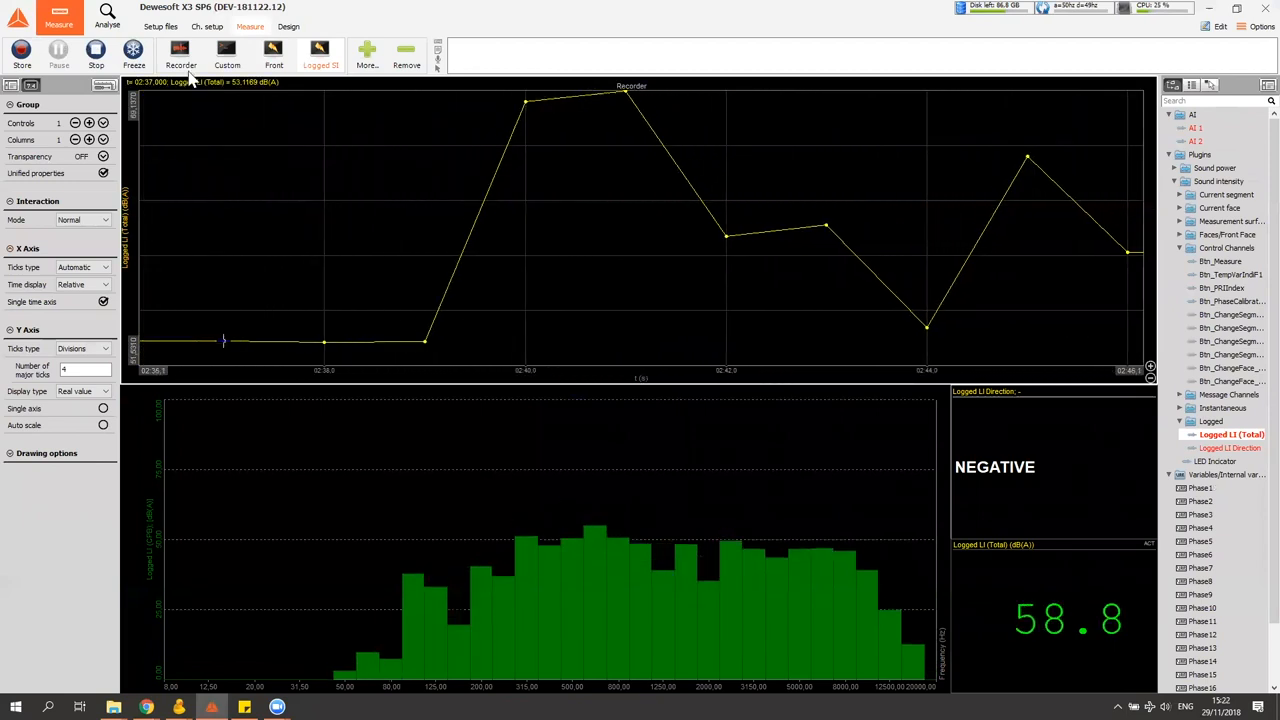
left_click(288, 26)
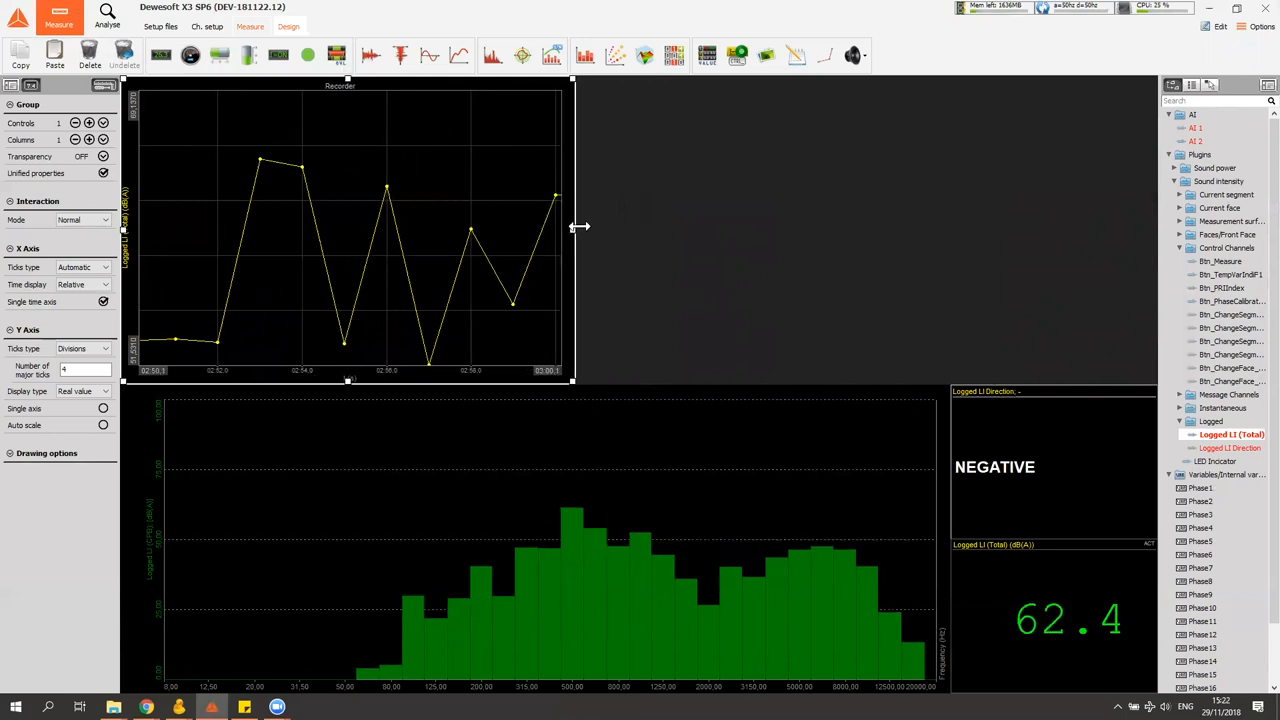
left_click_drag(572, 228, 640, 228)
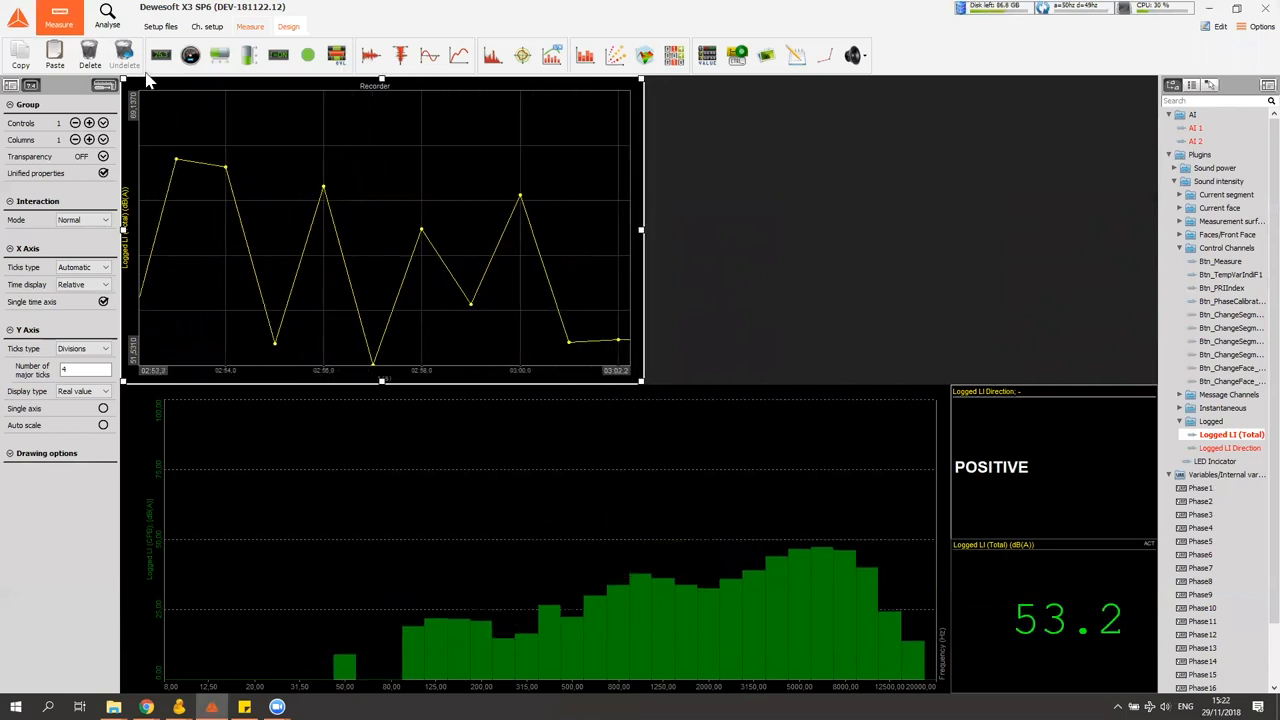
left_click(208, 26)
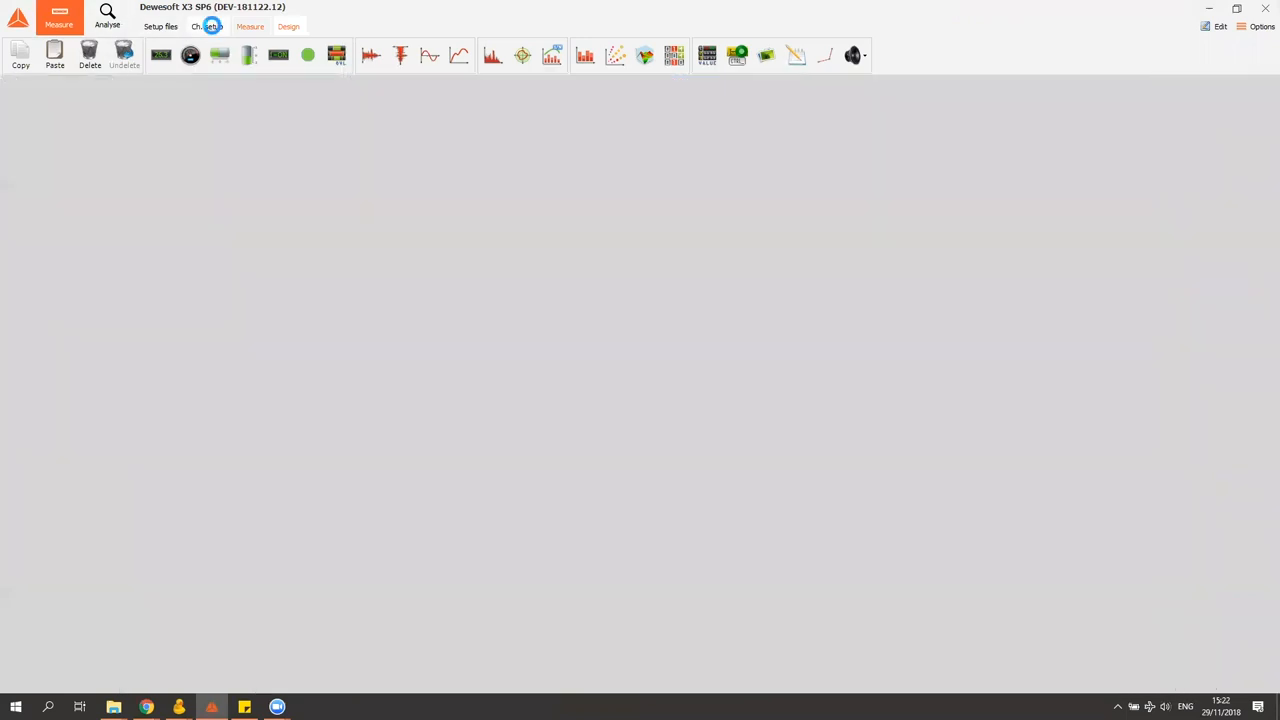
Set Camera 0 (Integrated Webcam) to Used in the Video channel setup and go to Measure
left_click(208, 26)
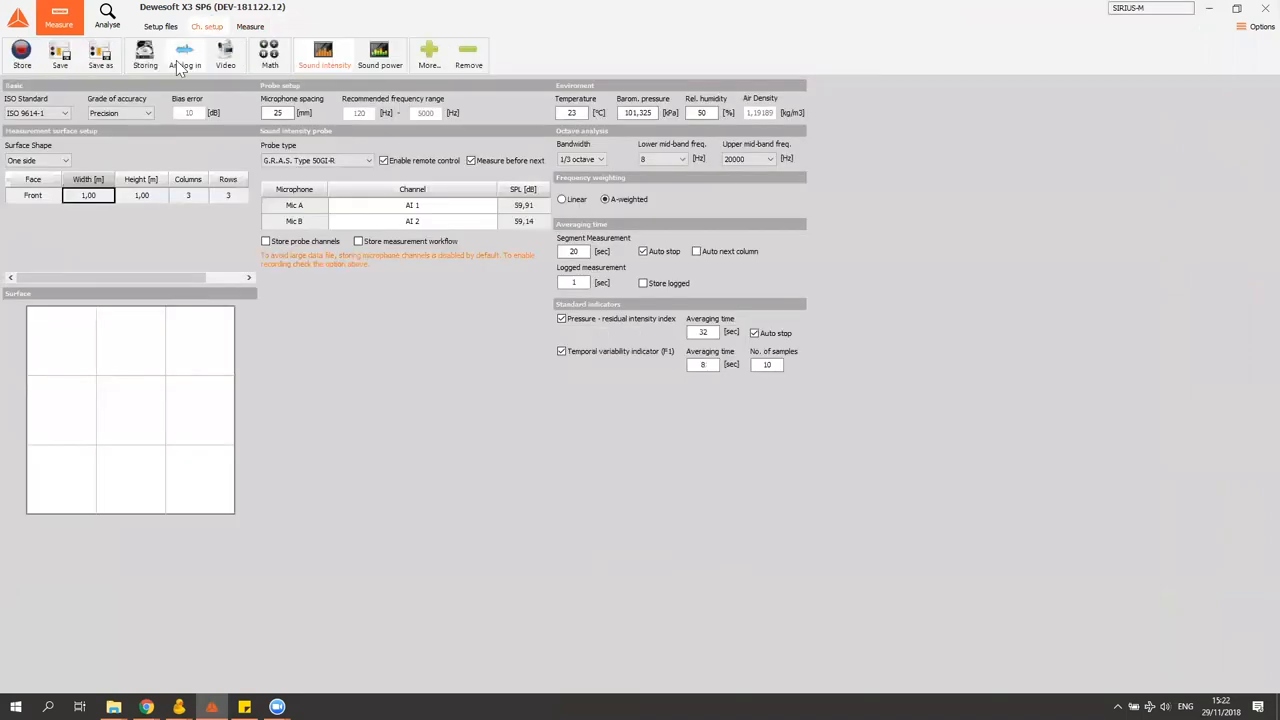
left_click(224, 56)
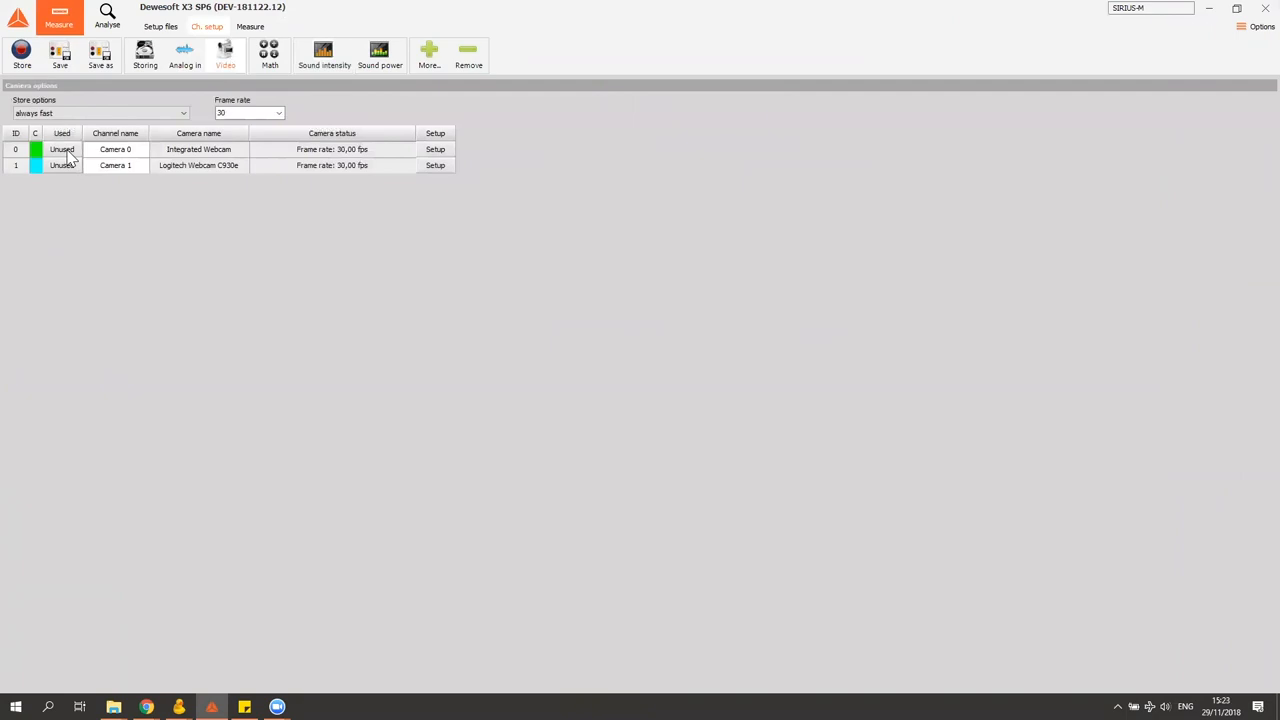
left_click(62, 148)
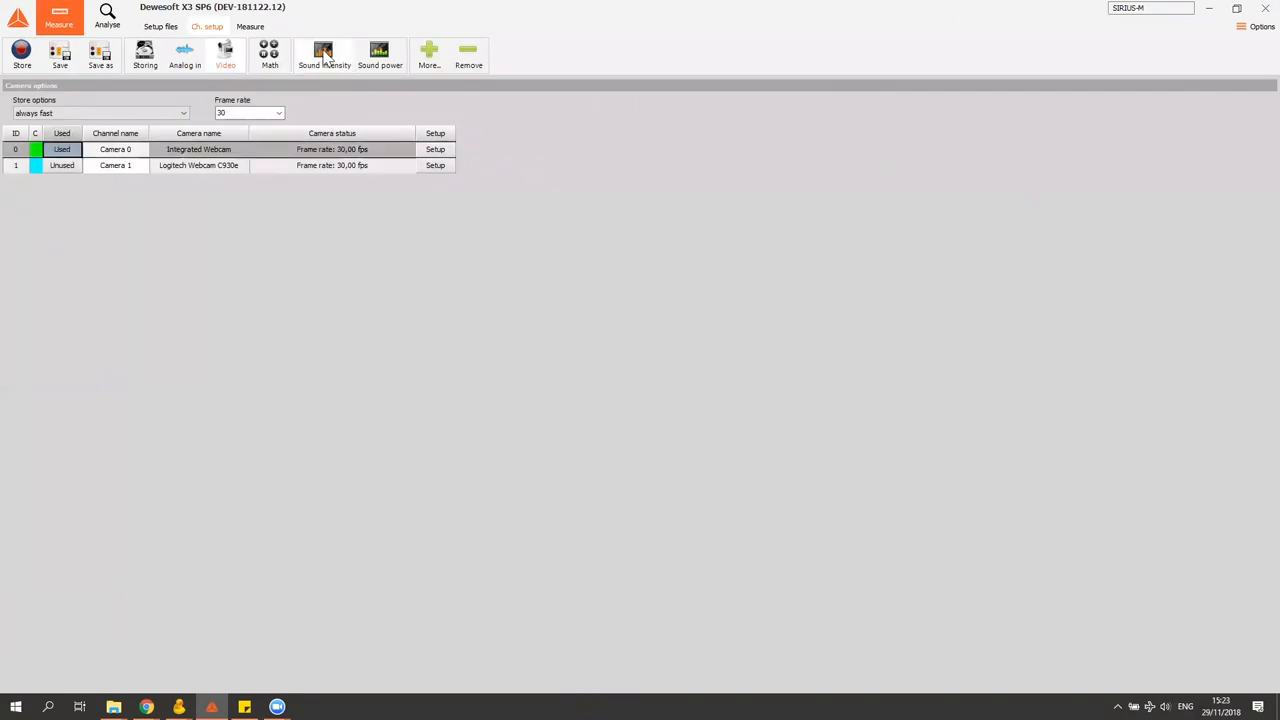
left_click(324, 56)
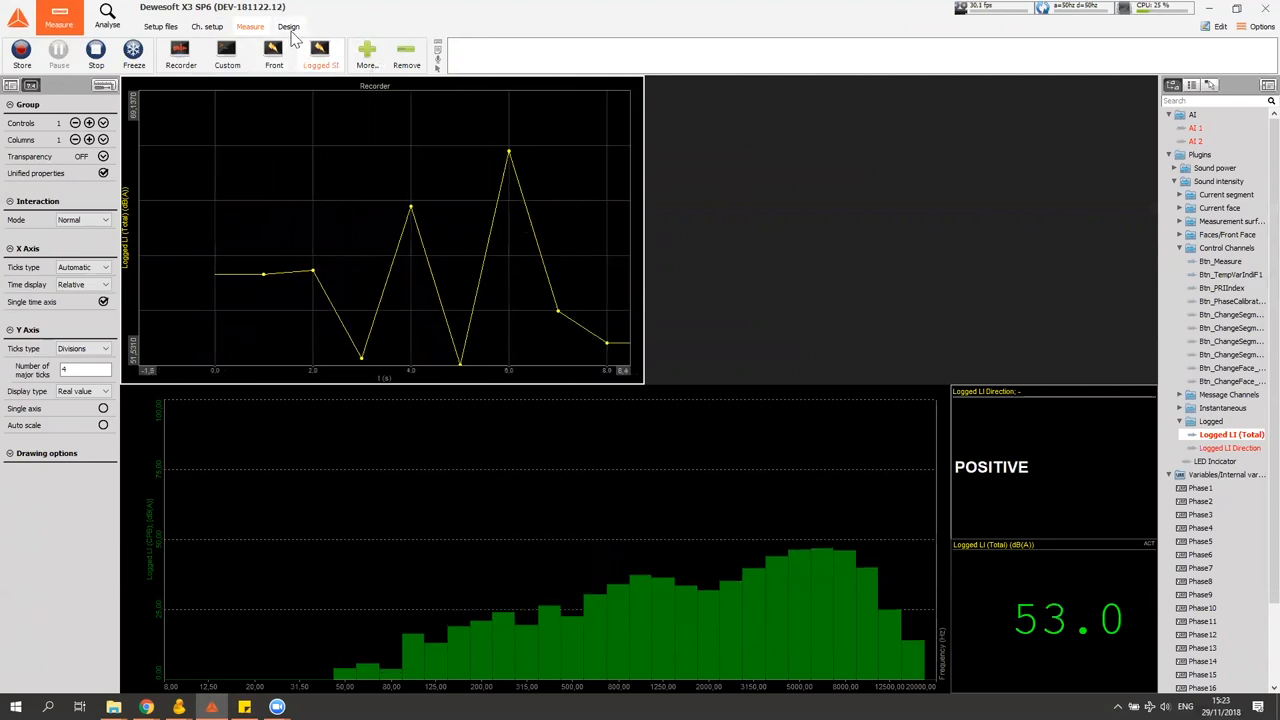
In Design mode, place an enlarged webcam Video display beside the recorder graph, then resume measuring
left_click(288, 26)
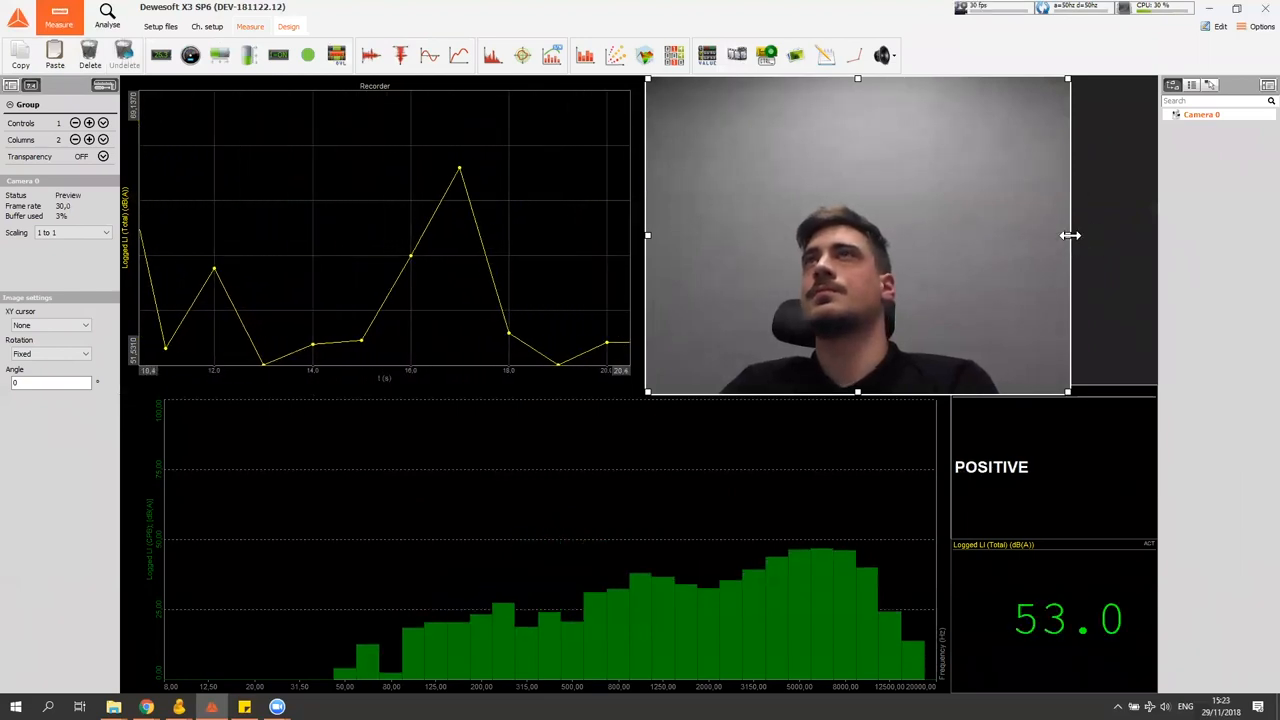
left_click_drag(1068, 236, 1156, 236)
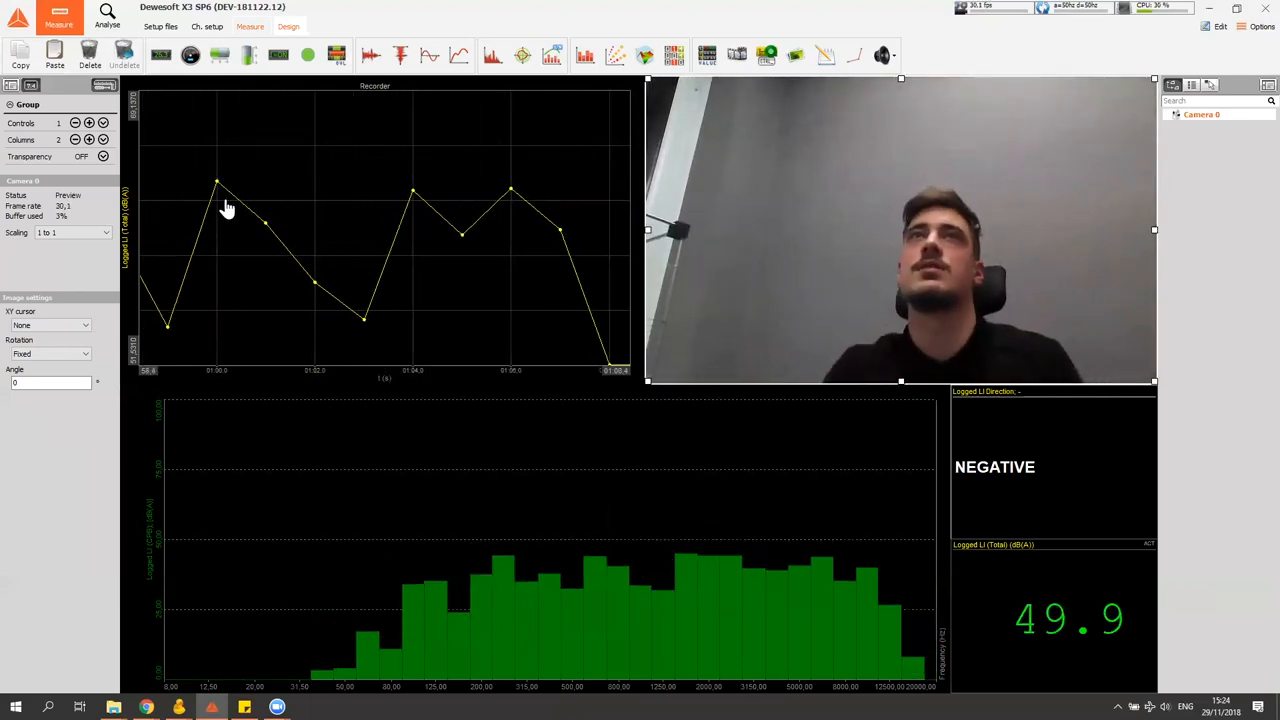
left_click(380, 230)
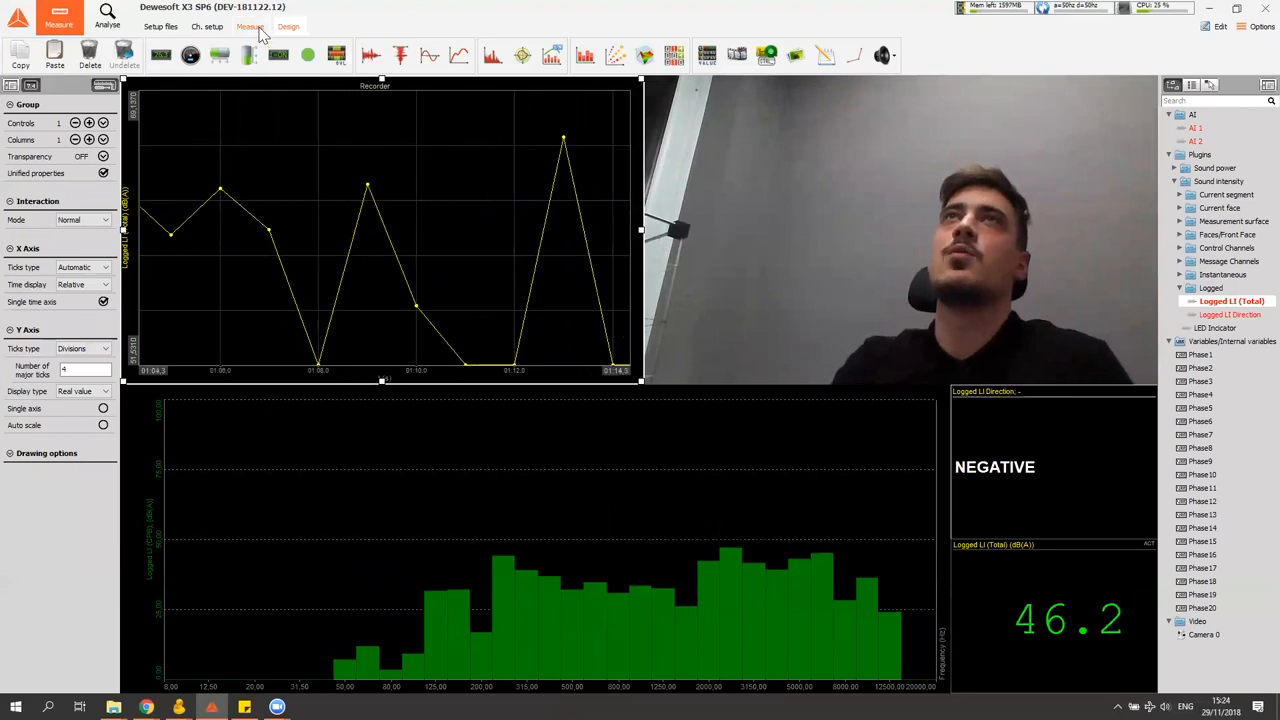
left_click(250, 26)
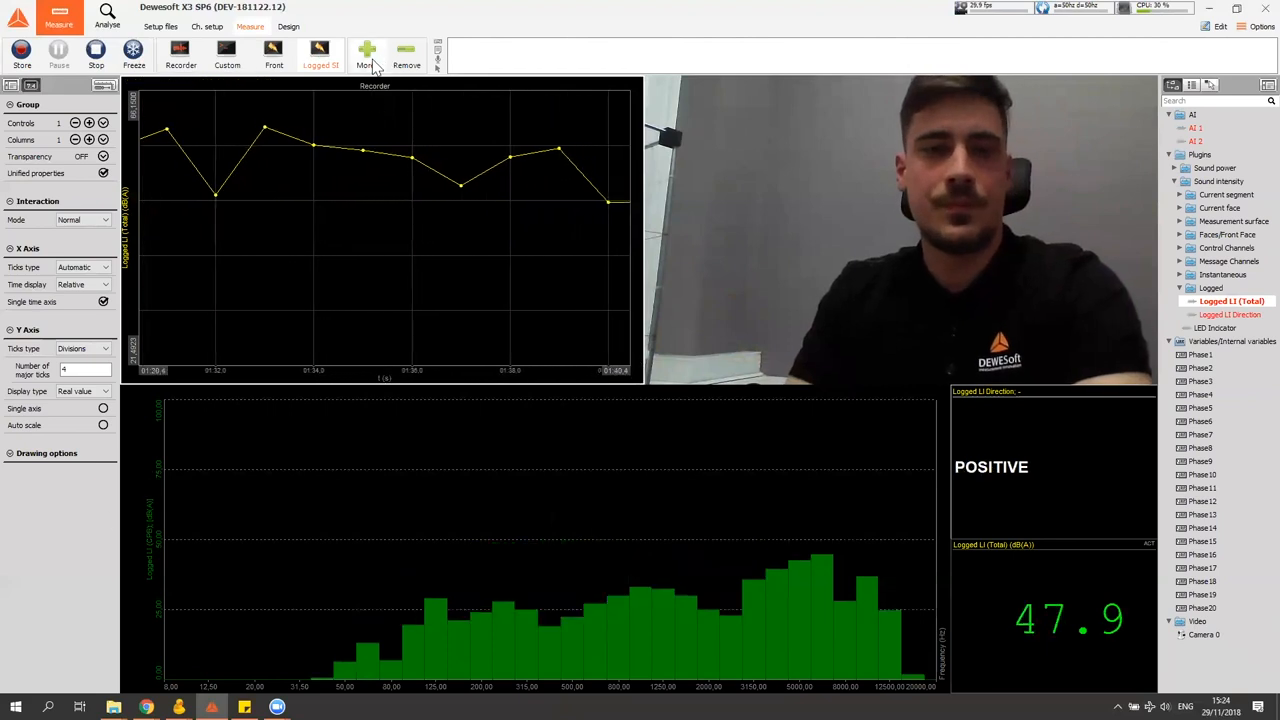
Add the Instantaneous SI screen from the Sound intensity Live display list
left_click(368, 52)
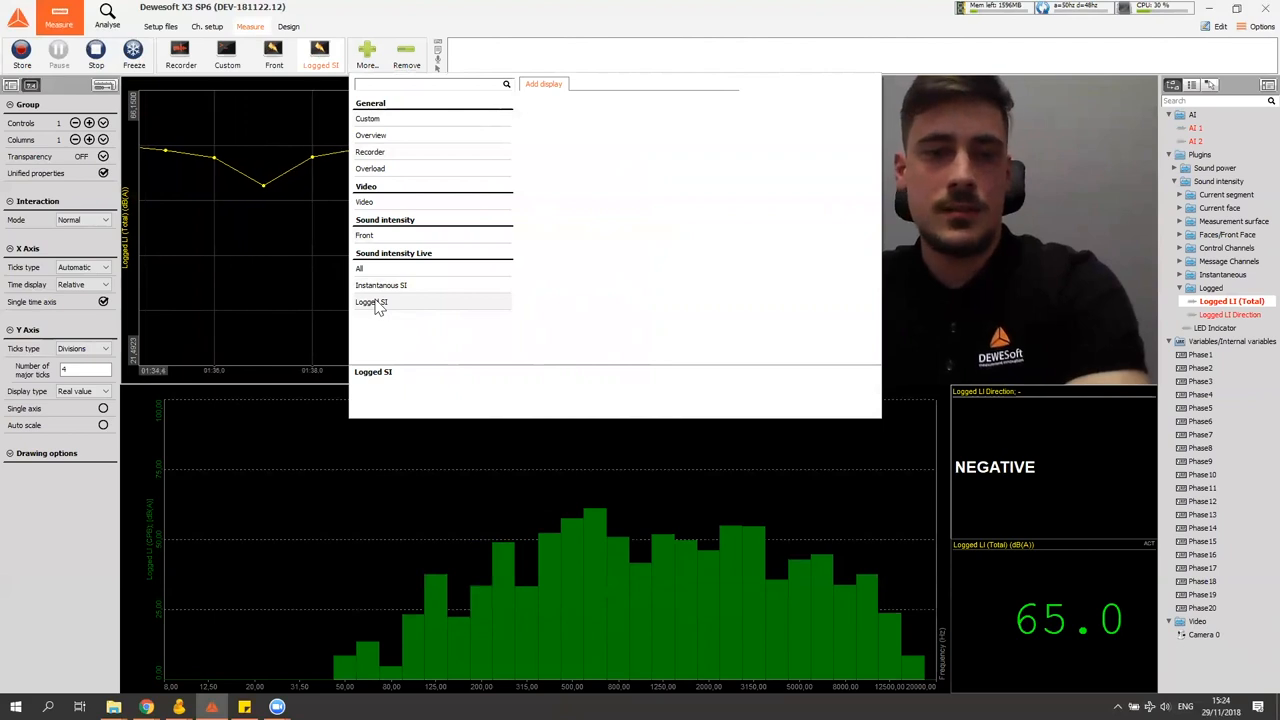
left_click(380, 284)
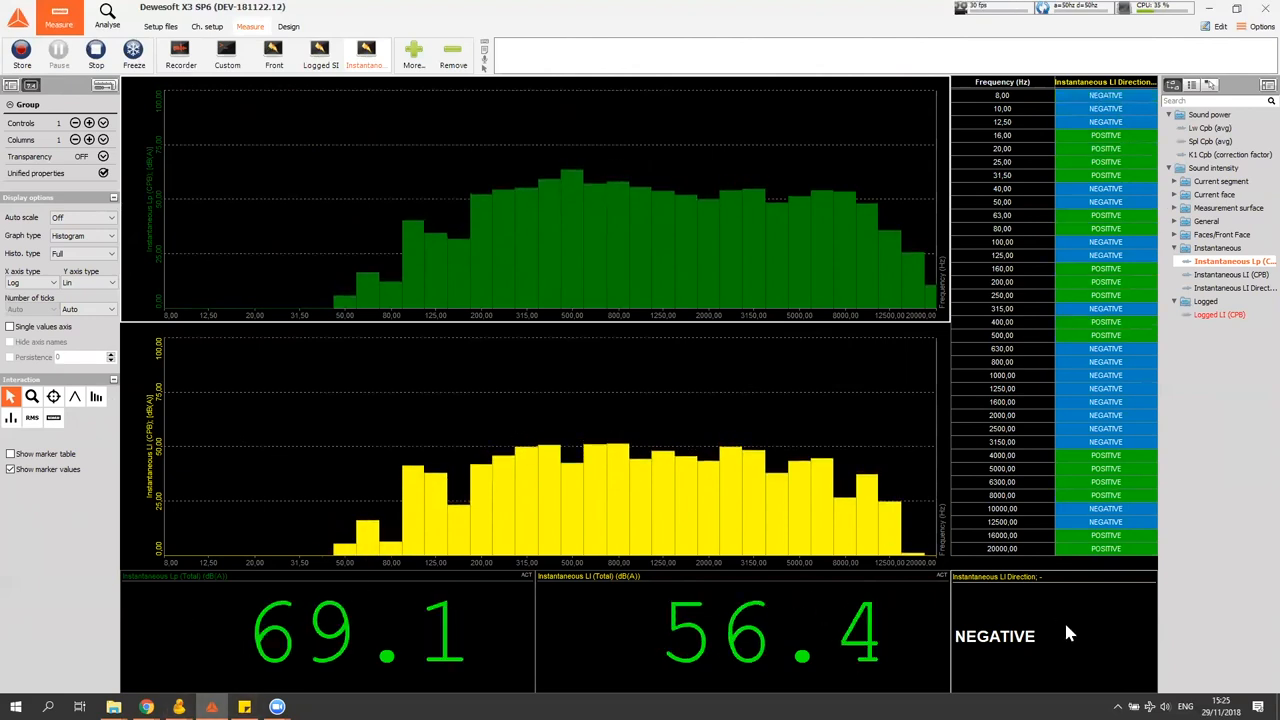
mouse_move(668, 456)
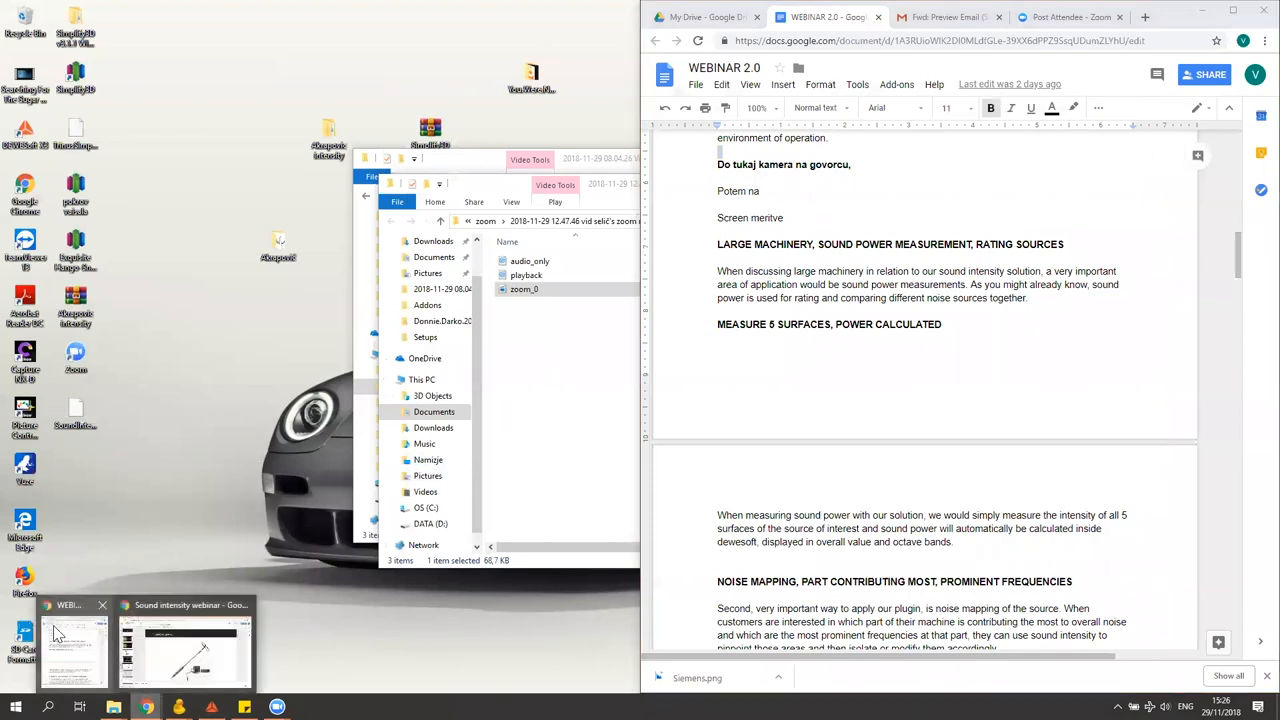
left_click(184, 644)
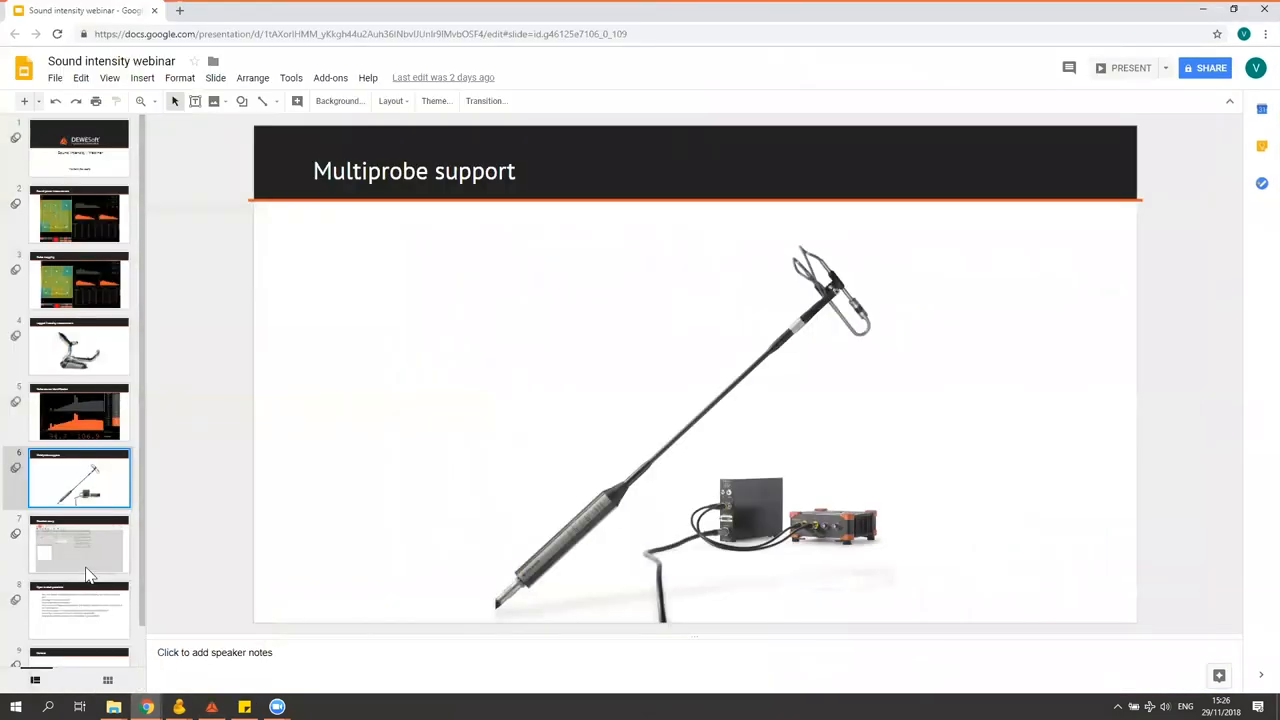
left_click(80, 610)
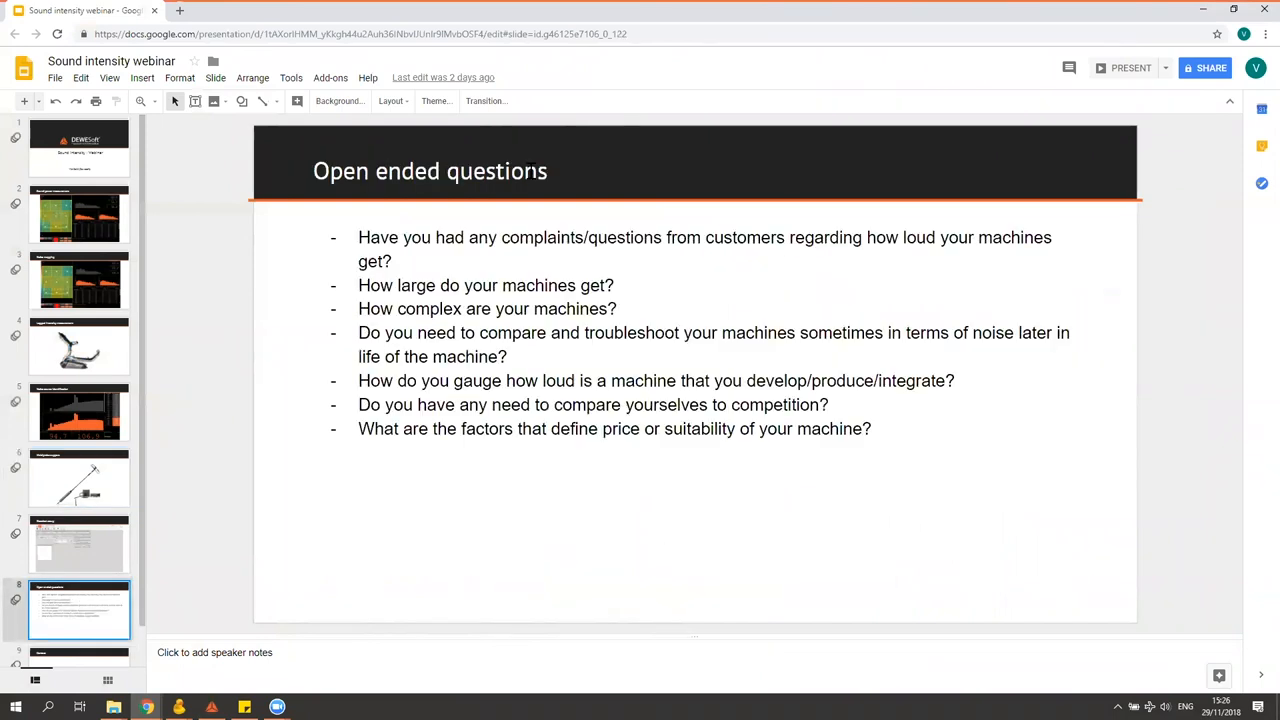
left_click(1132, 68)
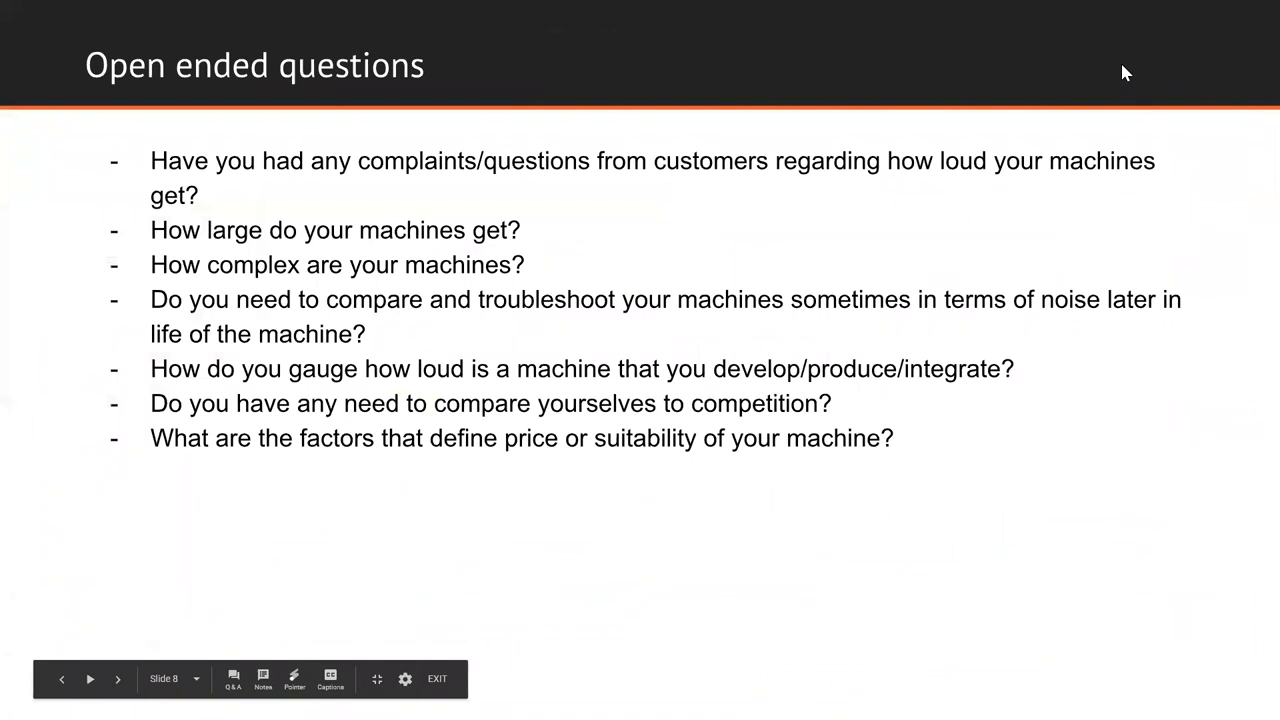
mouse_move(416, 636)
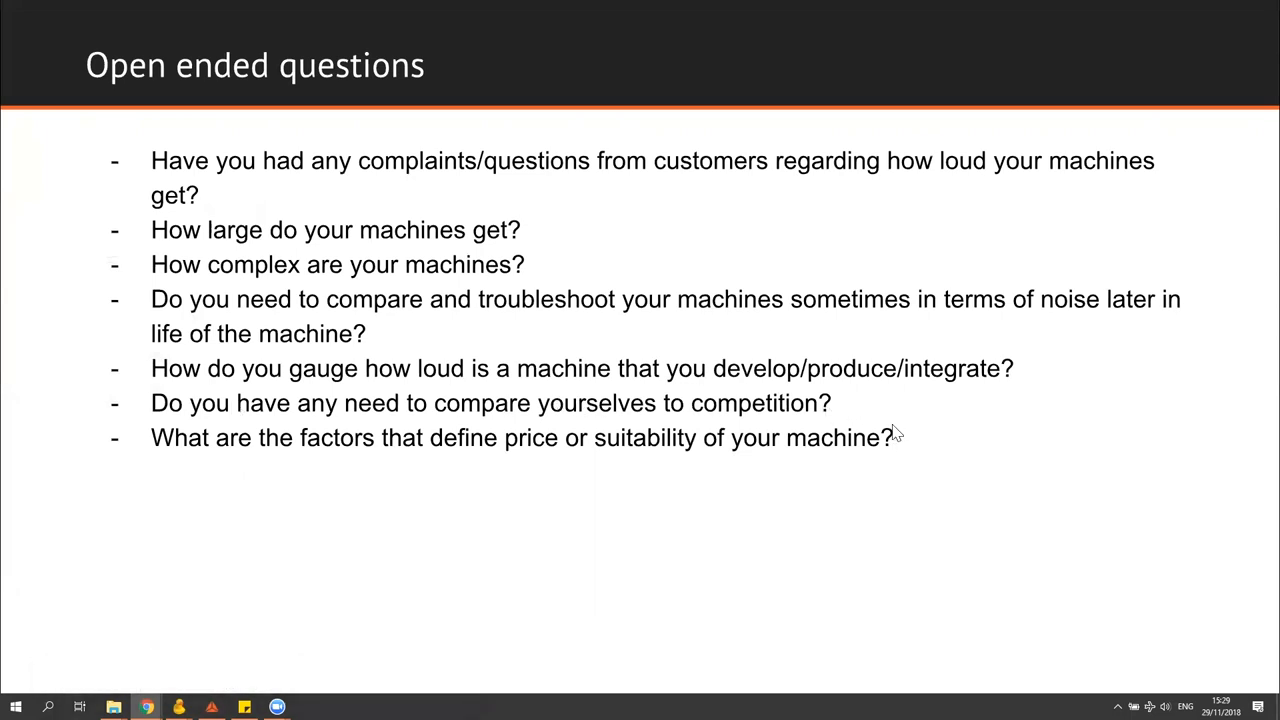
mouse_move(644, 504)
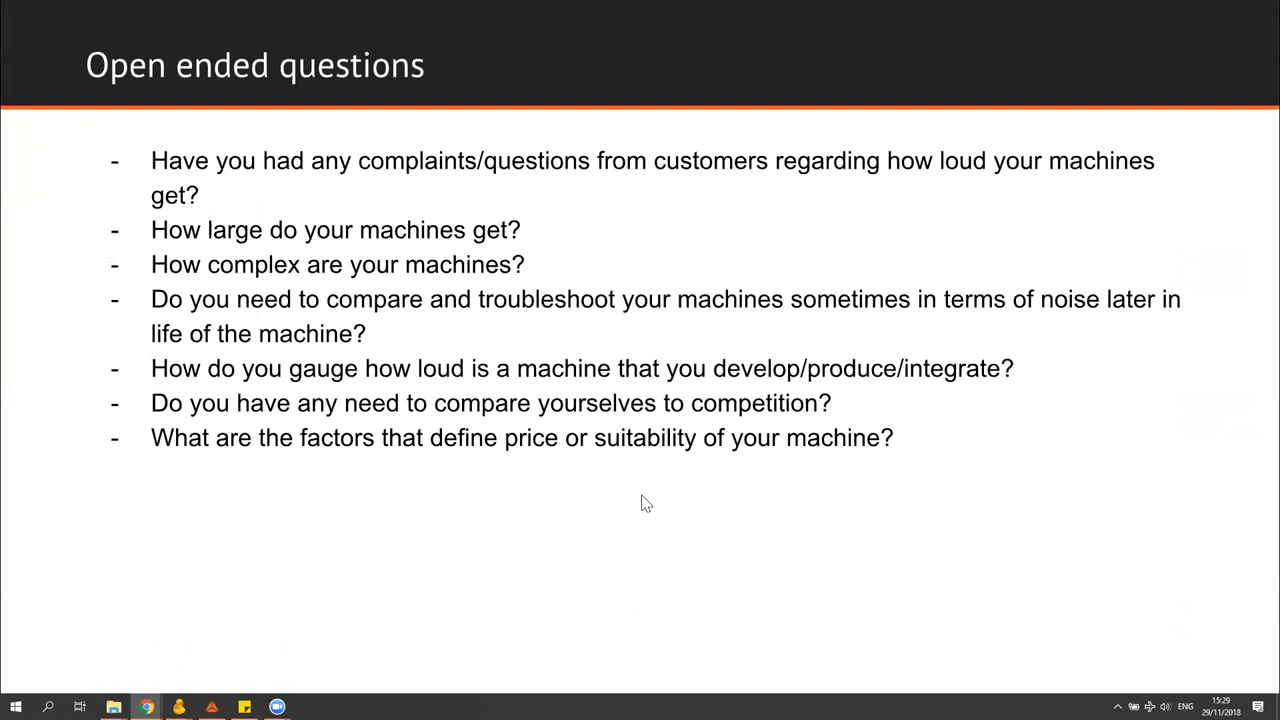
mouse_move(276, 500)
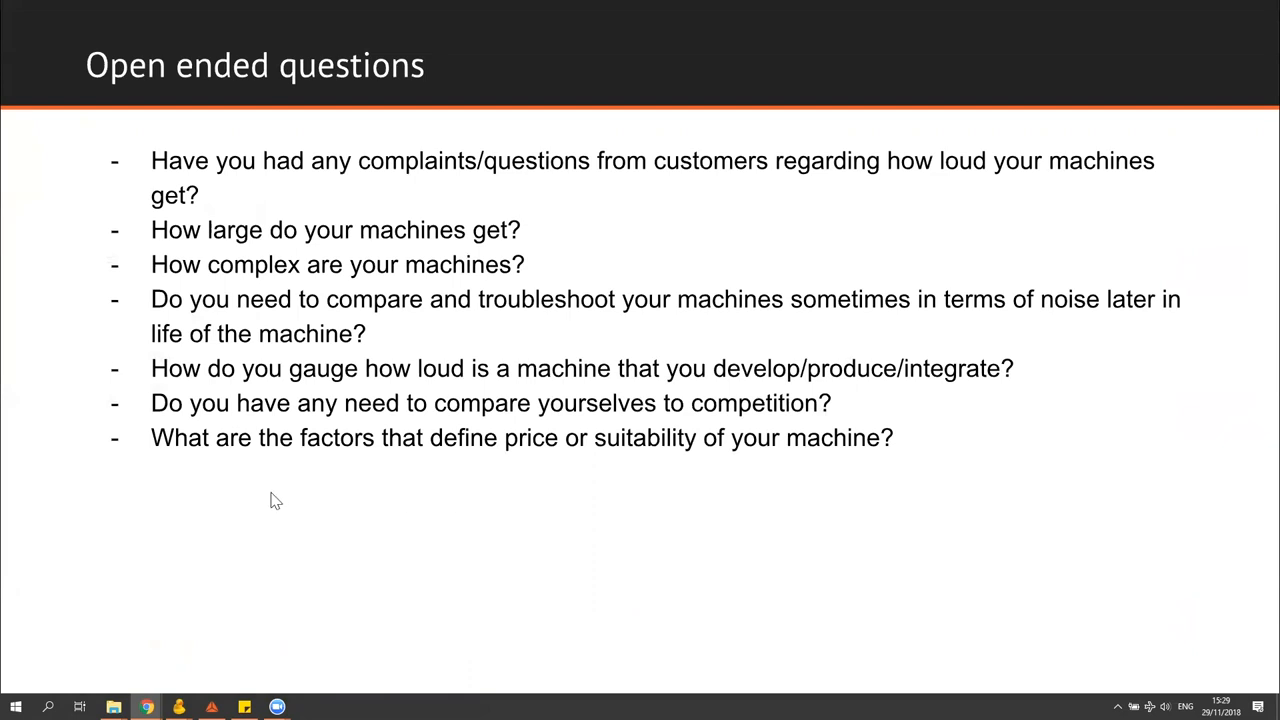
mouse_move(254, 464)
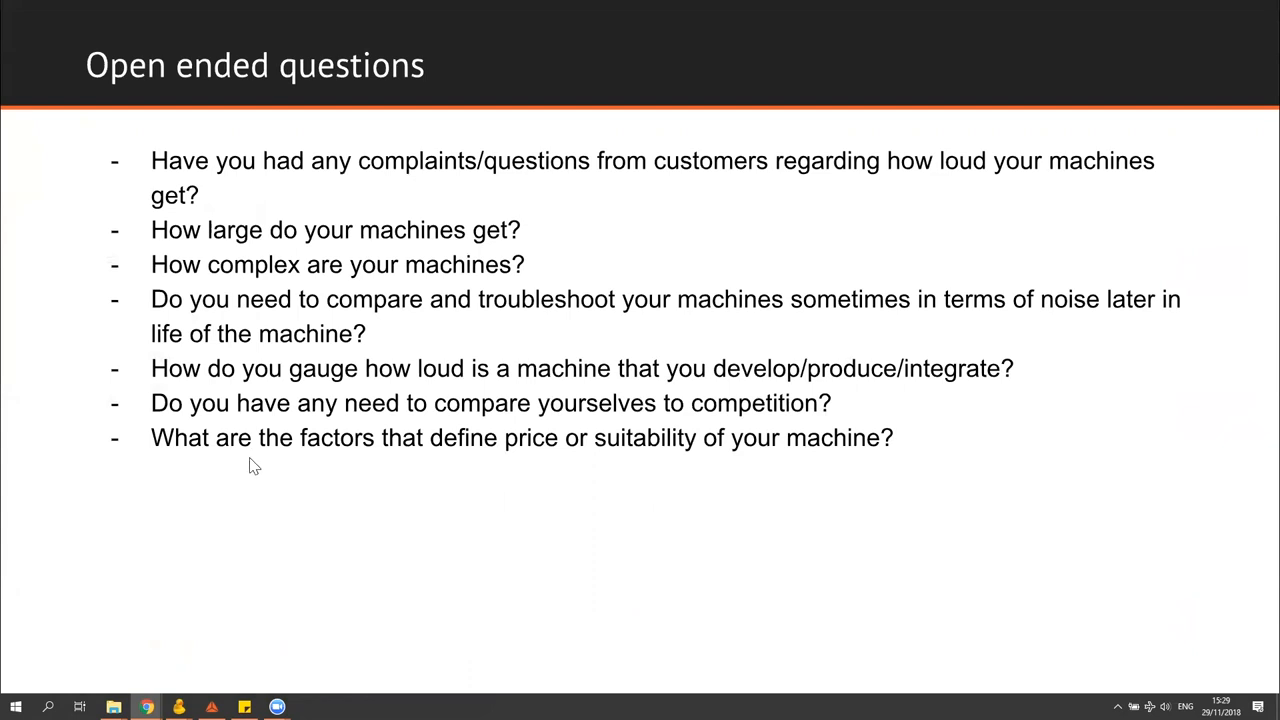
mouse_move(620, 464)
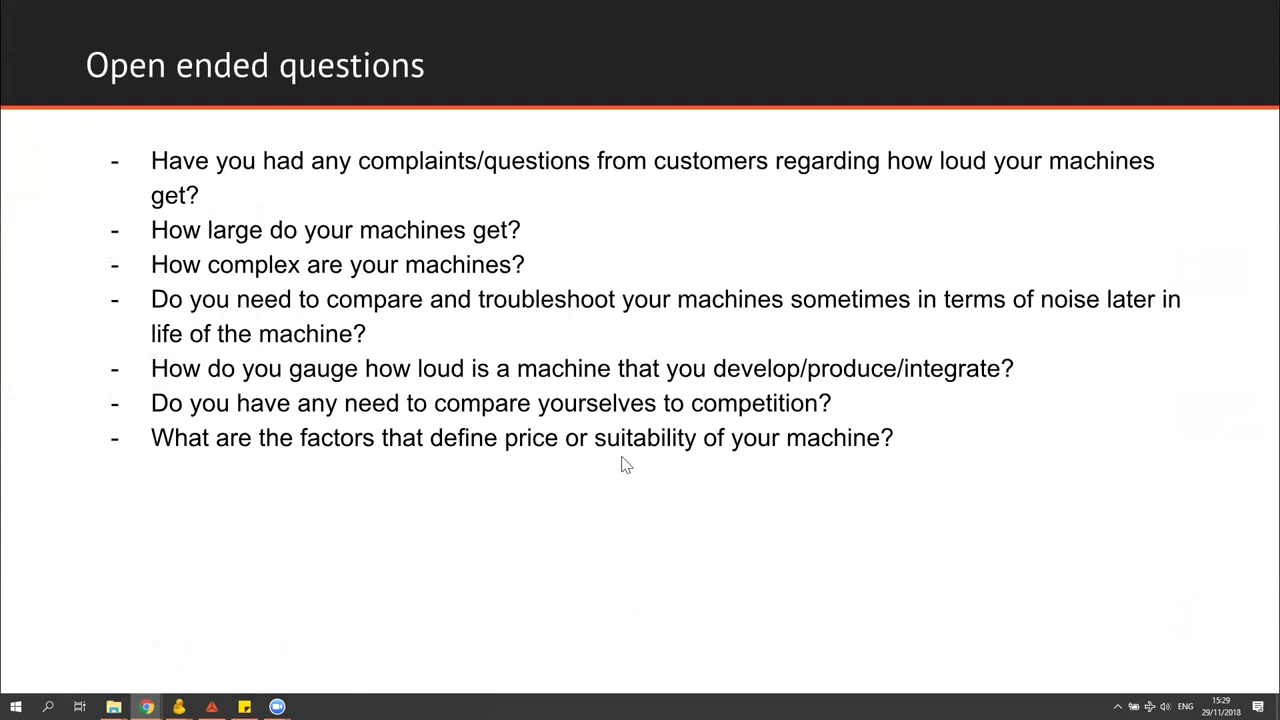
mouse_move(898, 468)
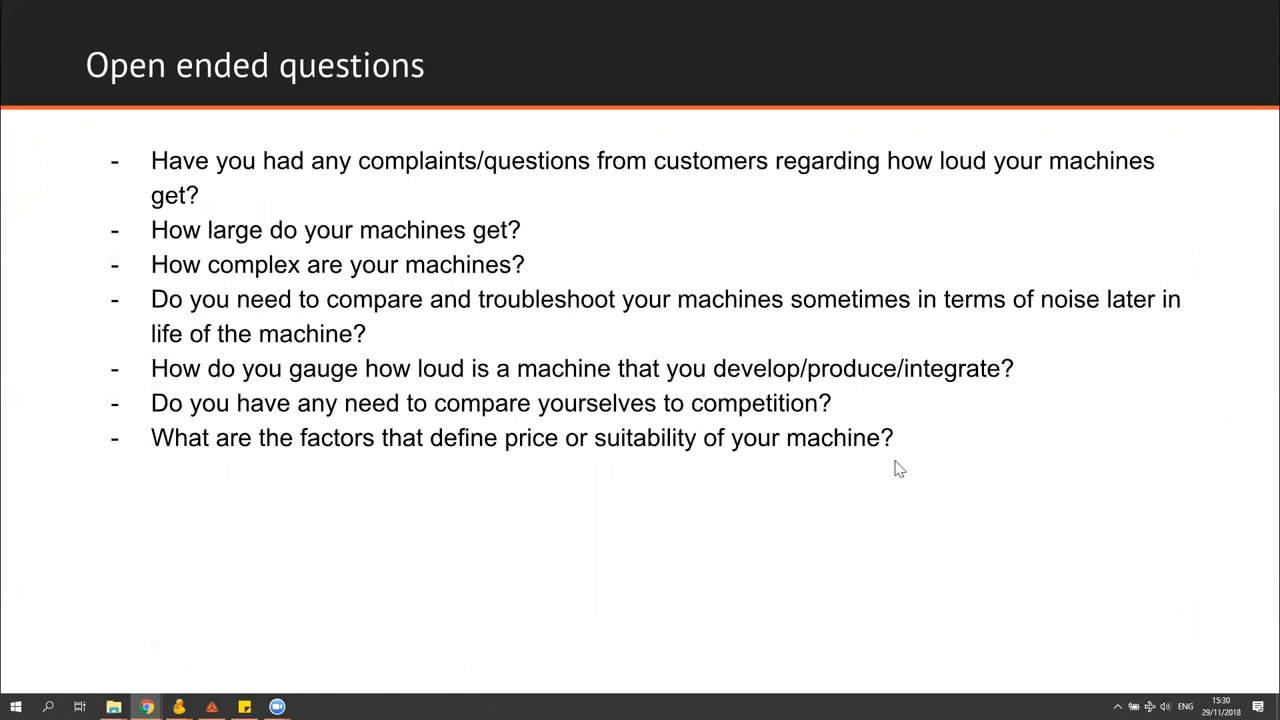
mouse_move(504, 550)
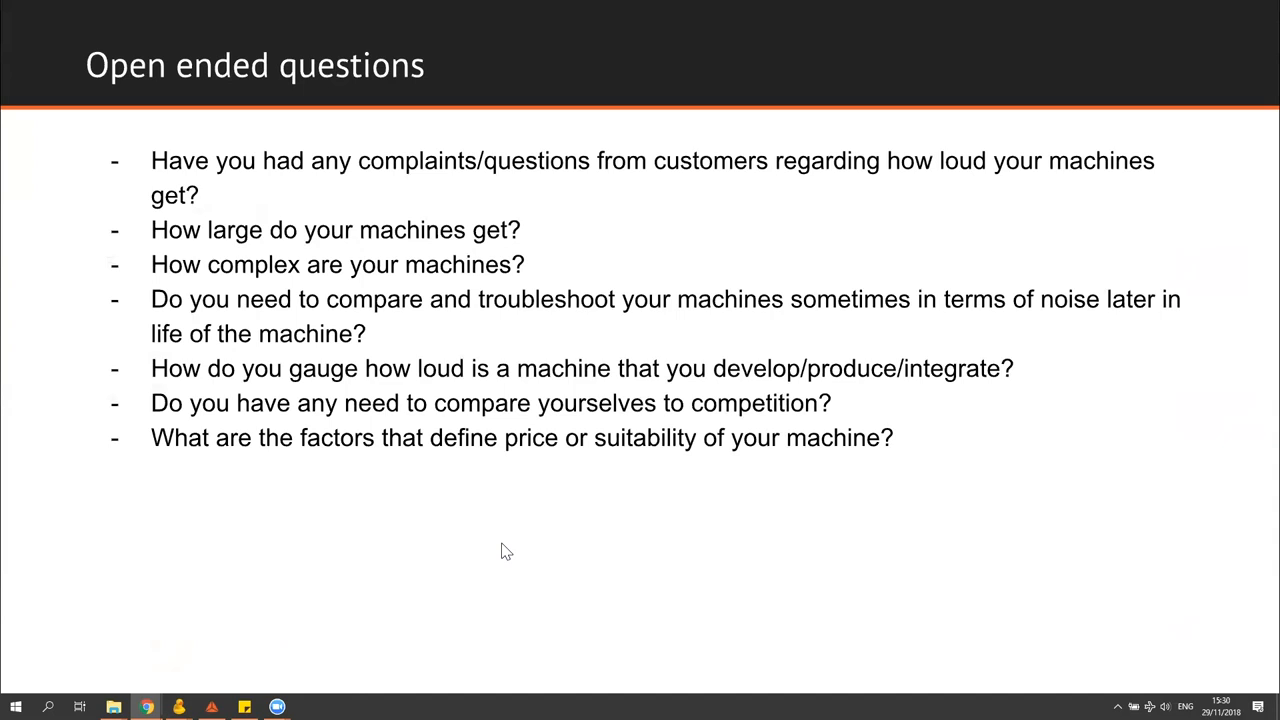
mouse_move(664, 552)
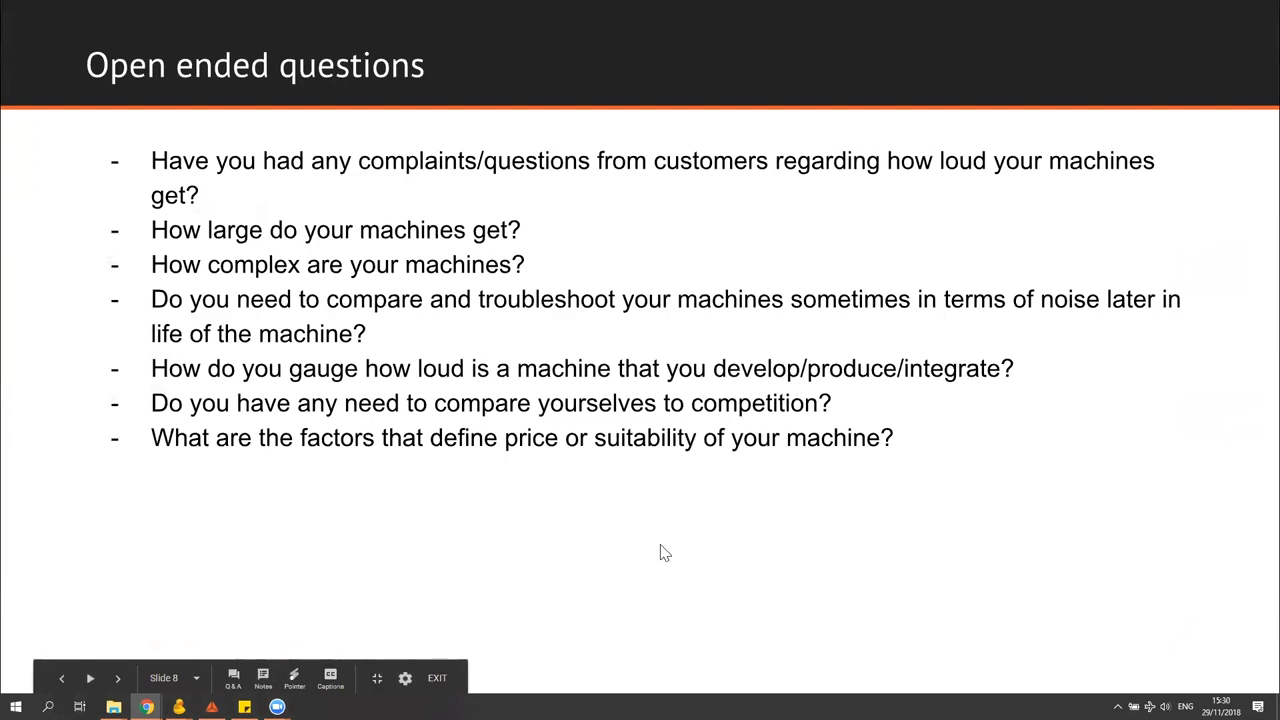